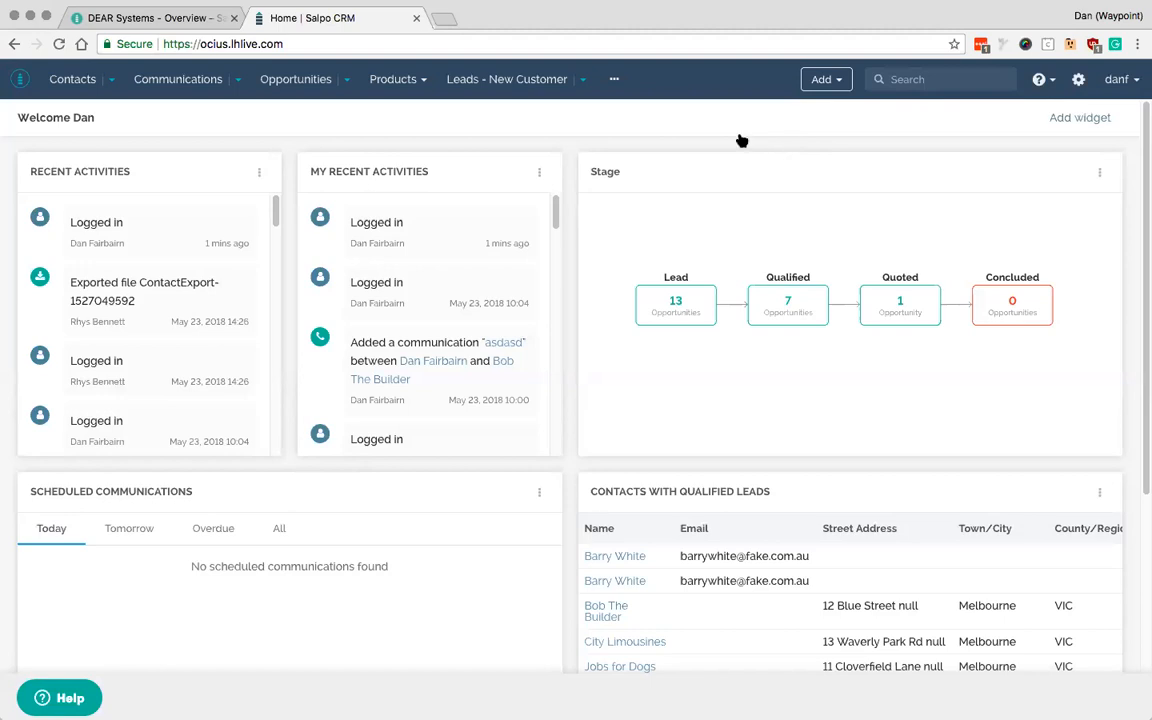
mouse_move(716, 342)
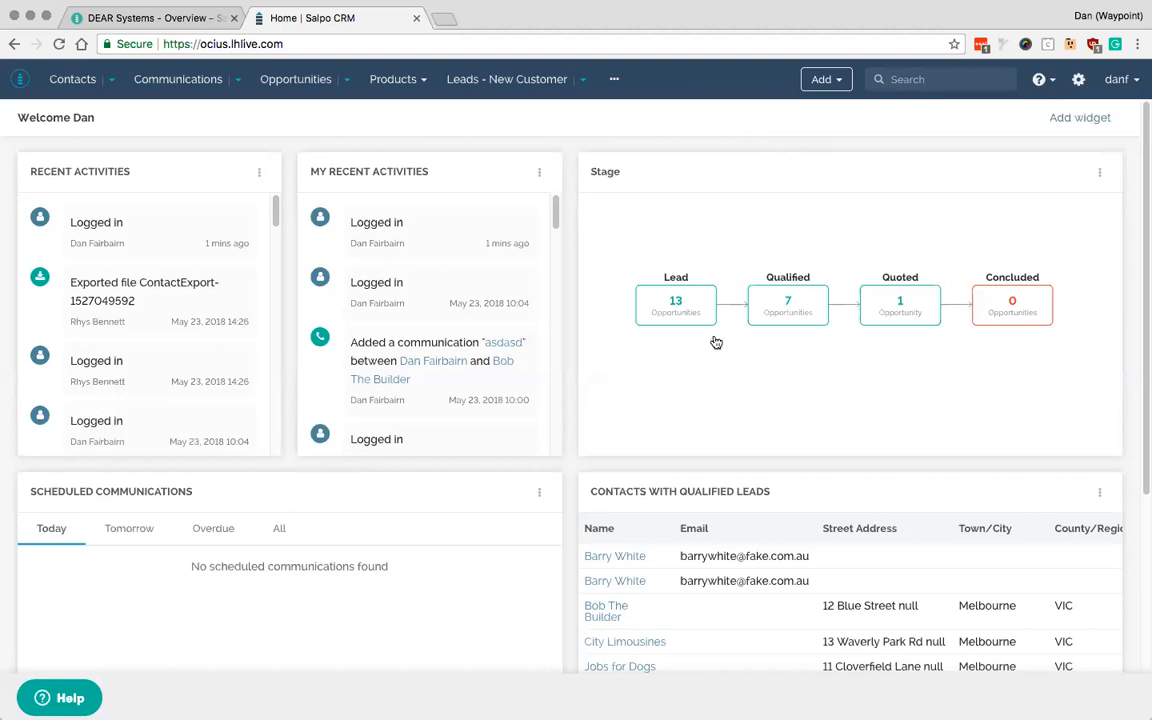
mouse_move(644, 540)
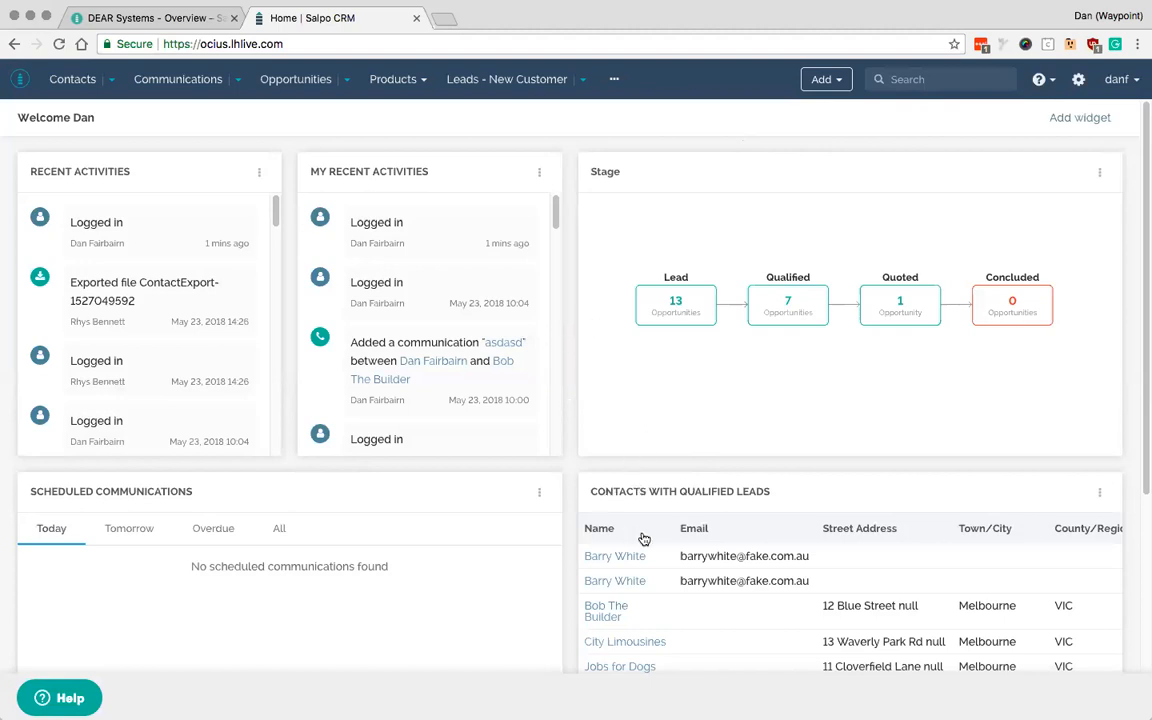
mouse_move(420, 192)
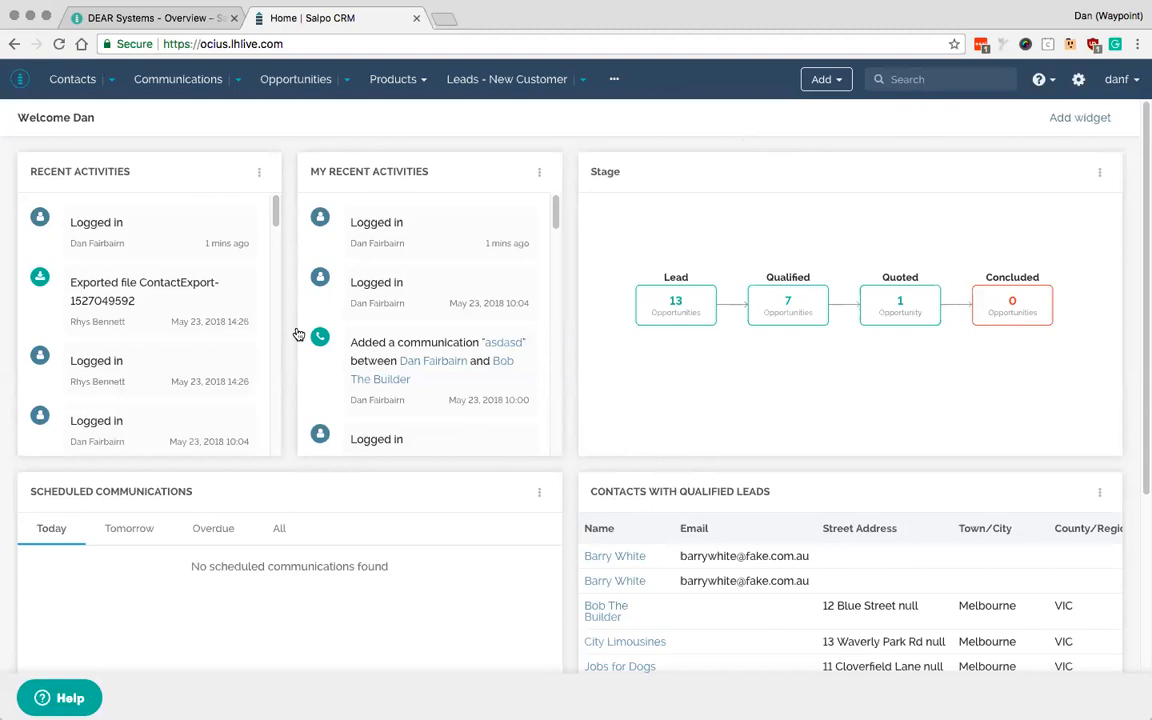
mouse_move(100, 96)
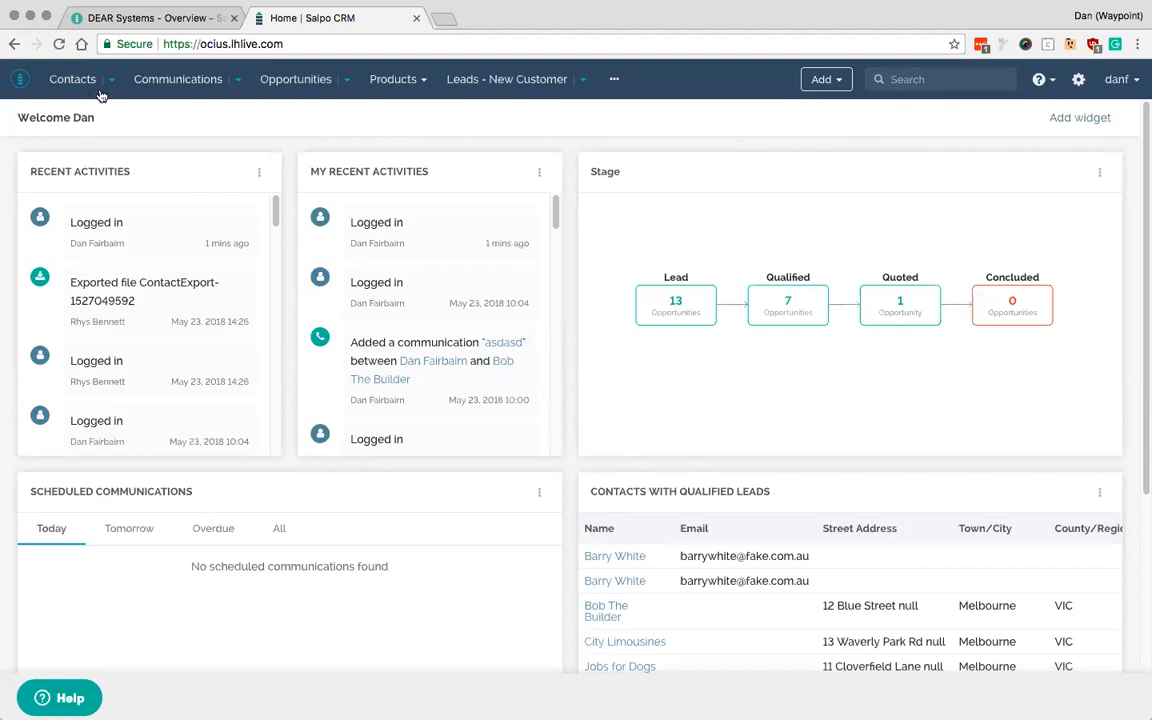
mouse_move(150, 96)
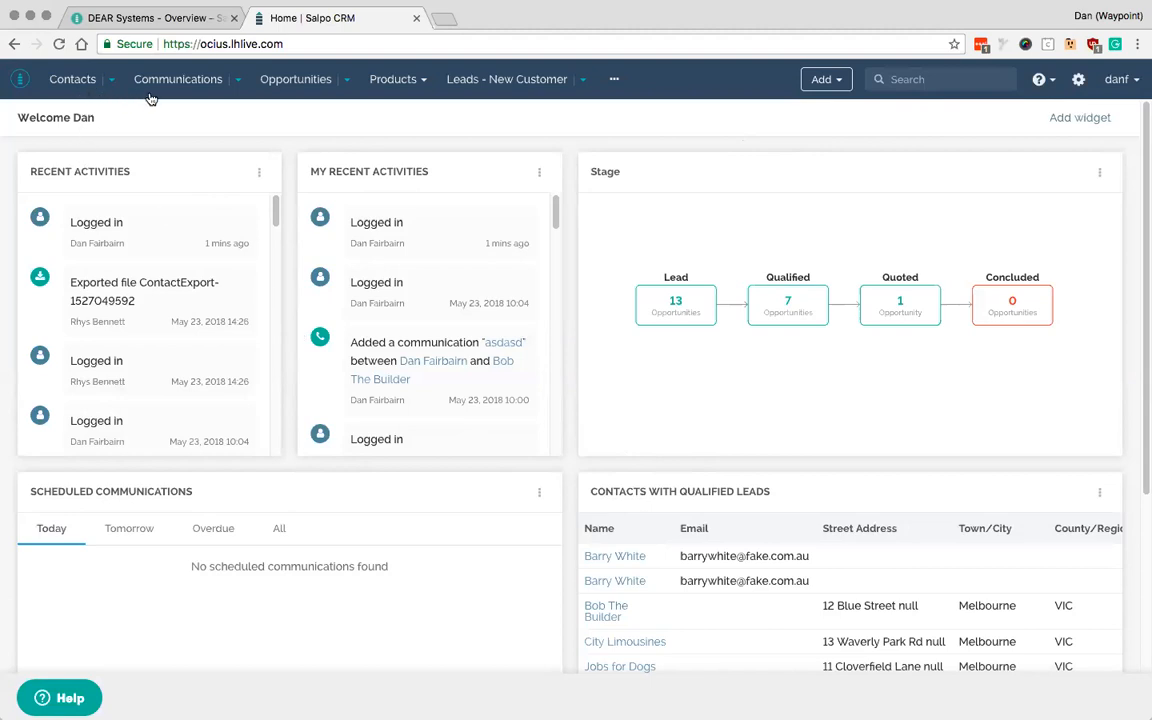
mouse_move(272, 90)
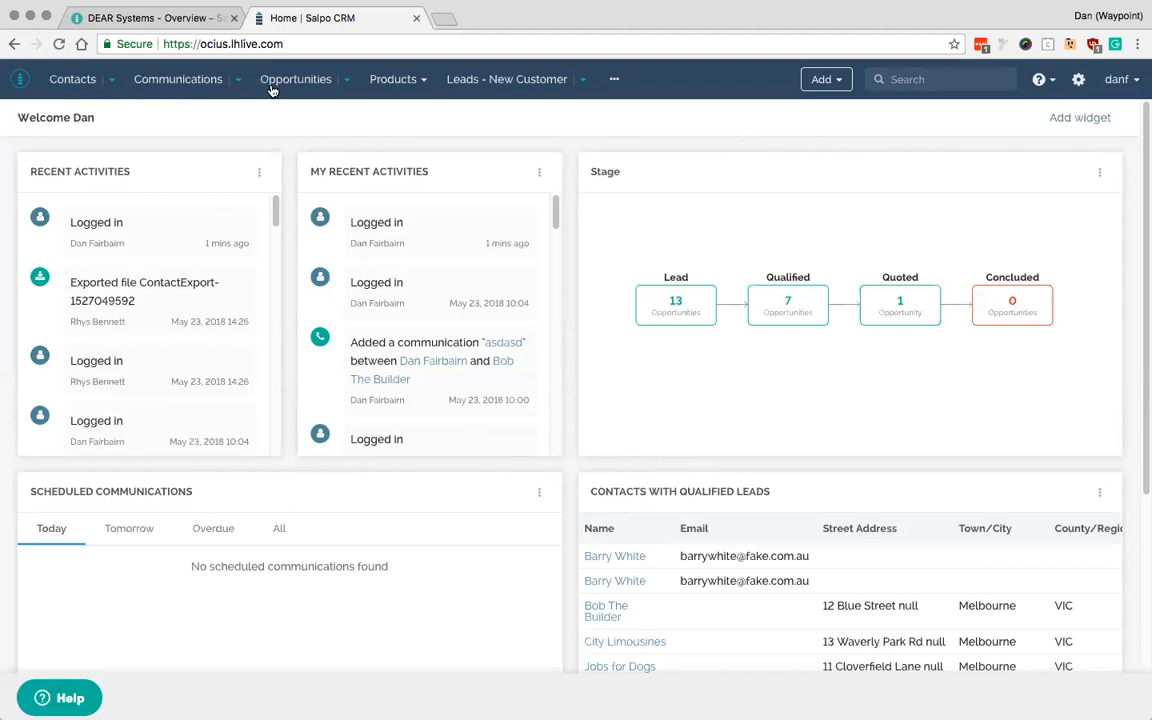
- Switch to the 'DEAR Systems - Overview' help article in the Salpo Help Center
left_click(614, 80)
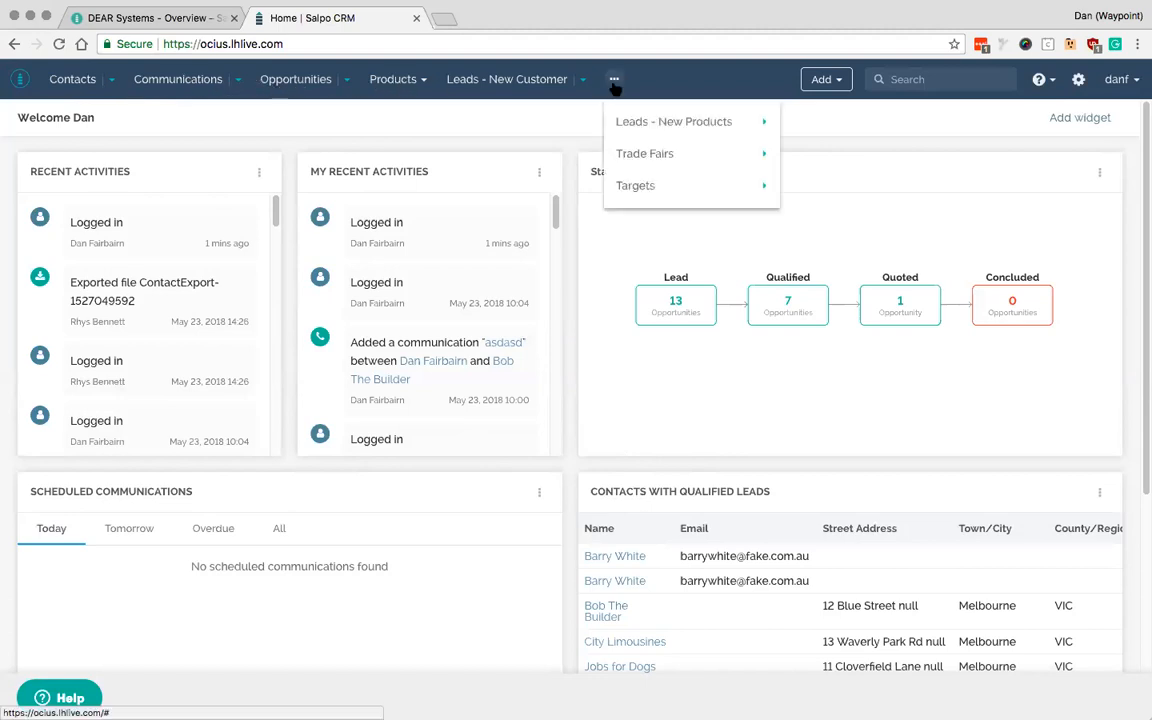
mouse_move(636, 186)
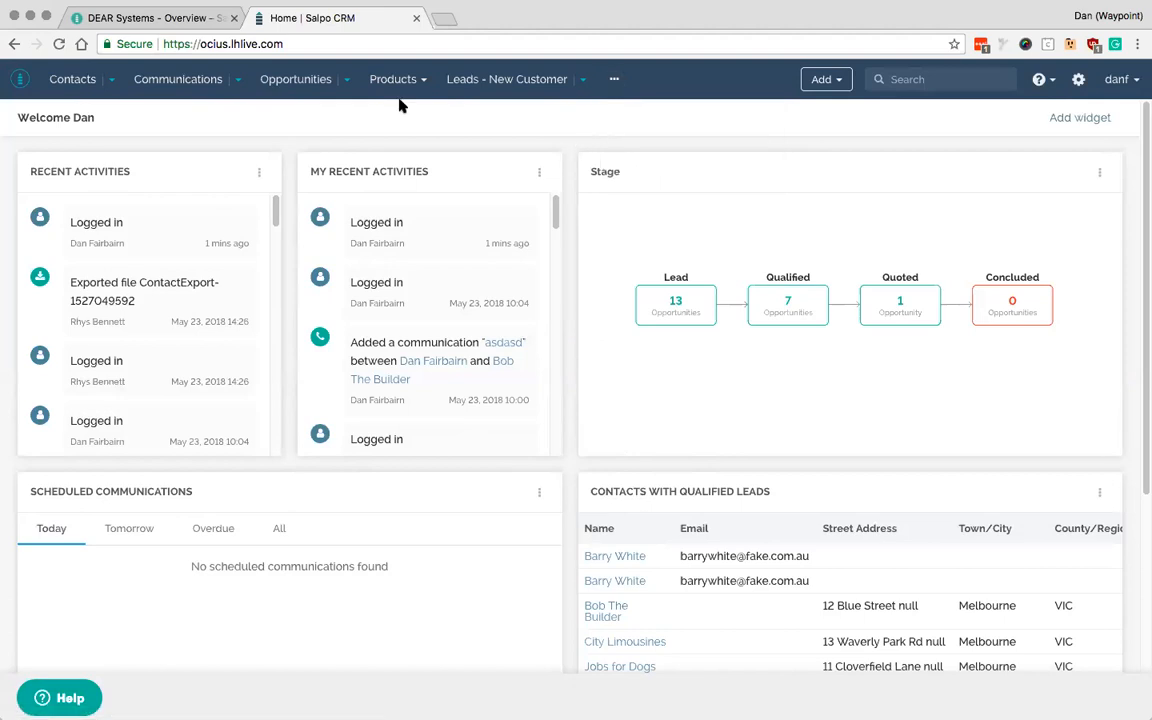
left_click(150, 18)
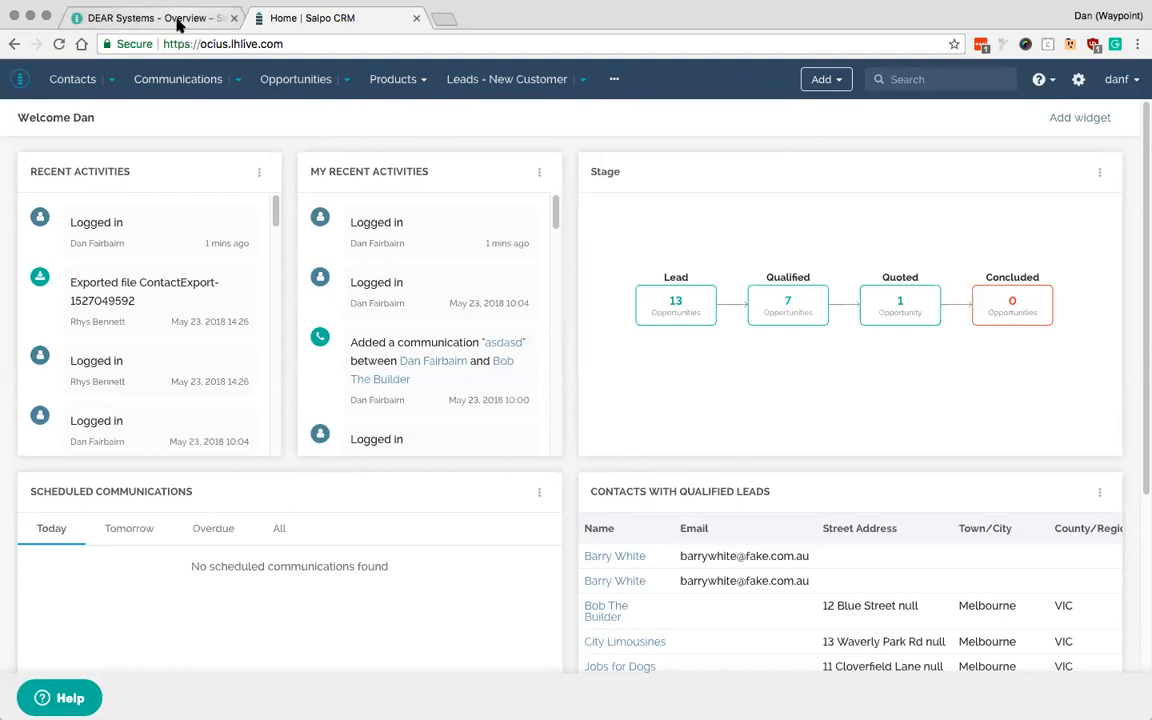
left_click(150, 16)
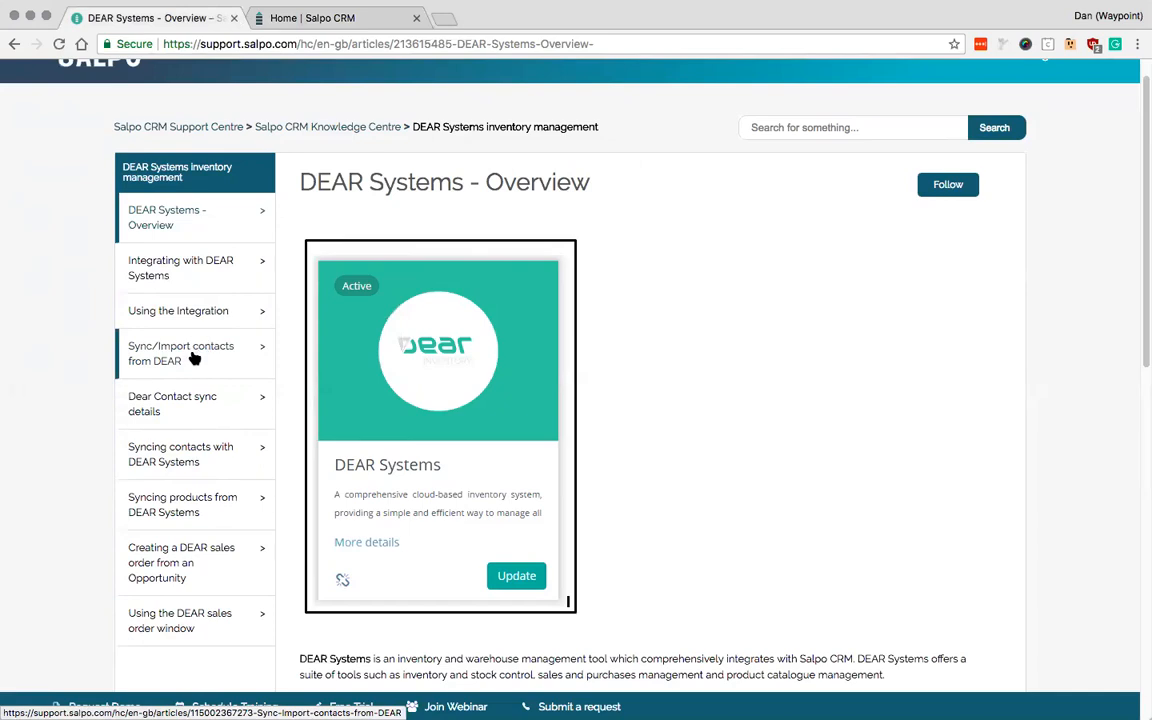
mouse_move(208, 504)
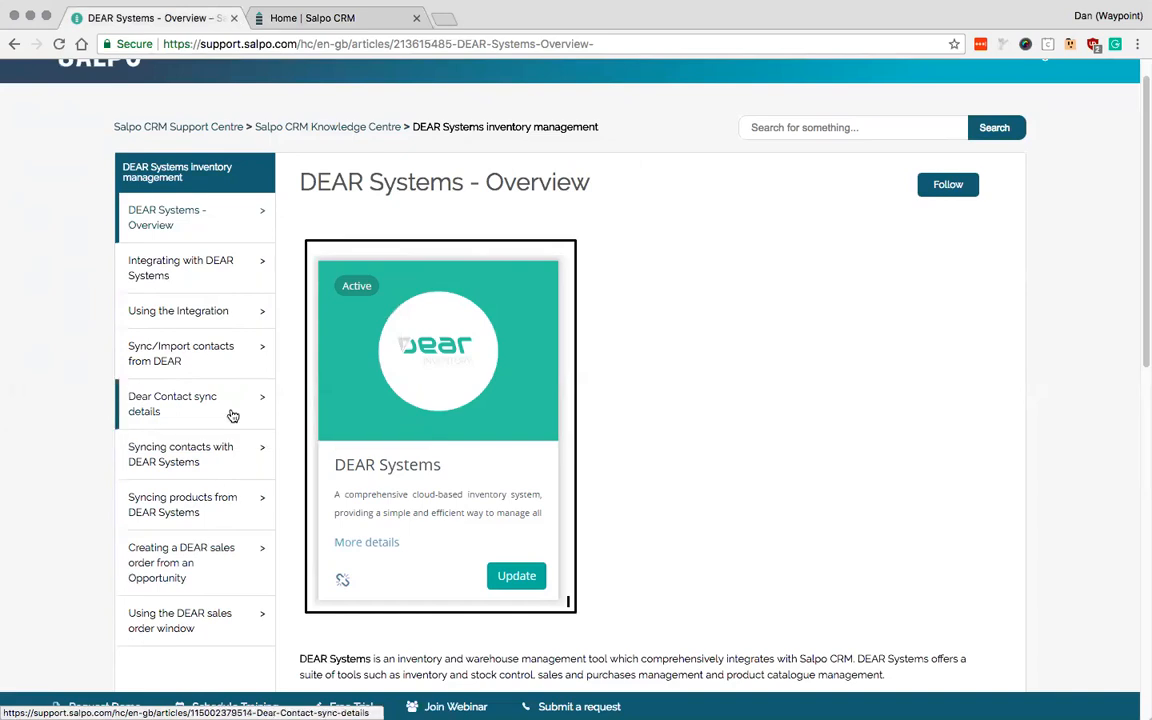
- Return to the Salpo CRM home dashboard tab
left_click(312, 18)
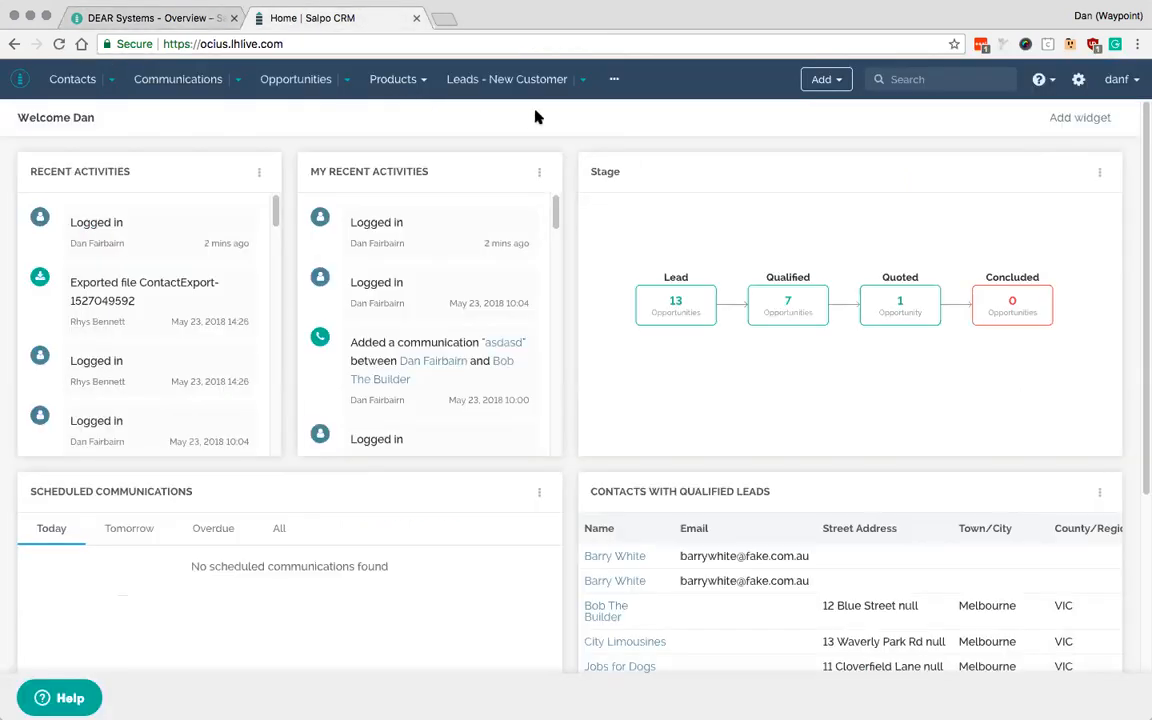
mouse_move(572, 122)
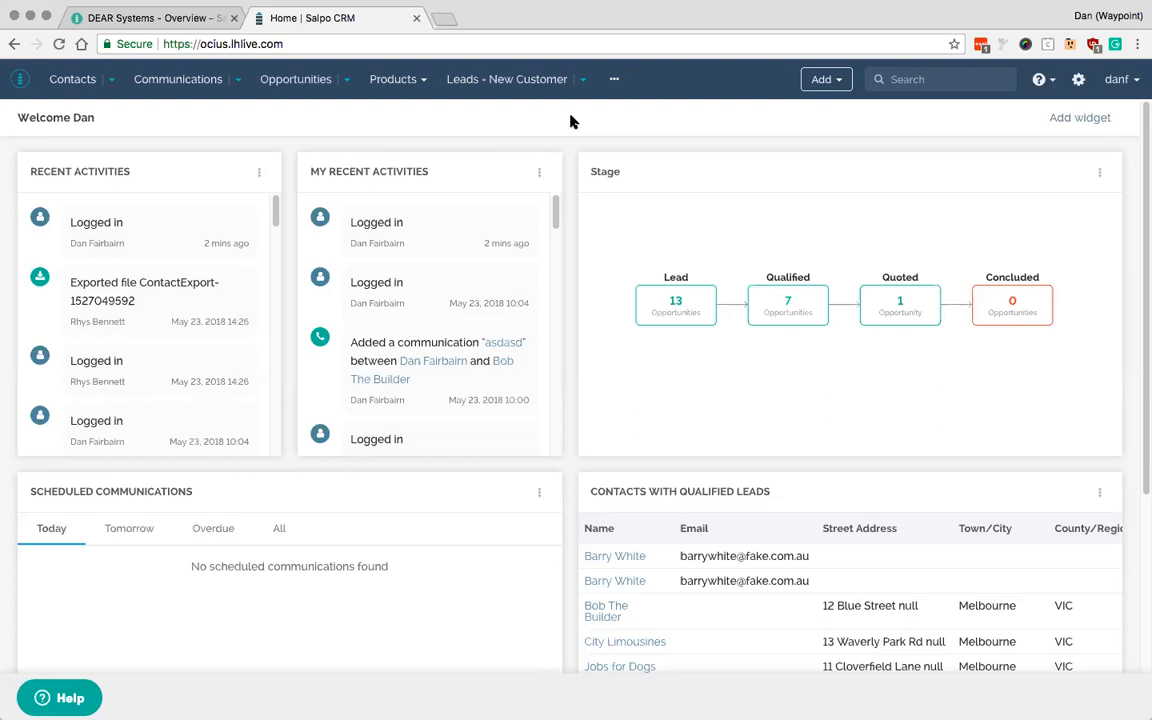
mouse_move(392, 80)
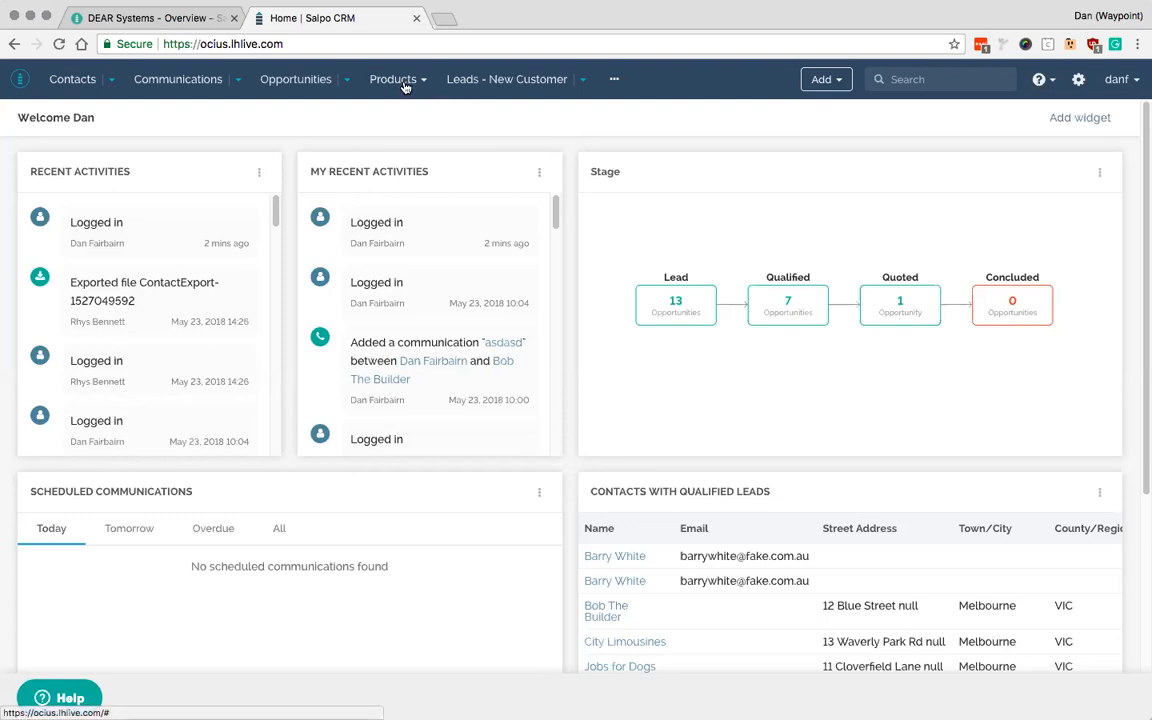
left_click(392, 80)
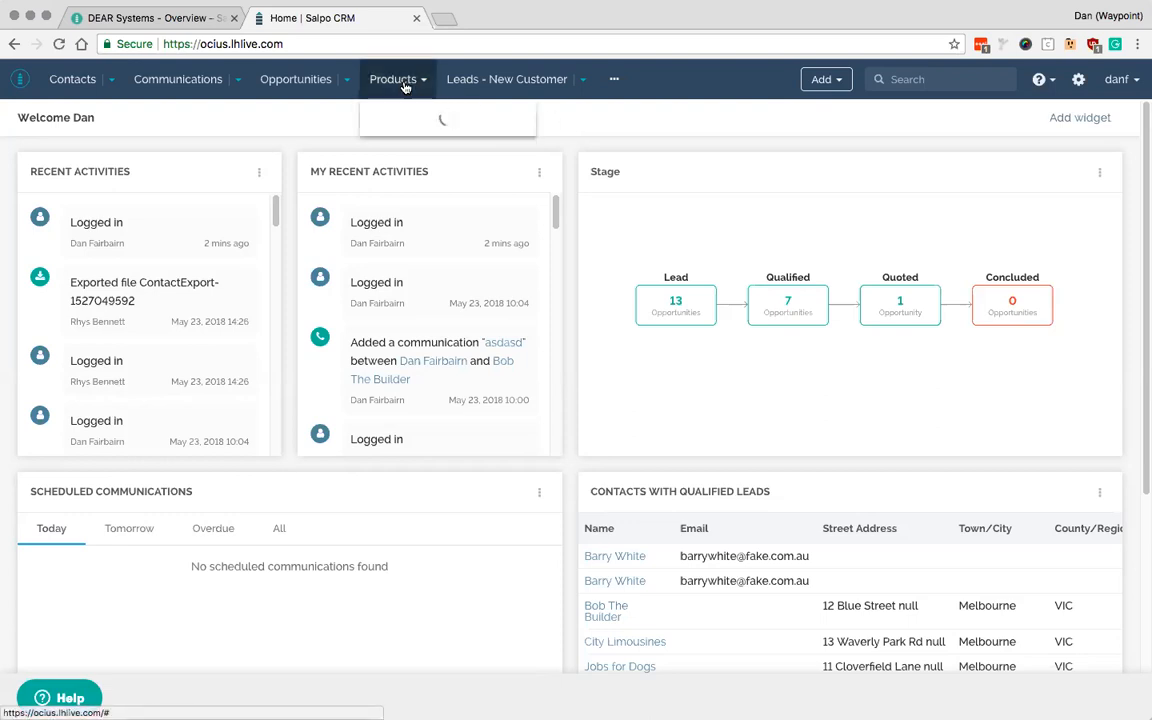
left_click(392, 80)
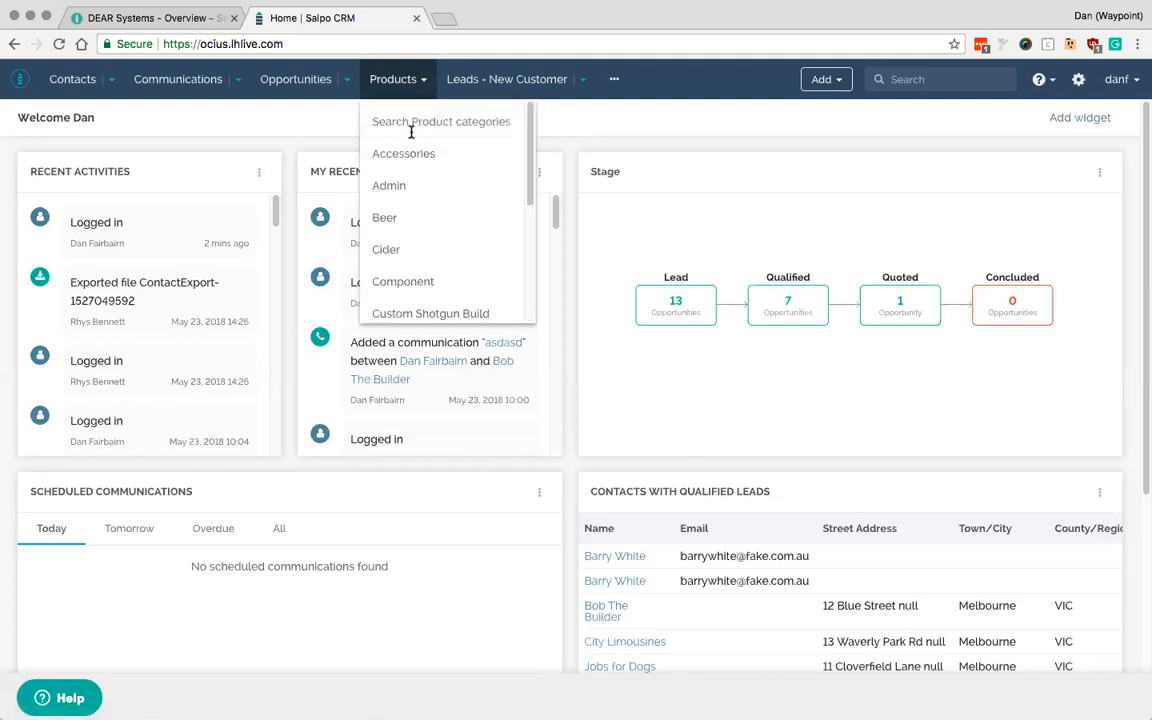
mouse_move(574, 126)
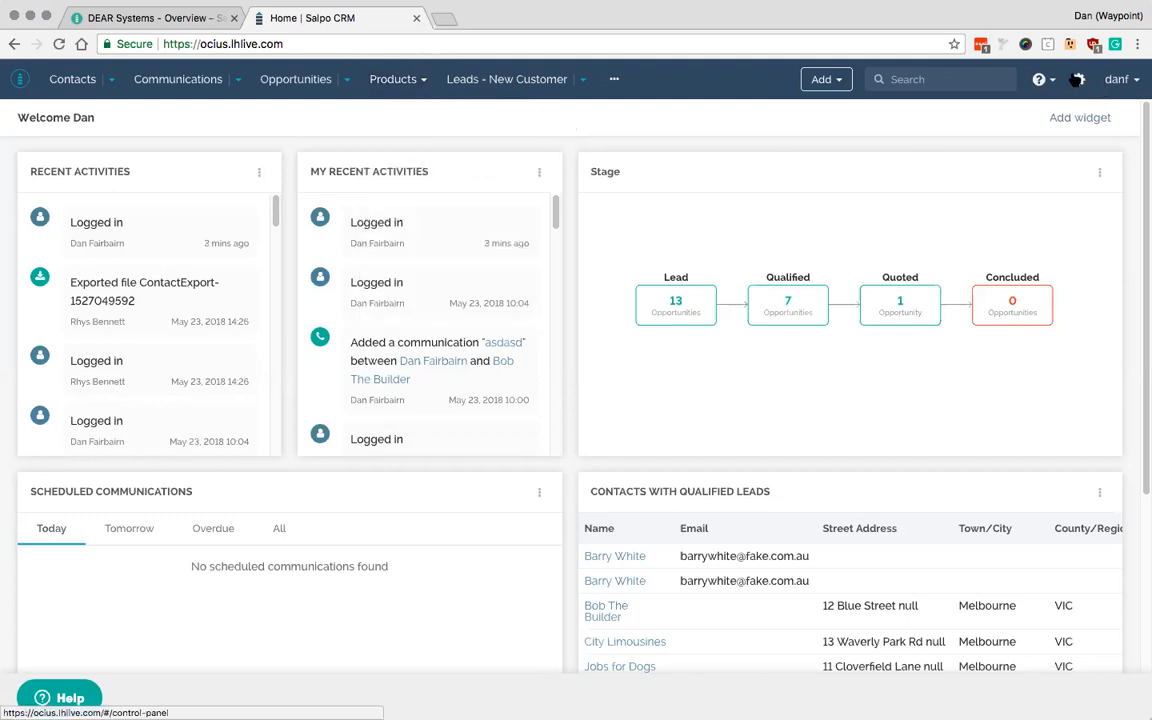
- Reach Admin > Product types and reveal the Actions list with the DEAR Inventory sync option
left_click(1078, 80)
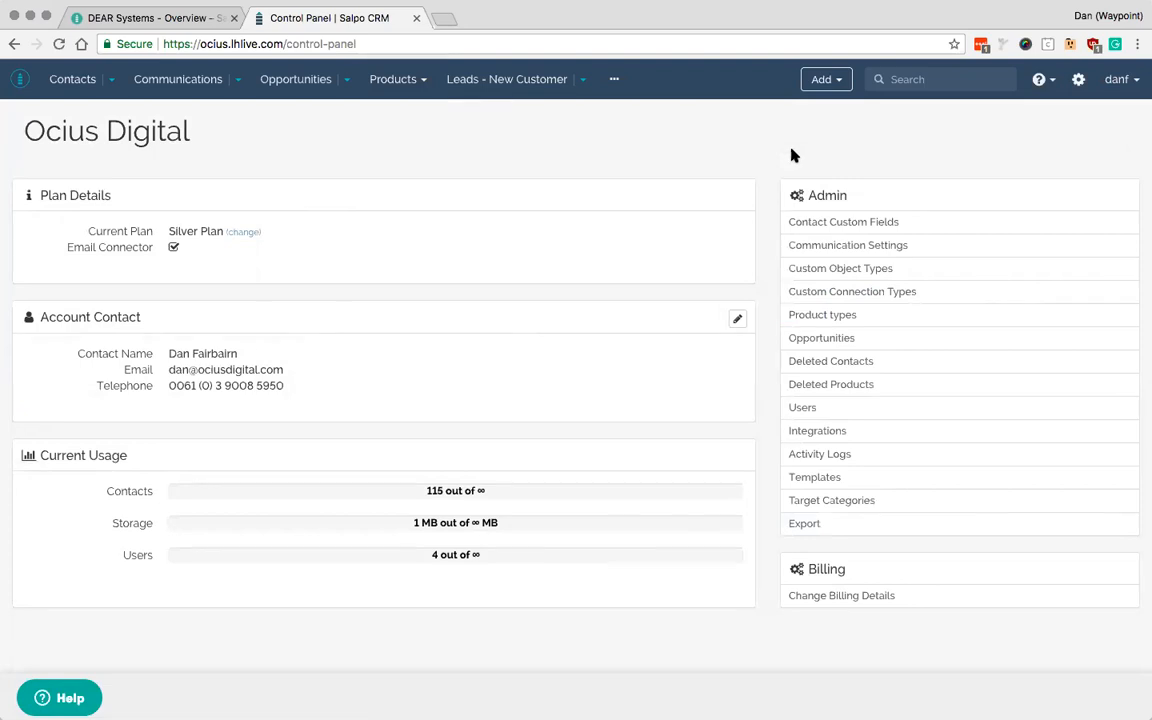
left_click(822, 314)
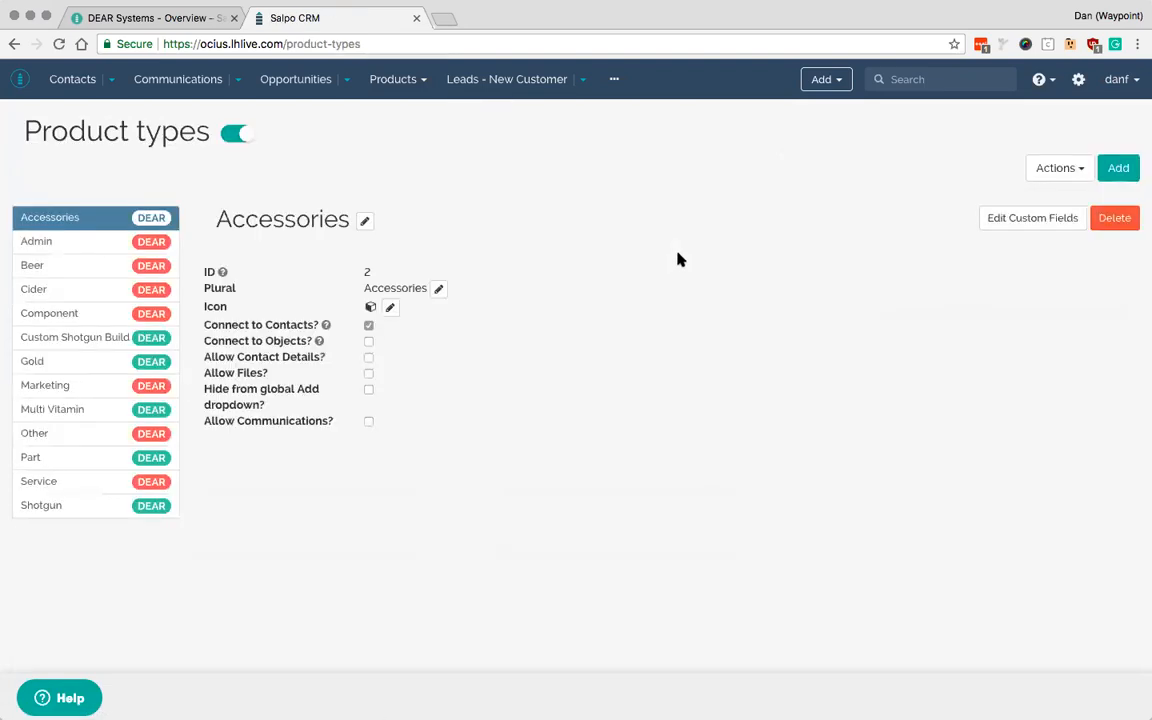
left_click(1056, 168)
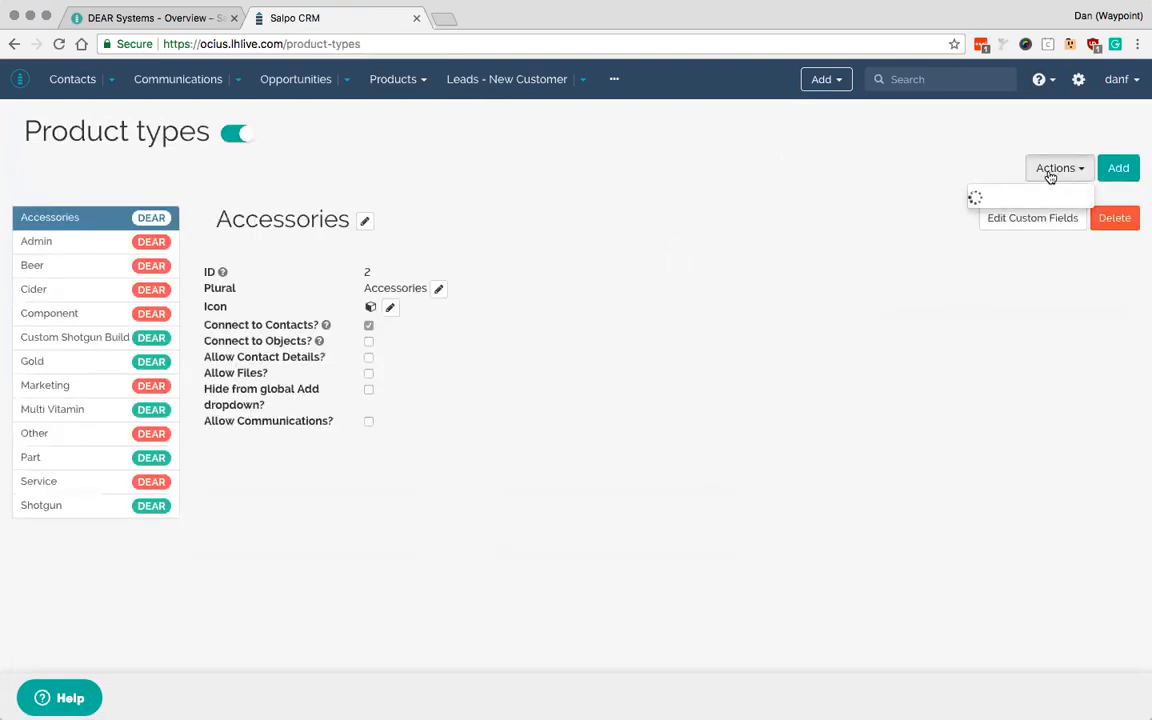
mouse_move(1044, 152)
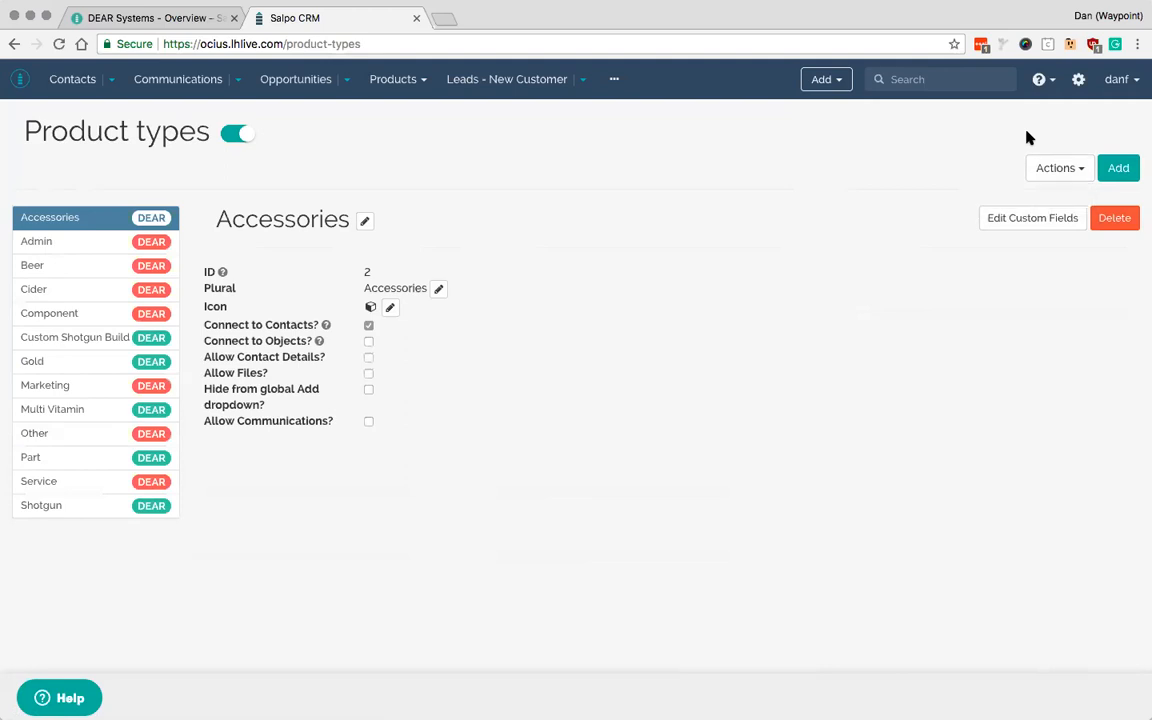
mouse_move(950, 38)
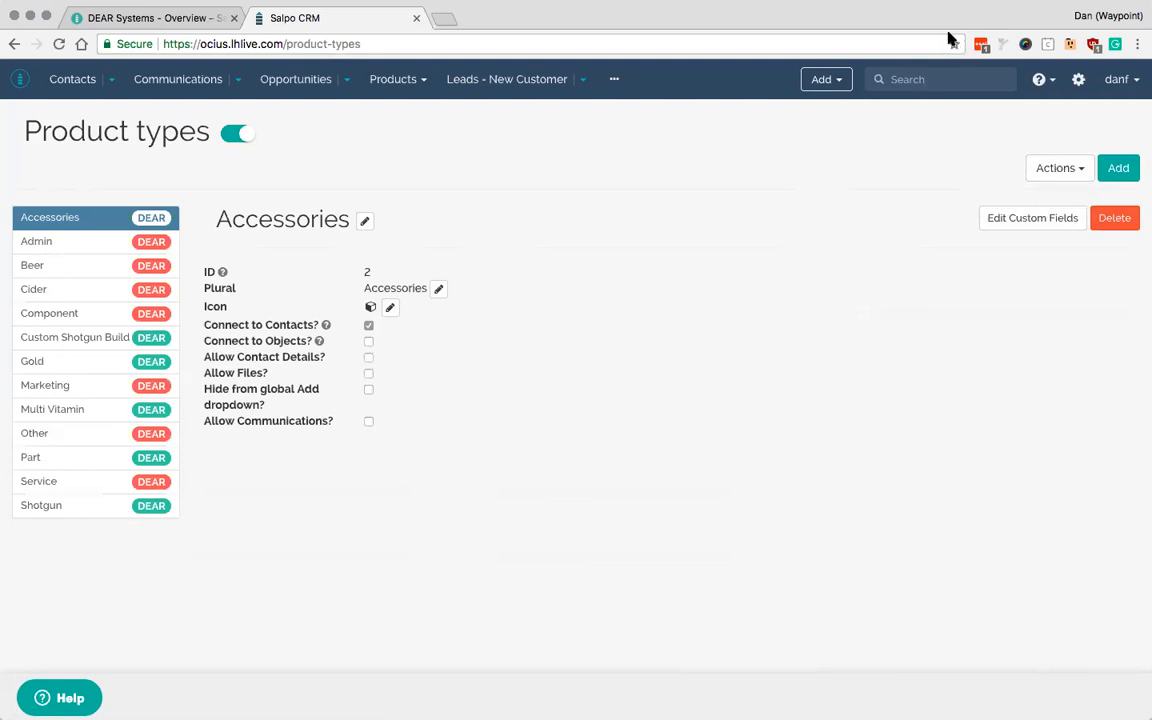
left_click(1058, 168)
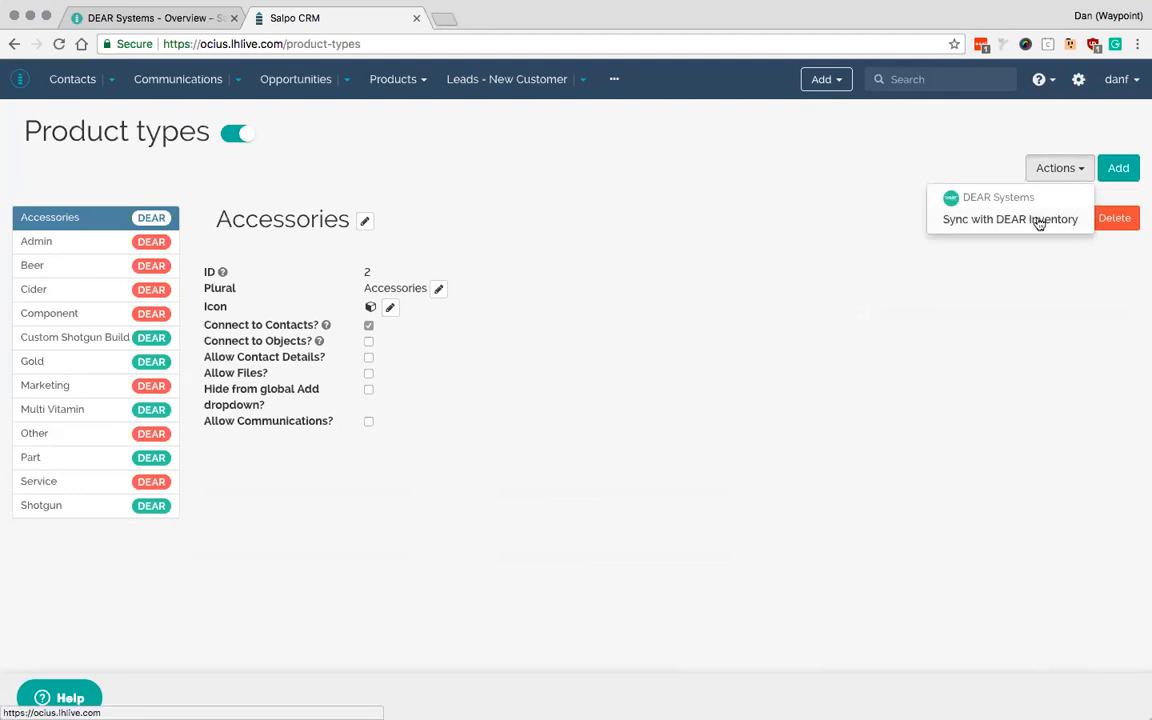
mouse_move(868, 212)
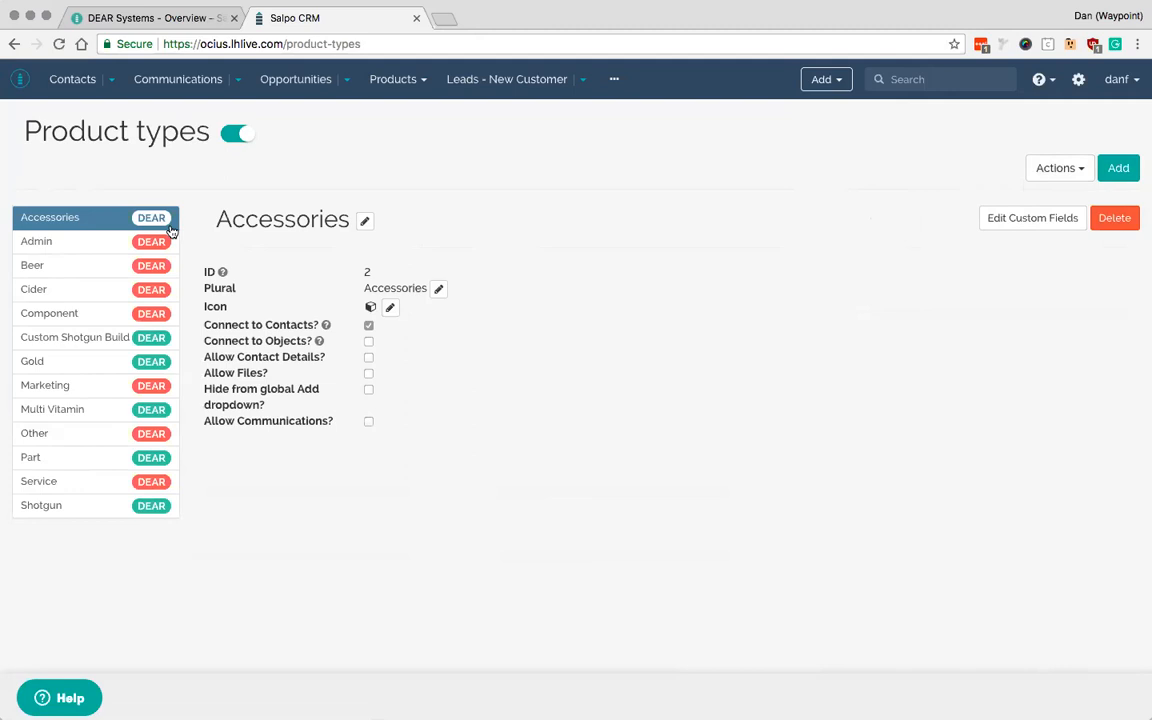
mouse_move(116, 344)
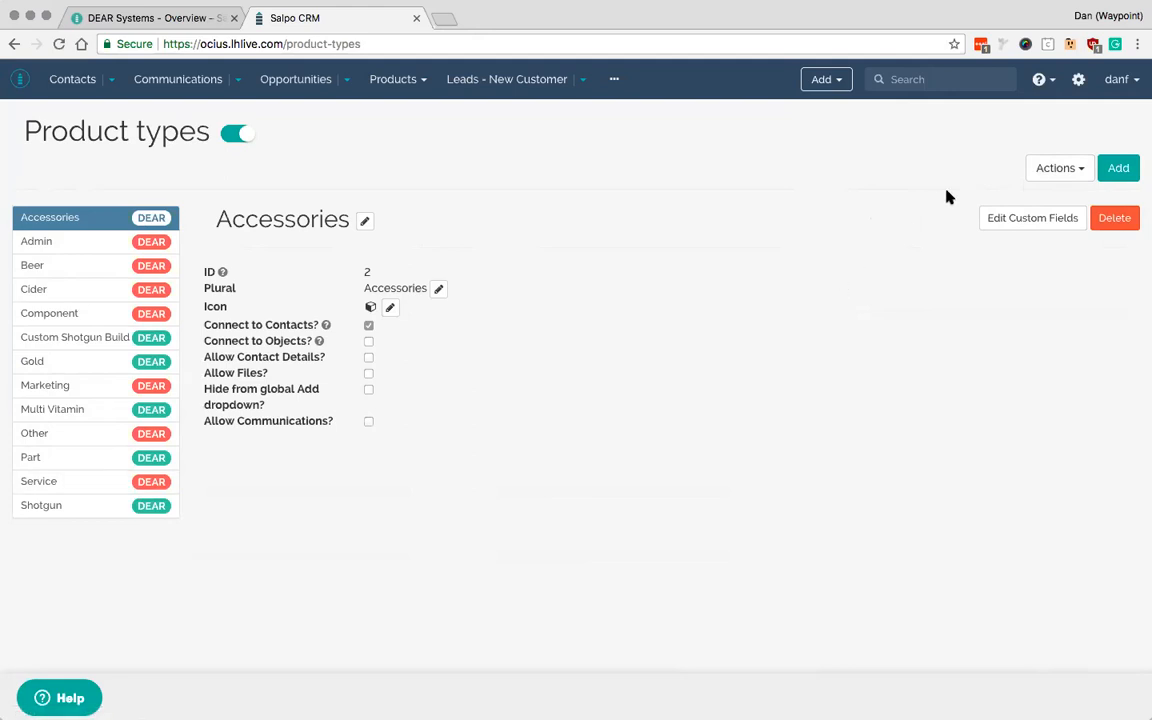
left_click(1056, 168)
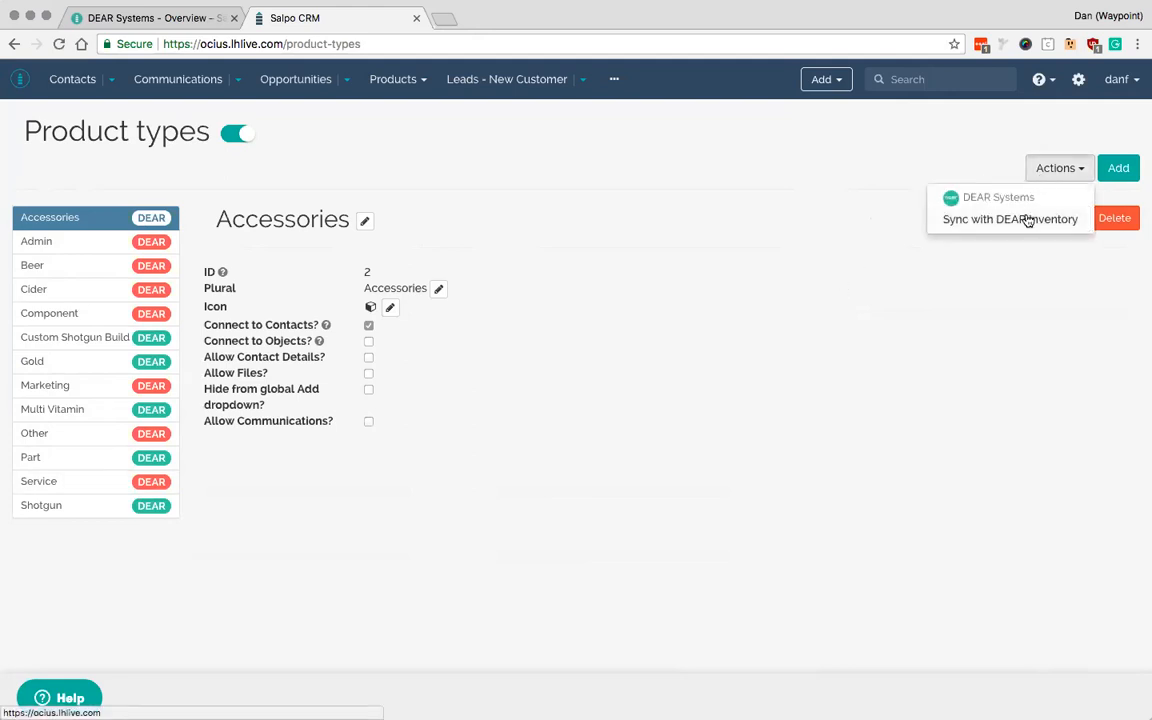
- Start the DEAR Inventory product types sync and confirm the background import
left_click(1008, 218)
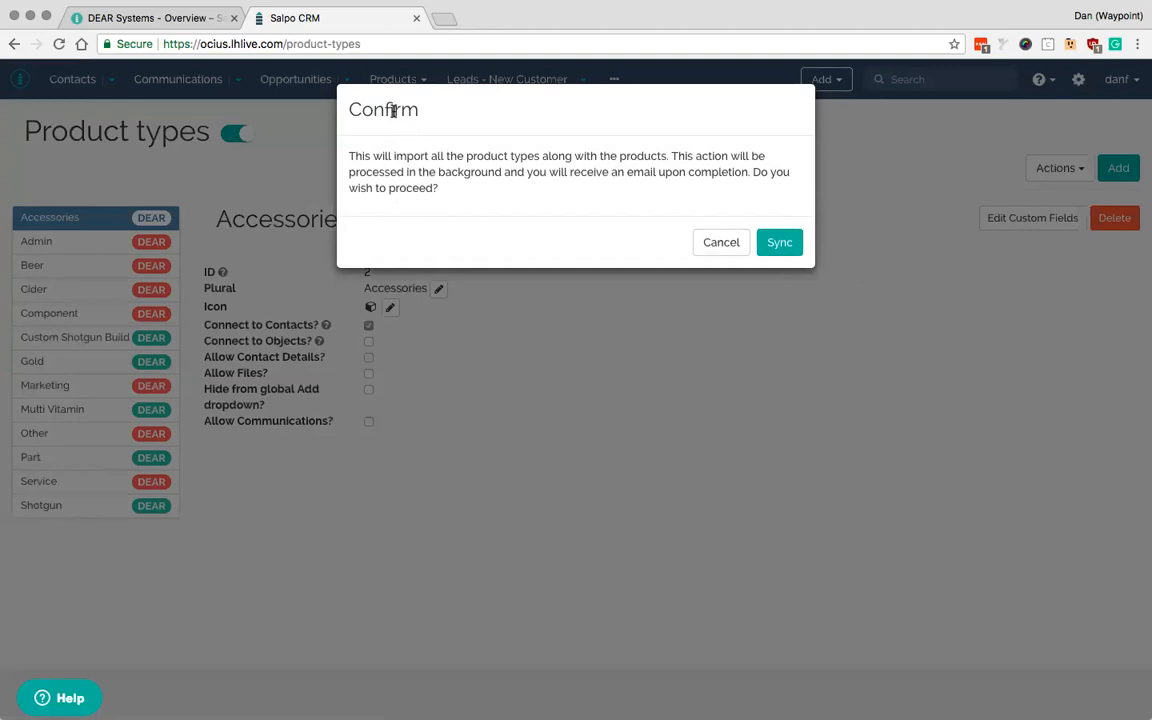
mouse_move(558, 156)
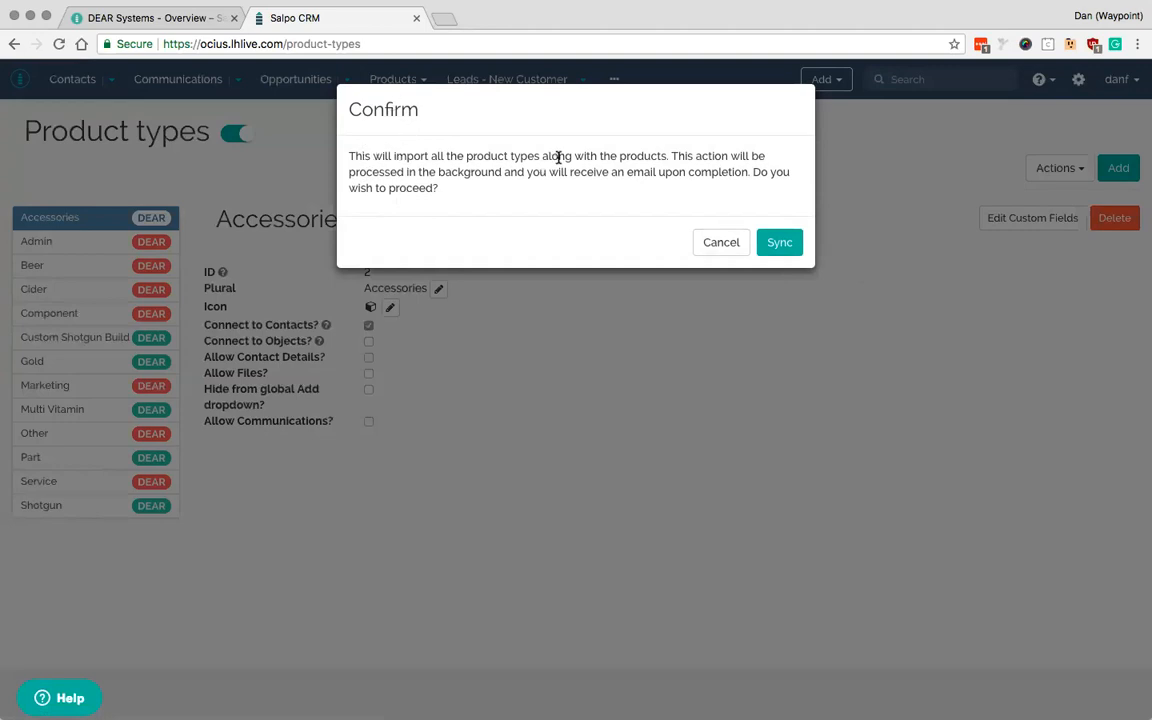
mouse_move(676, 152)
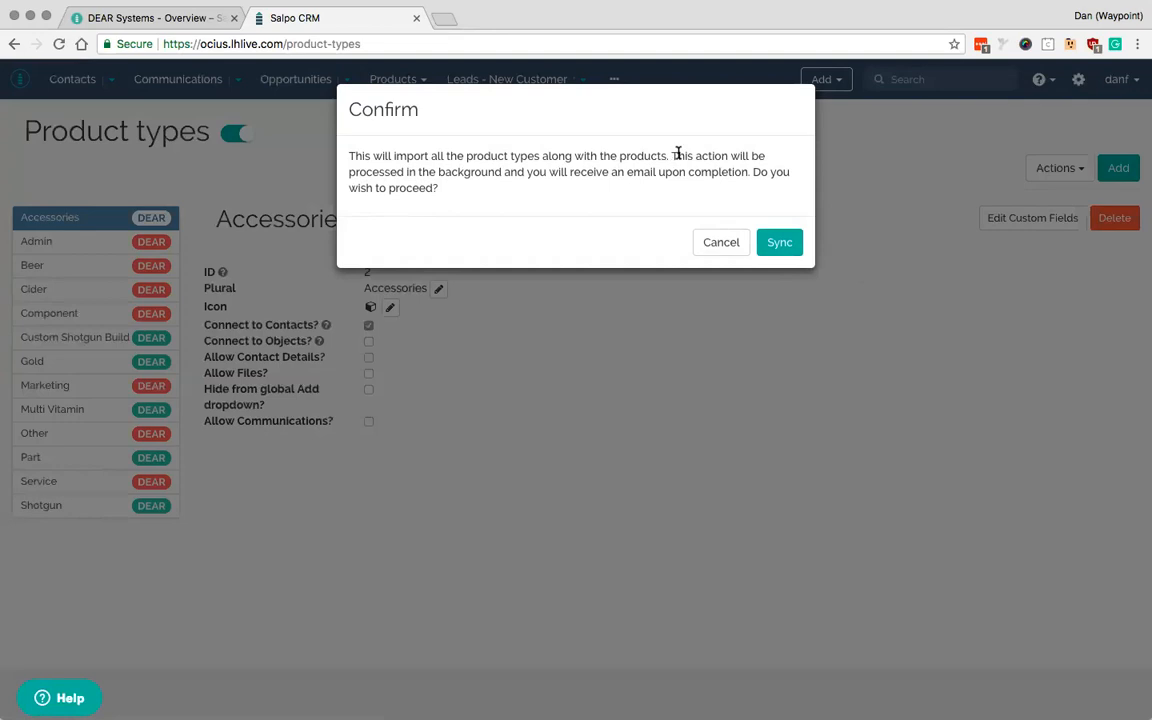
mouse_move(662, 176)
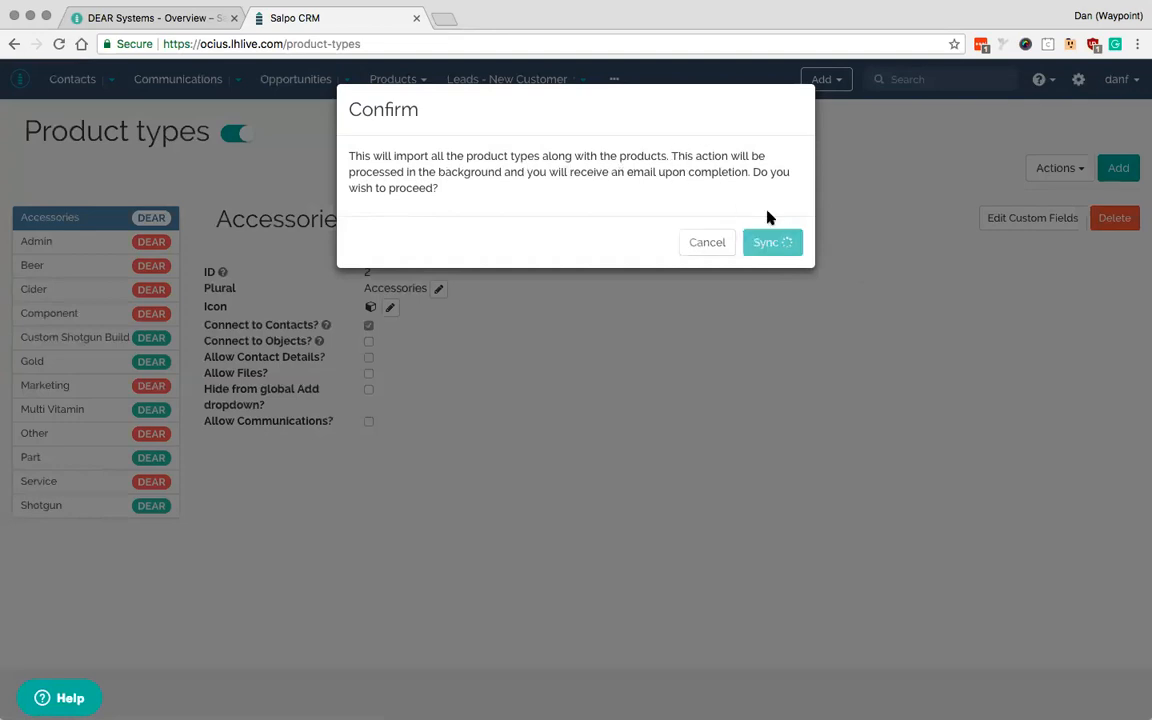
left_click(772, 242)
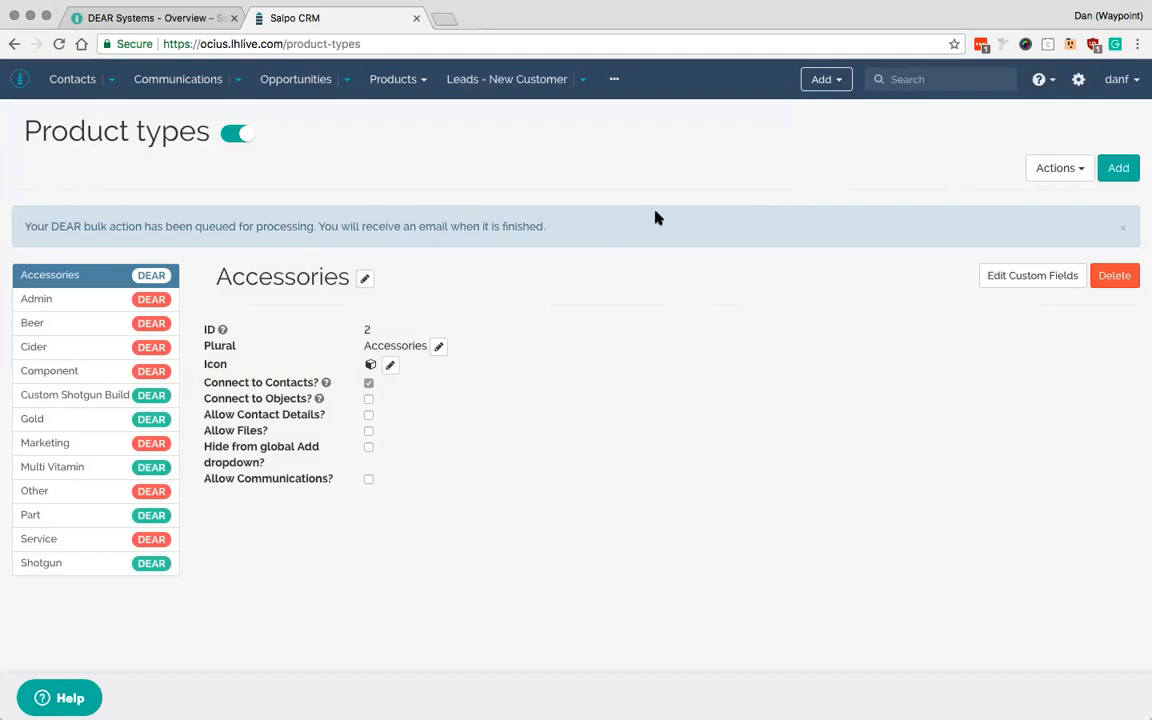
mouse_move(1076, 104)
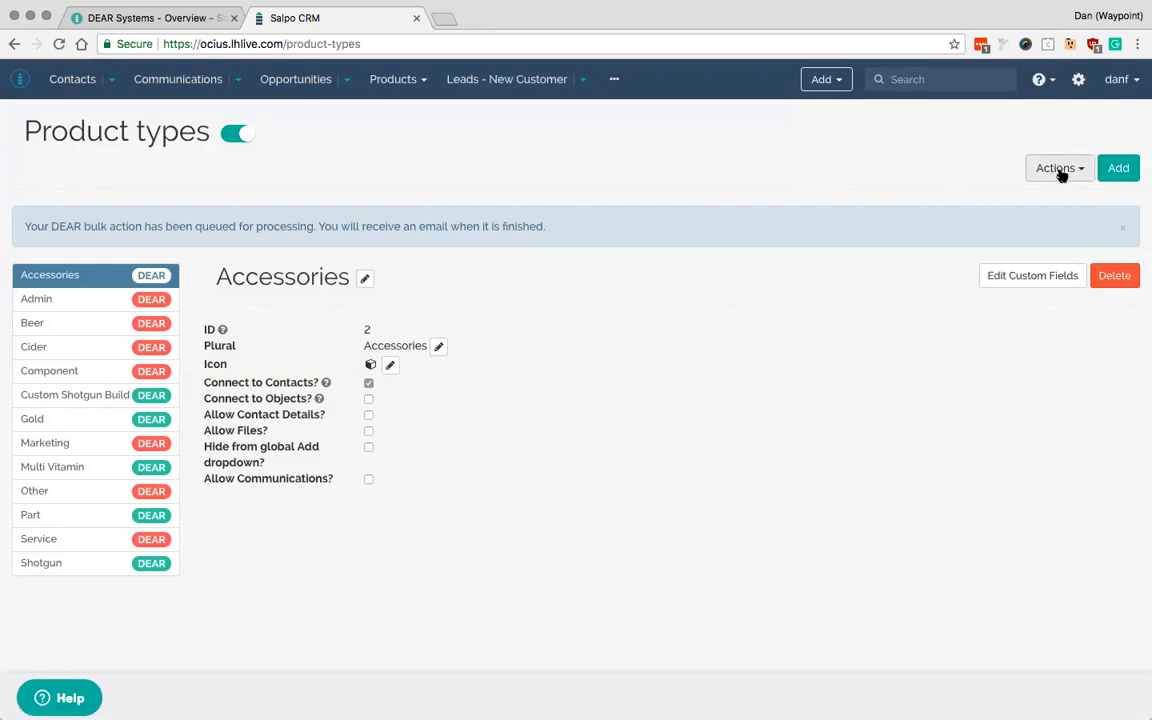
mouse_move(808, 212)
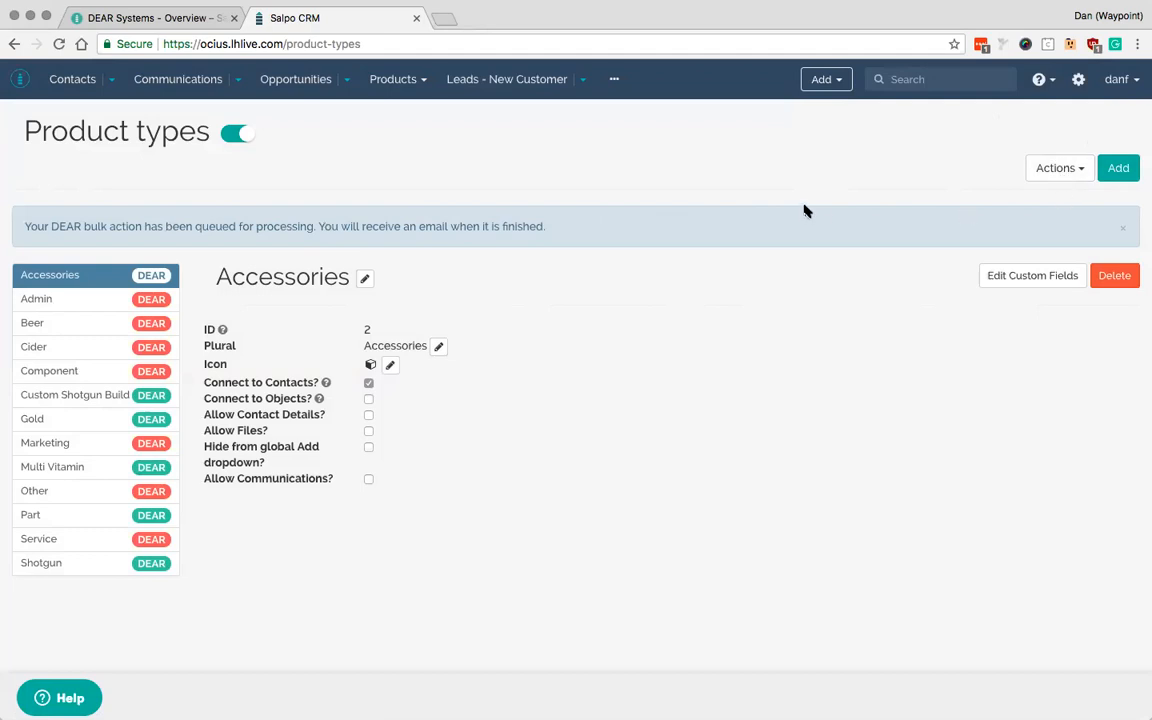
mouse_move(782, 204)
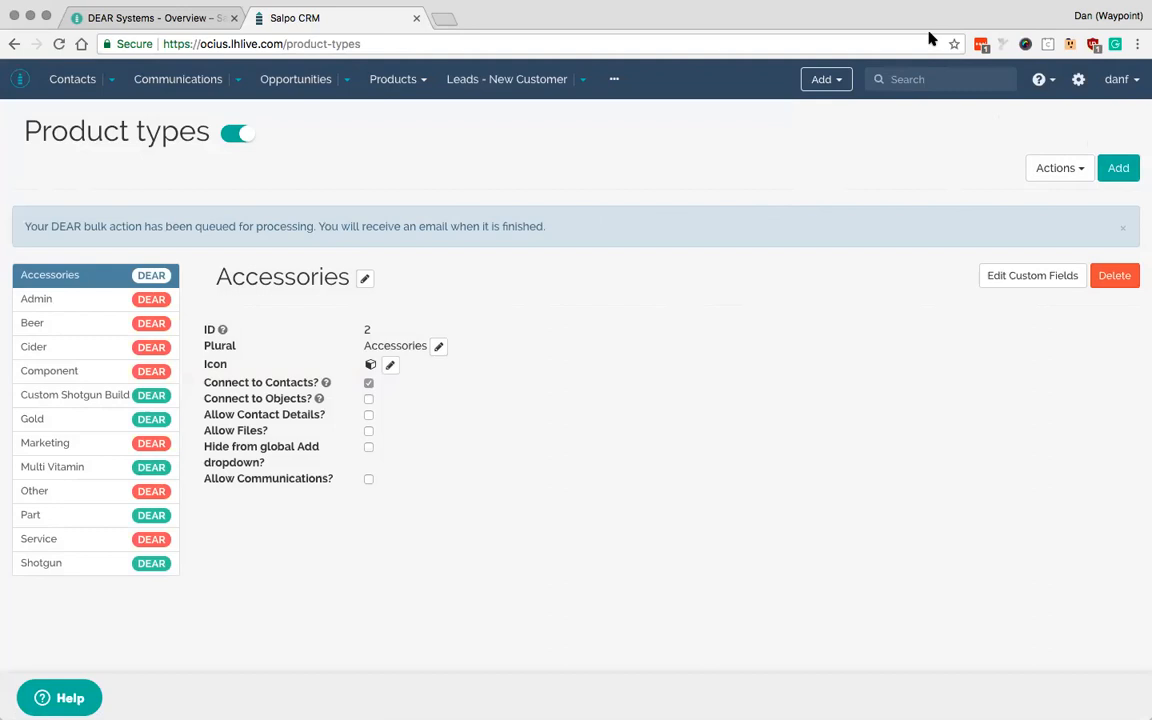
- From the DEAR Systems overview, bring up the 'Syncing products from DEAR Systems' article
left_click(150, 18)
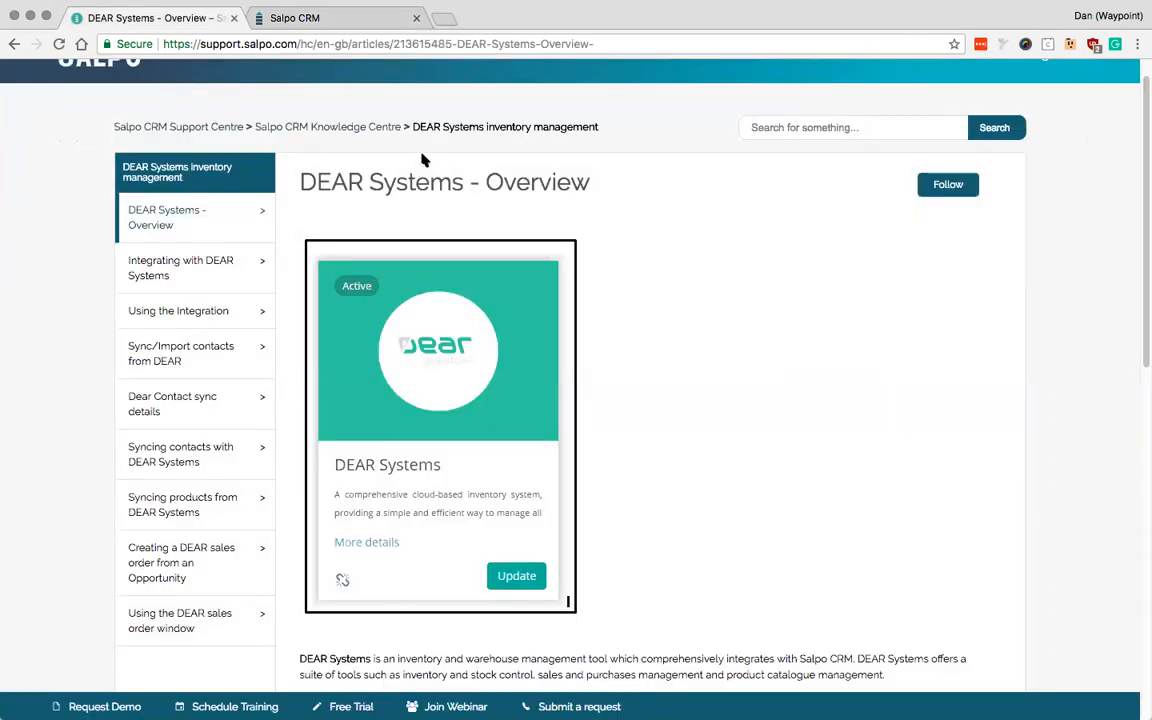
mouse_move(294, 350)
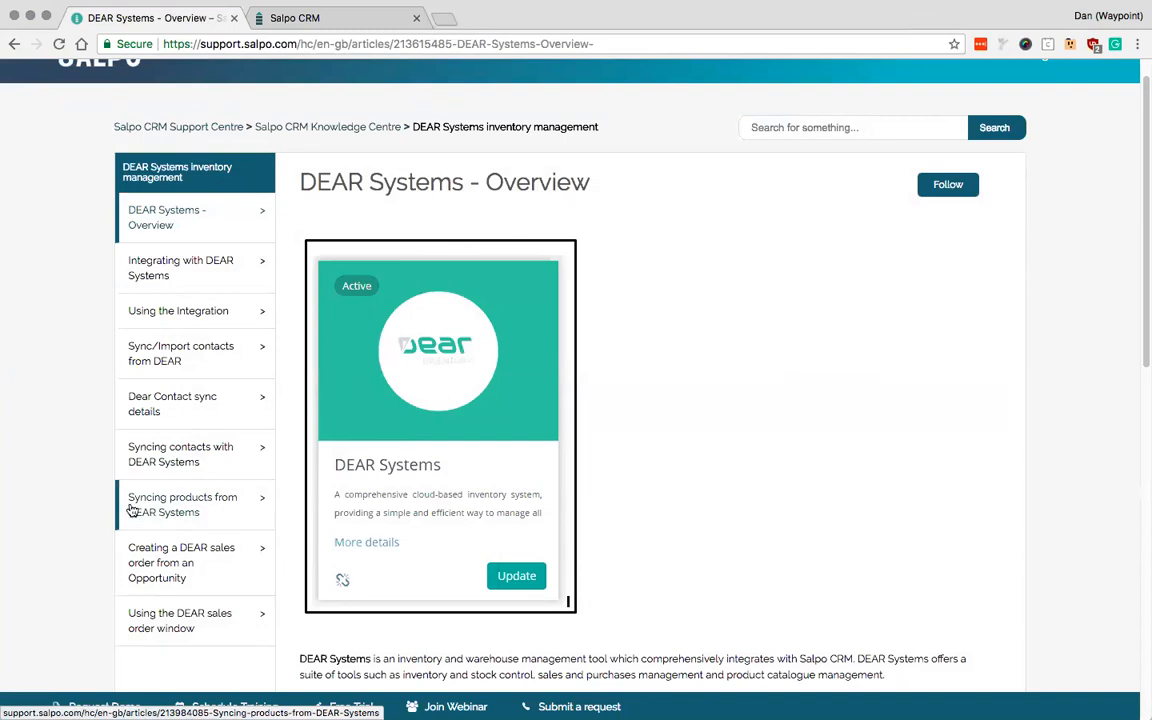
left_click(182, 504)
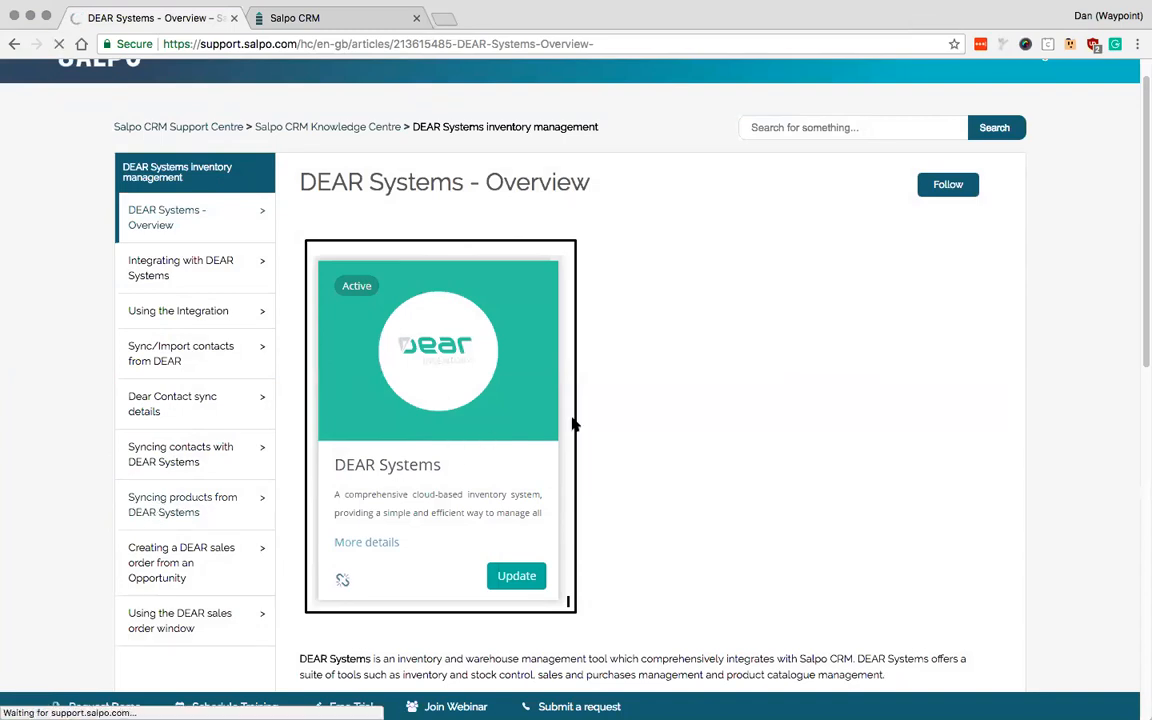
left_click(184, 536)
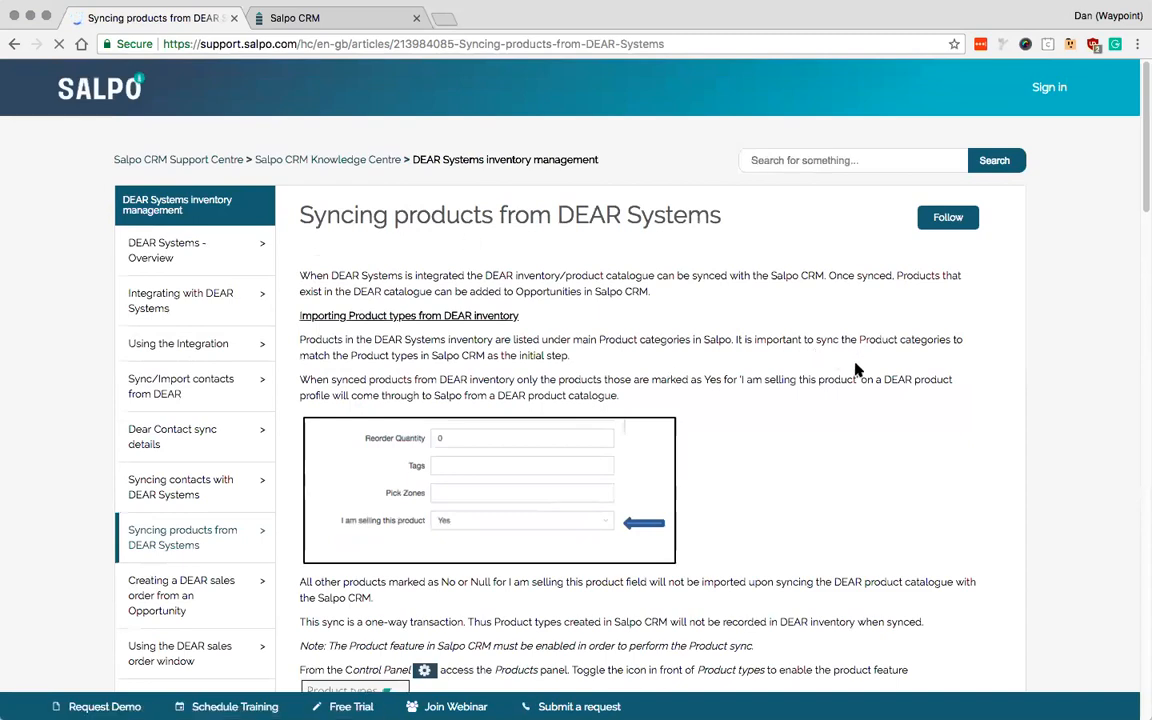
- Read through the product syncing article to its end, covering re-sync options and Stock Availability
scroll("down", 3)
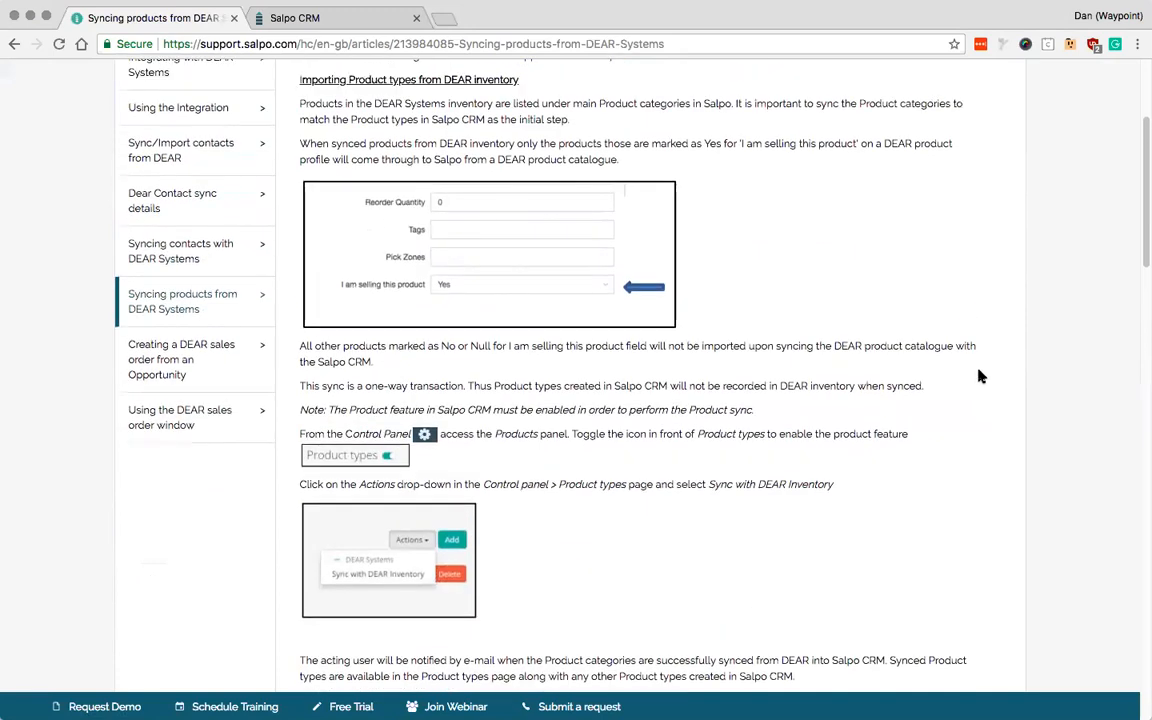
scroll("down", 3)
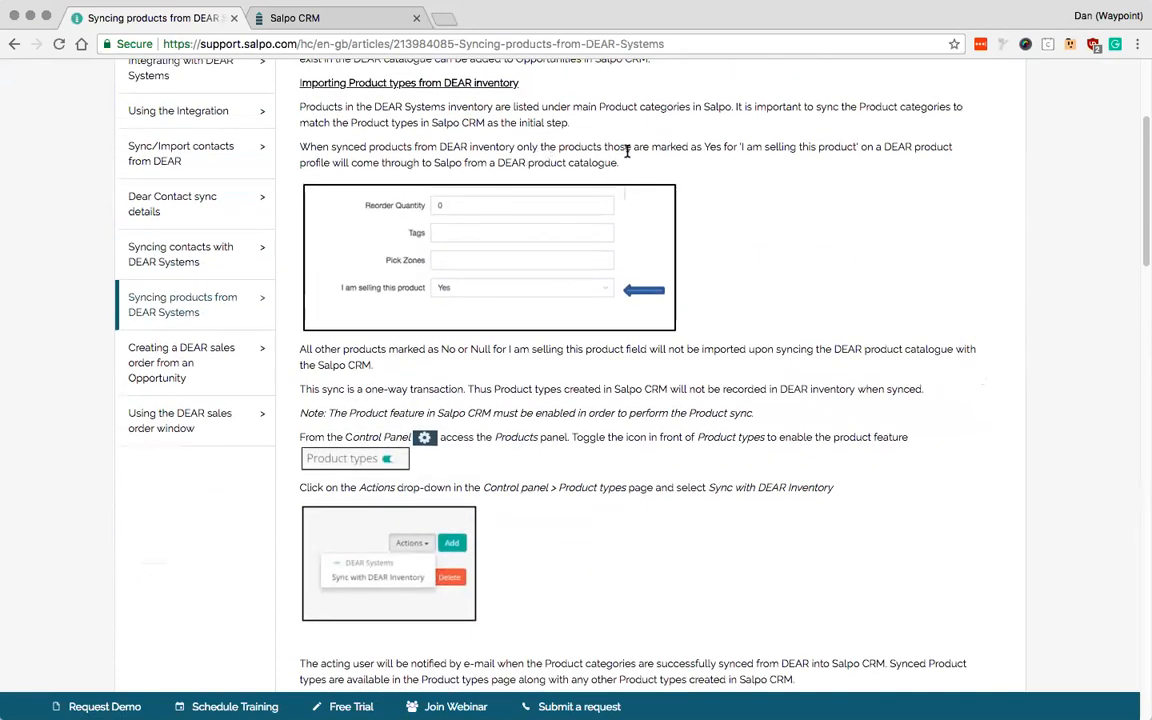
mouse_move(796, 146)
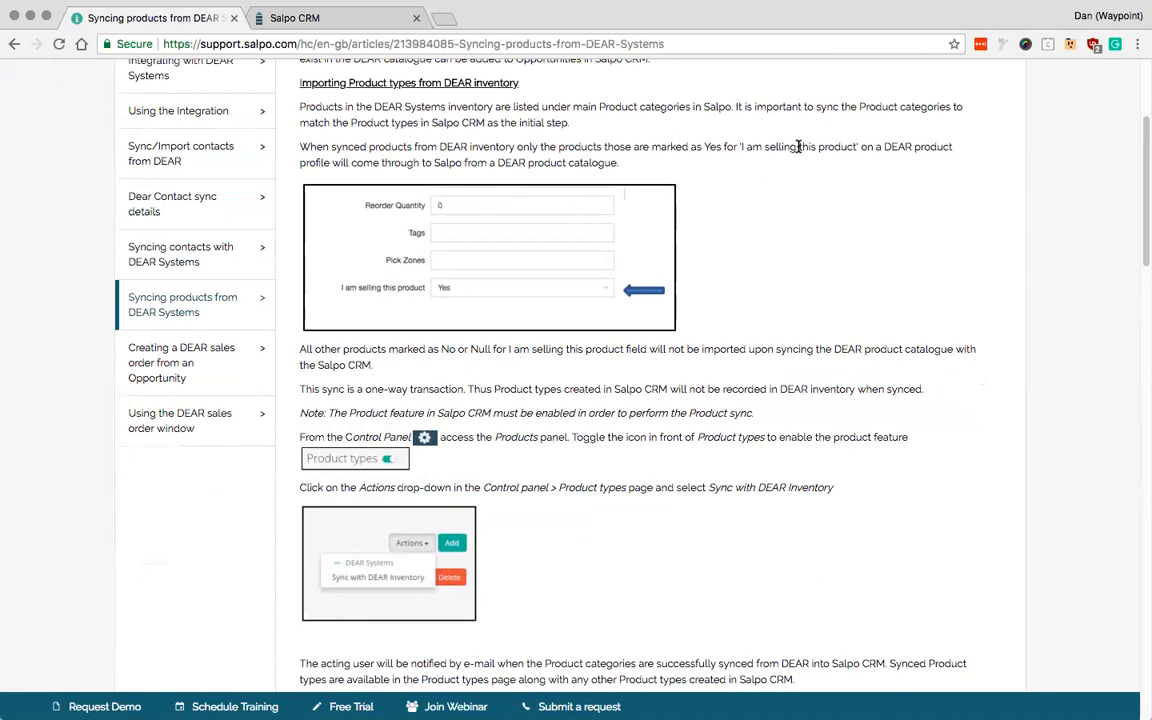
mouse_move(804, 156)
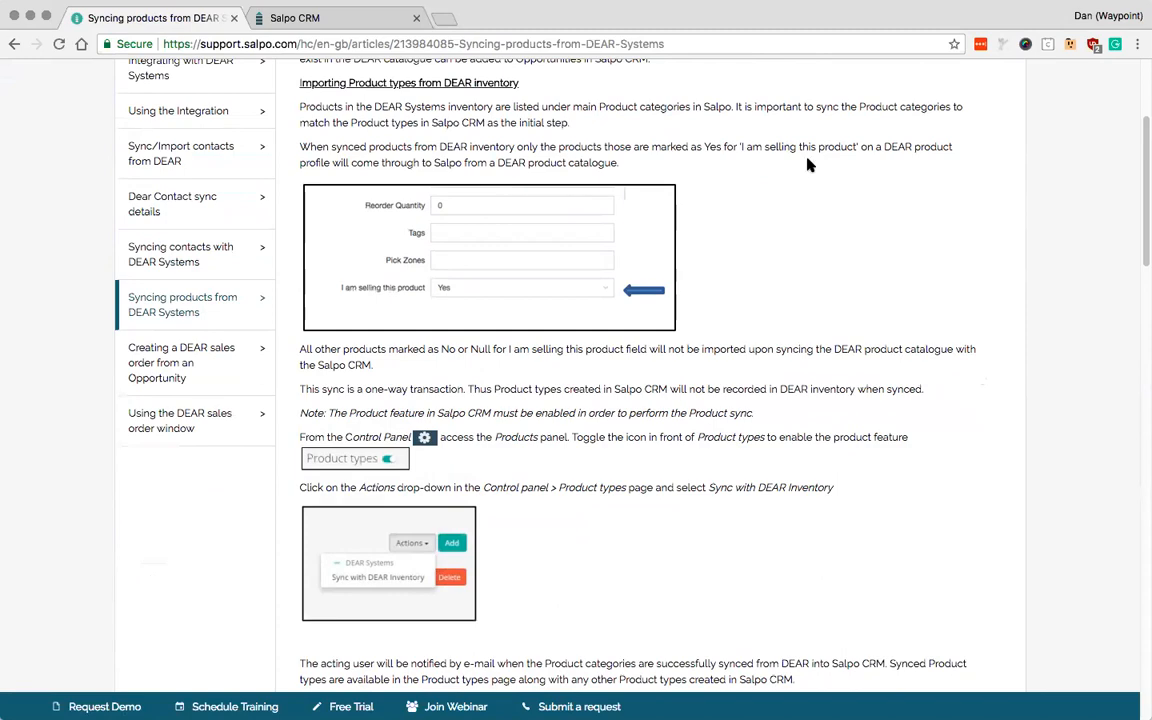
scroll("down", 3)
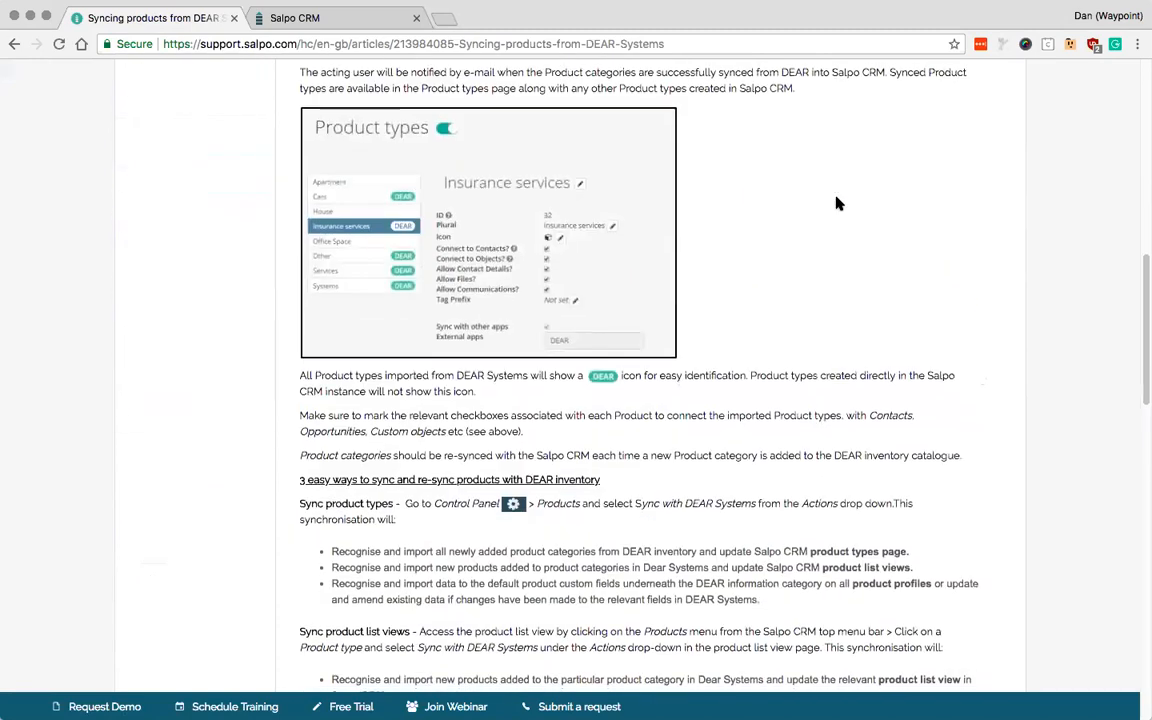
scroll("down", 3)
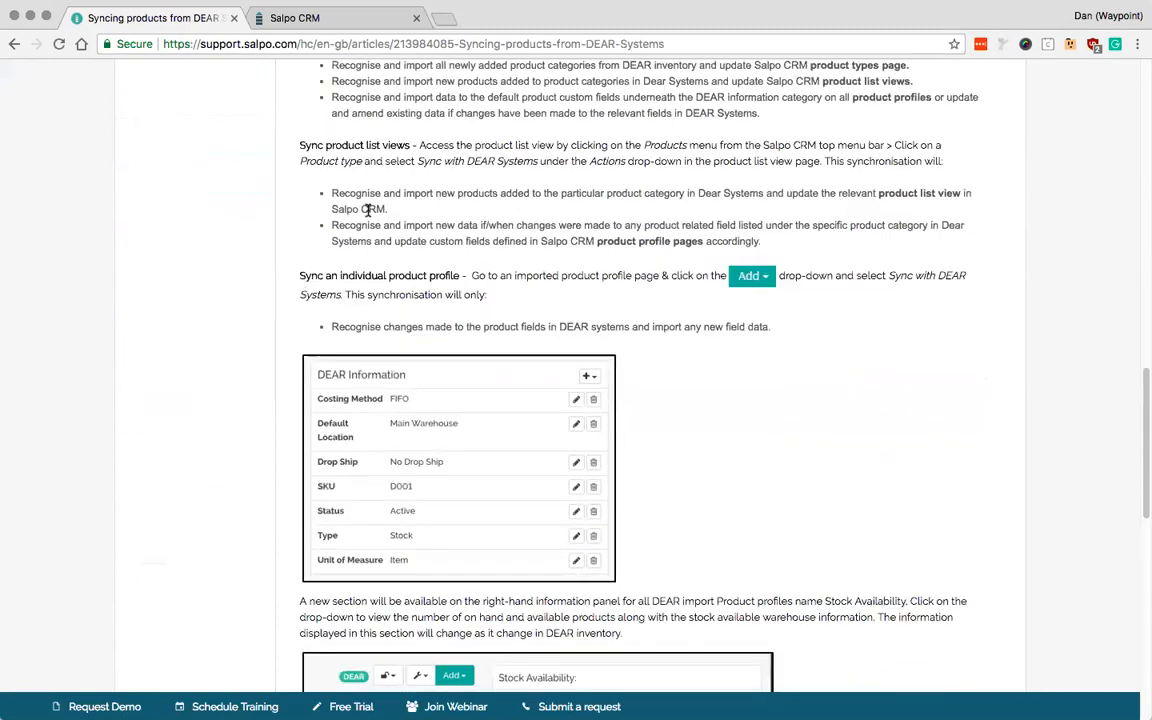
scroll("down", 3)
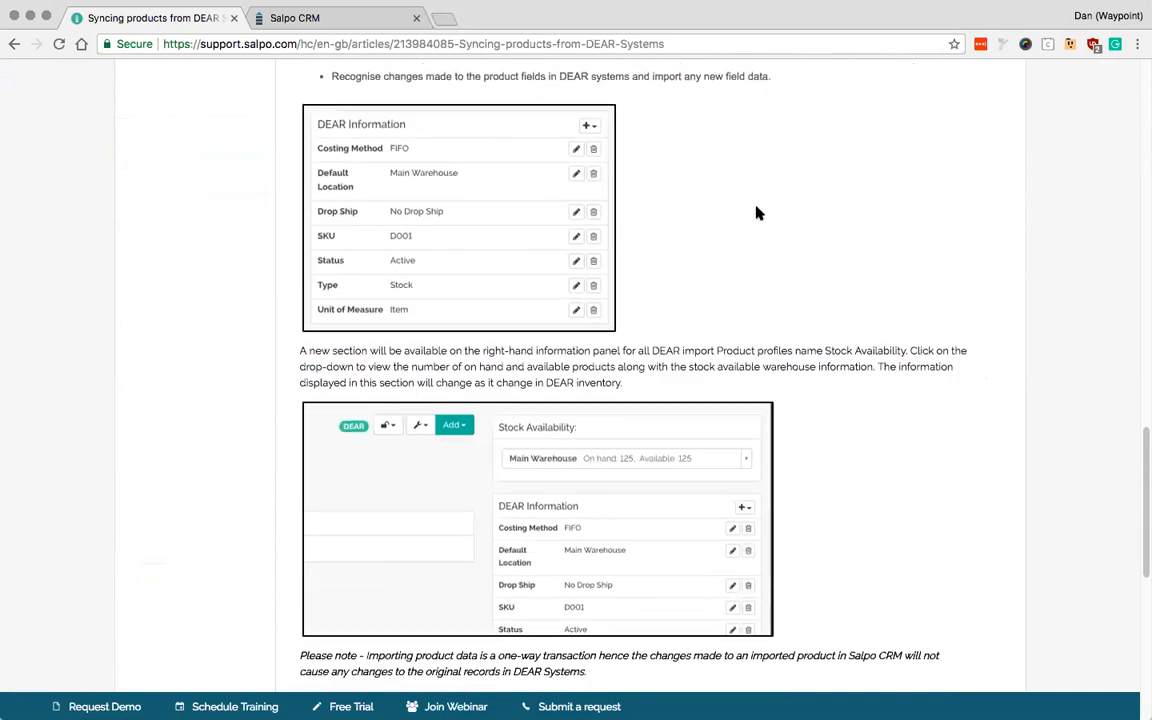
scroll("down", 3)
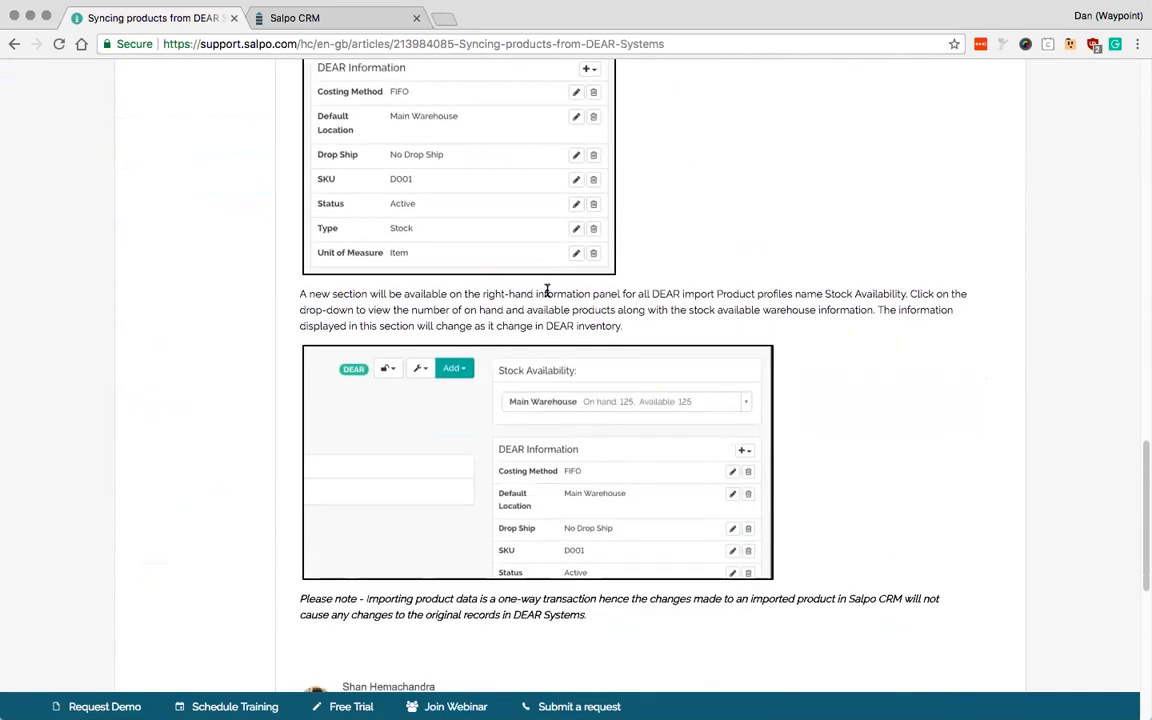
scroll("down", 3)
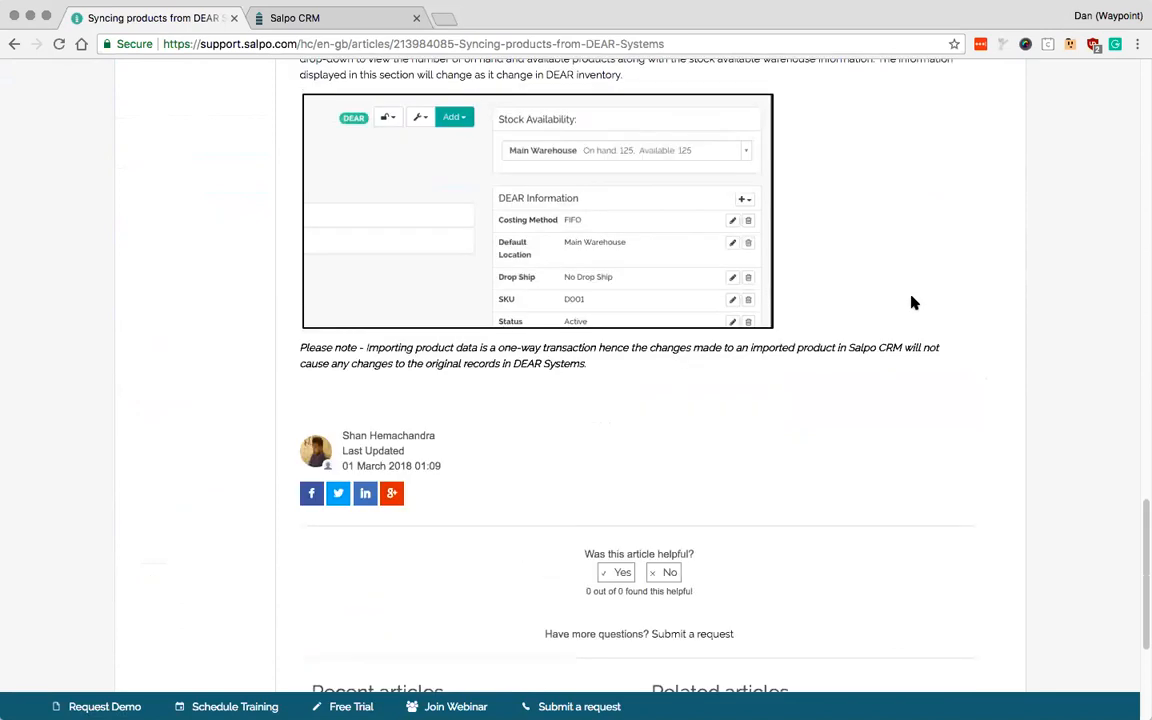
scroll("up", 3)
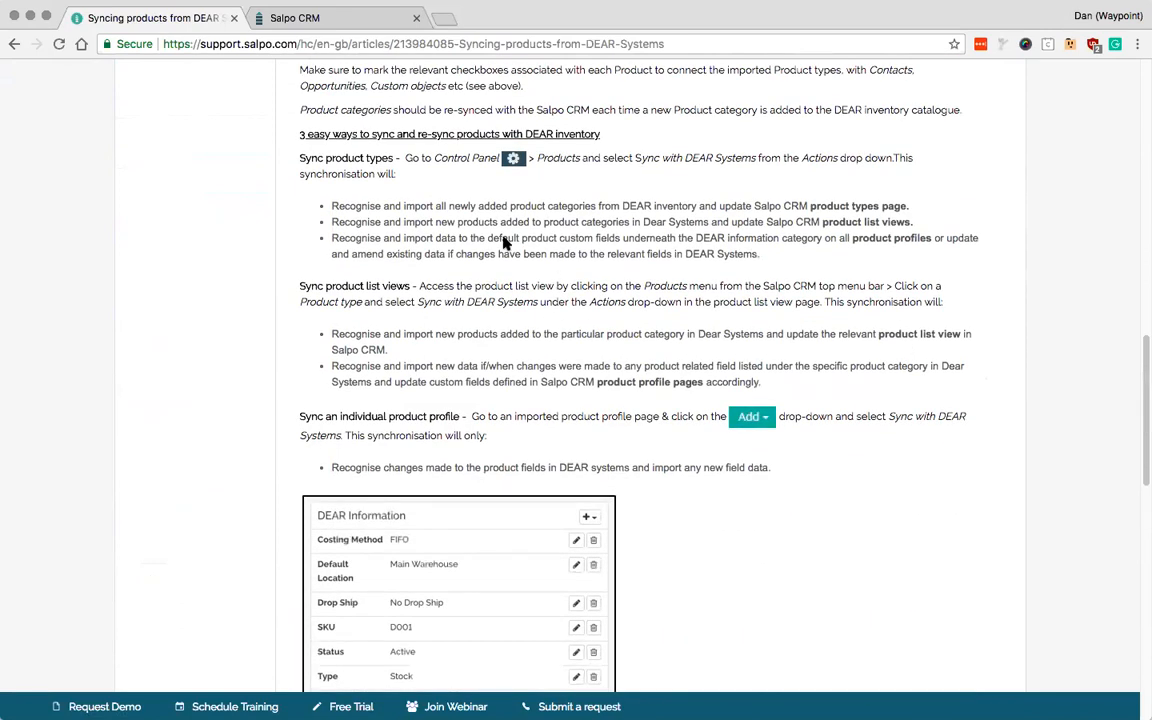
mouse_move(804, 256)
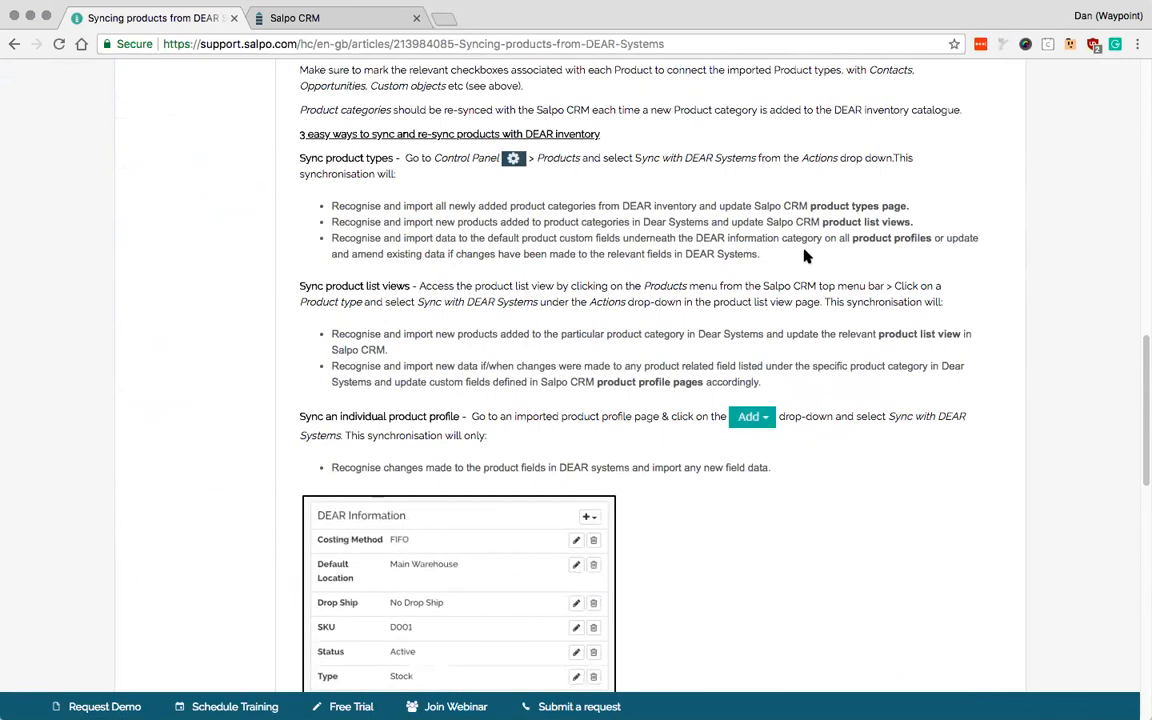
scroll("down", 3)
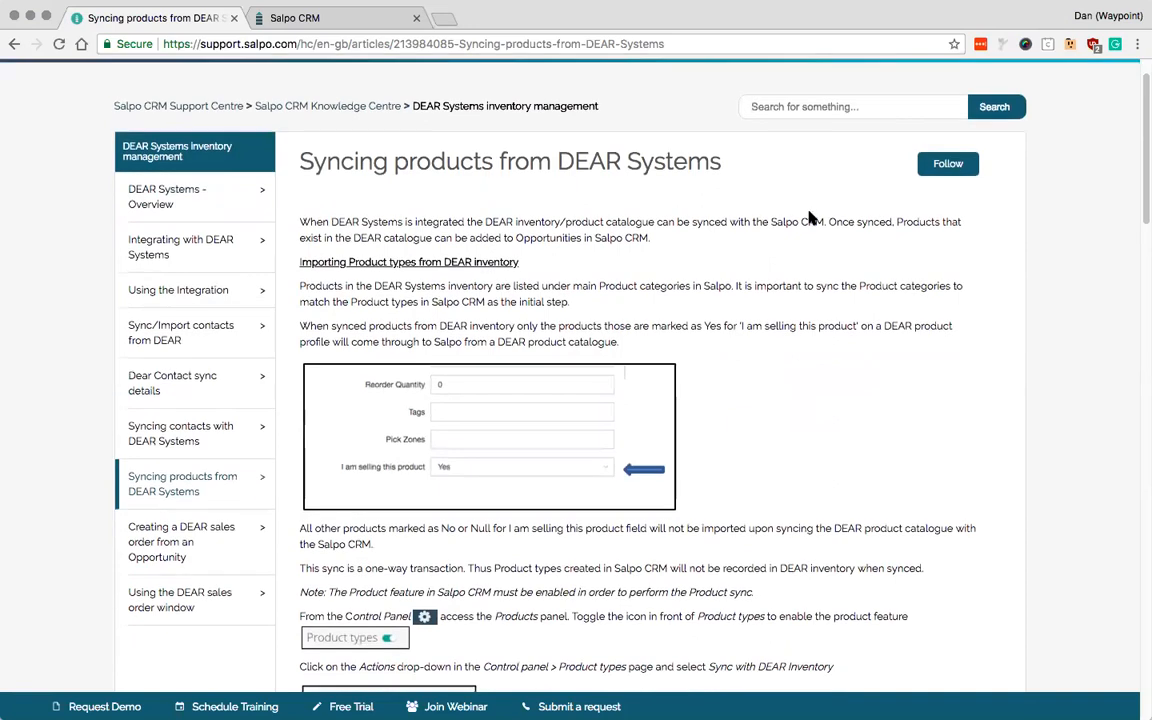
mouse_move(758, 212)
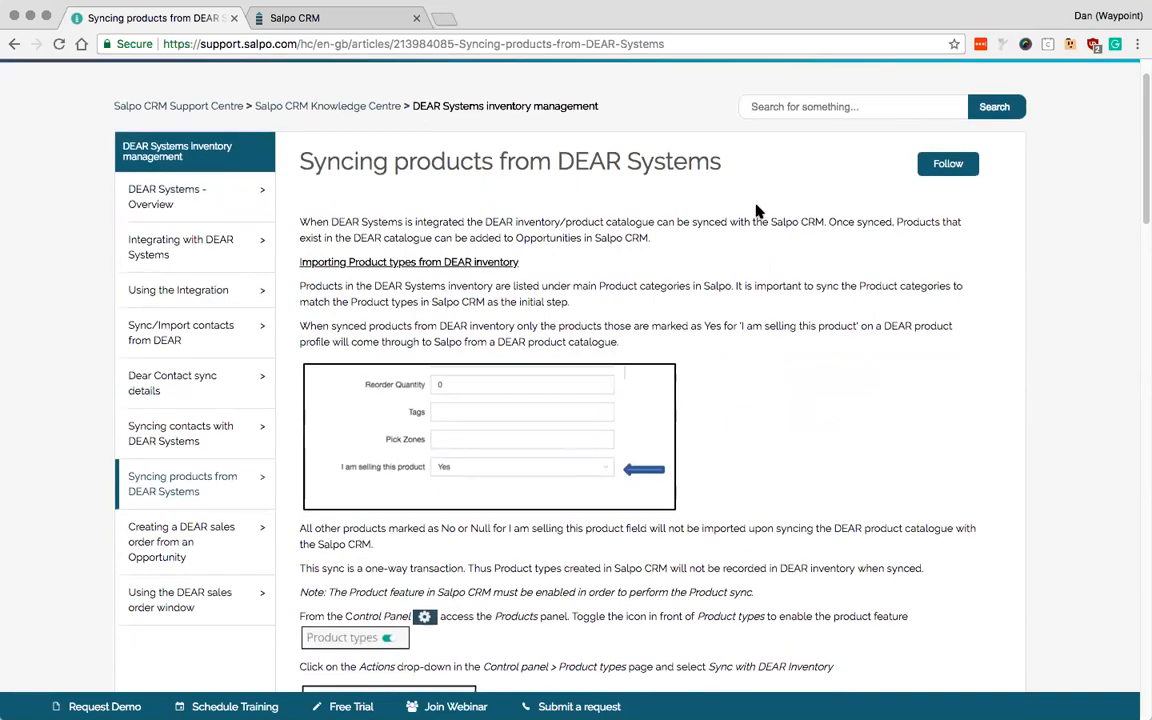
mouse_move(918, 30)
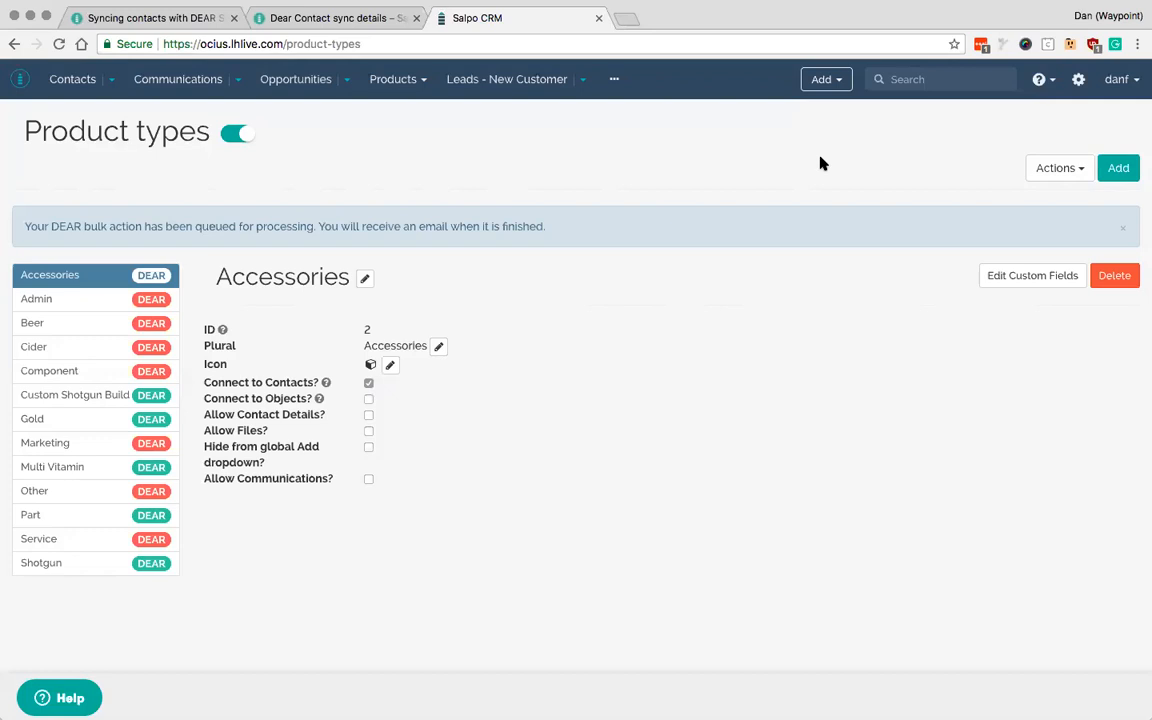
mouse_move(236, 114)
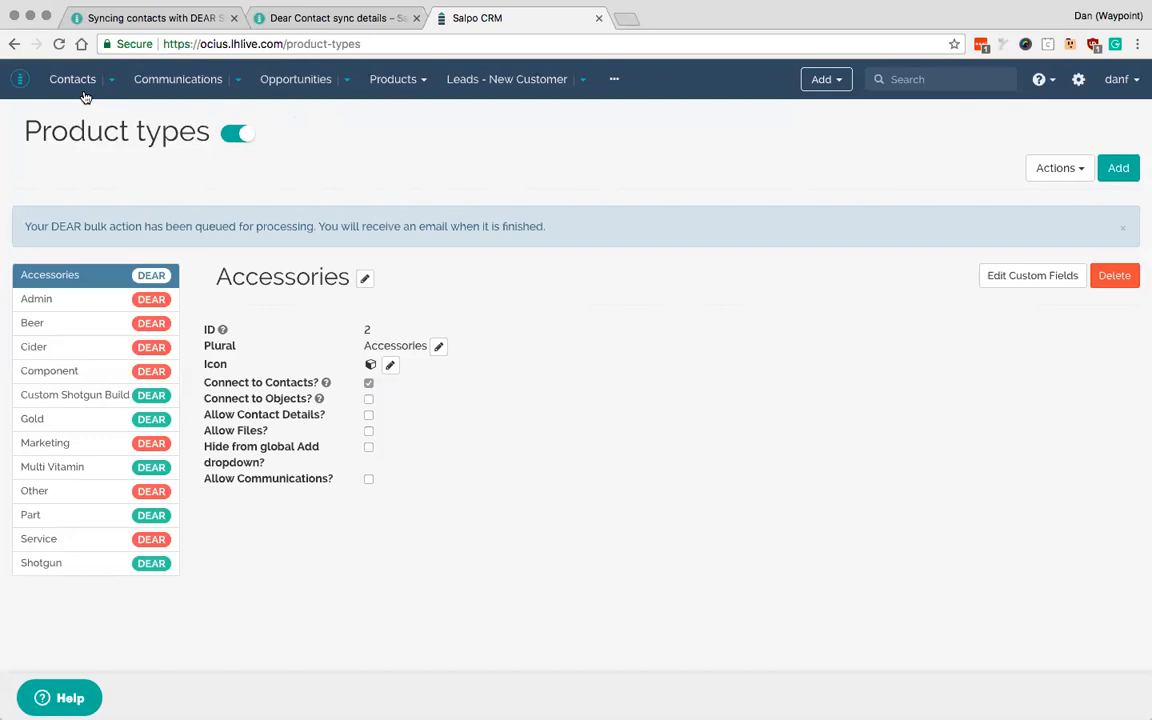
- Filter Contacts to organisations and open the Baby Bunting record
left_click(72, 80)
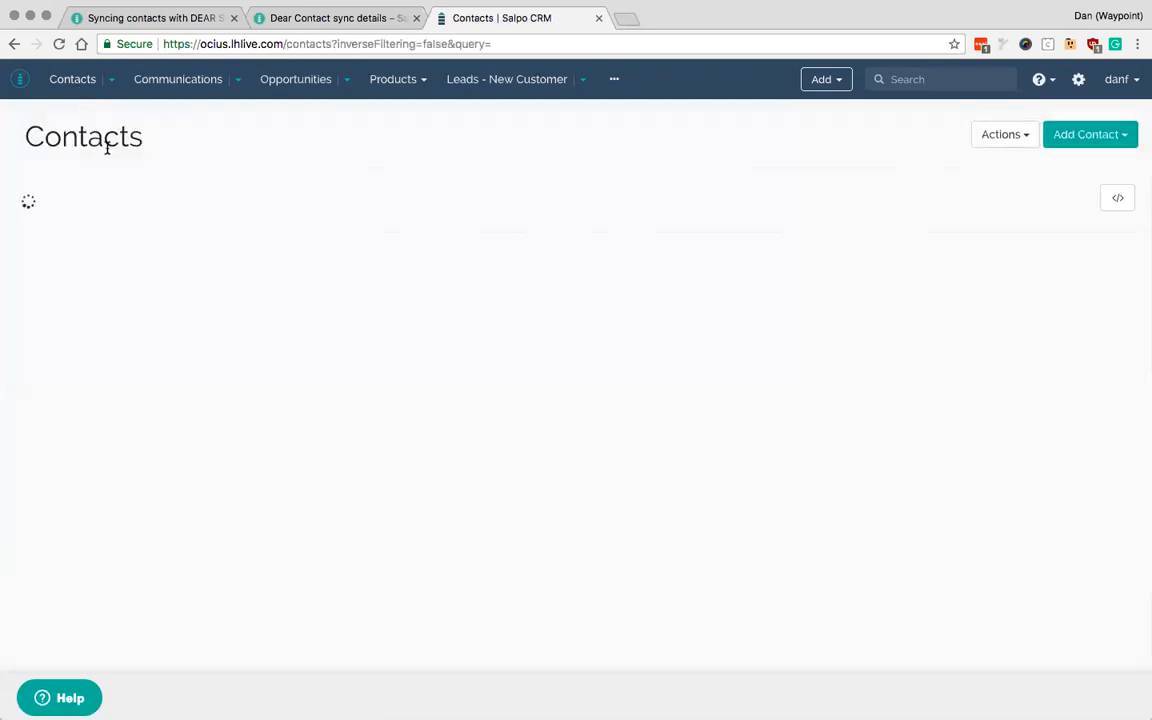
left_click(126, 280)
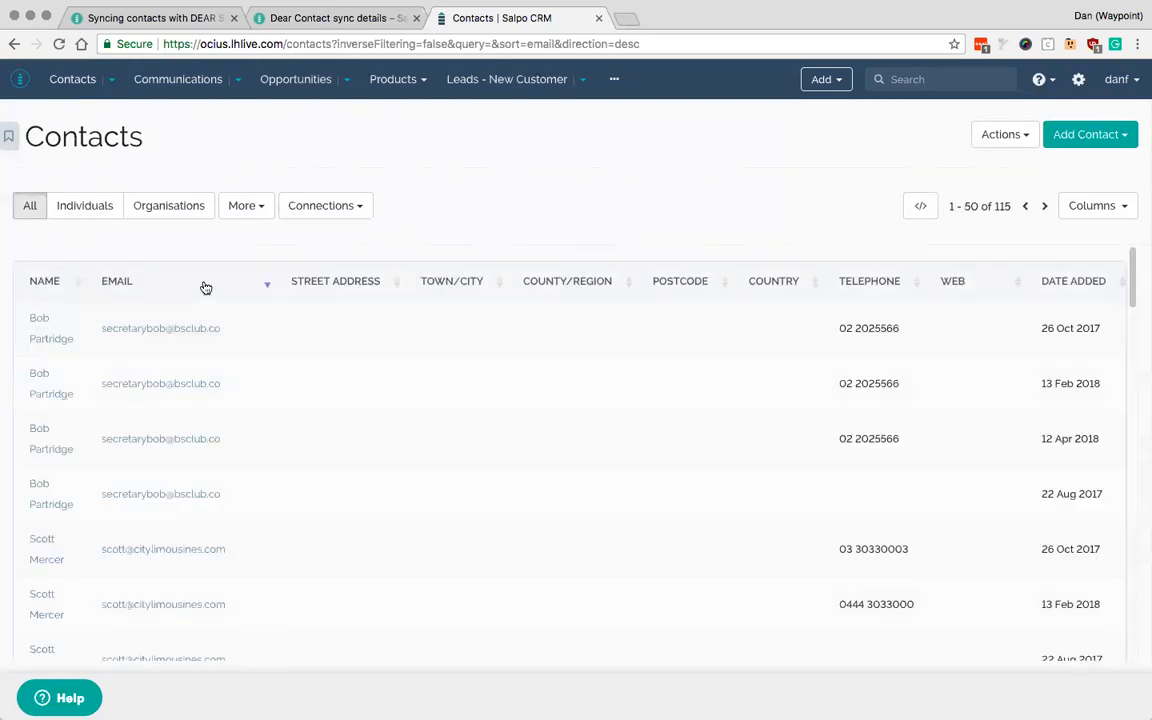
left_click(168, 204)
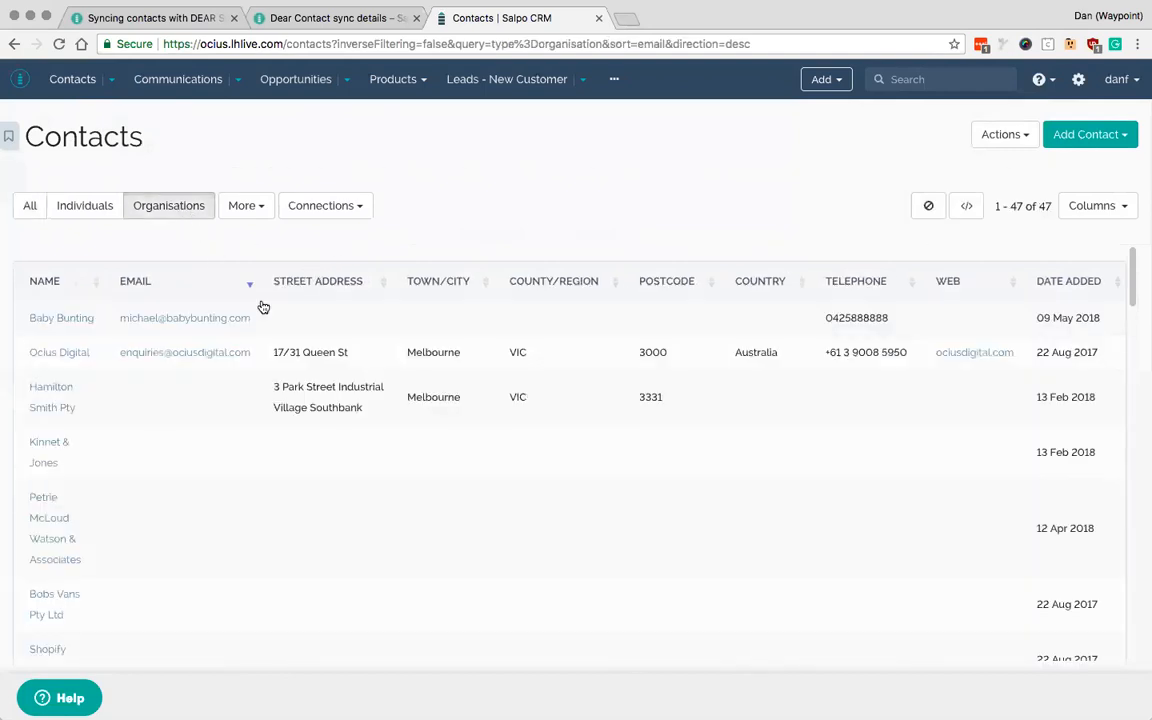
mouse_move(150, 408)
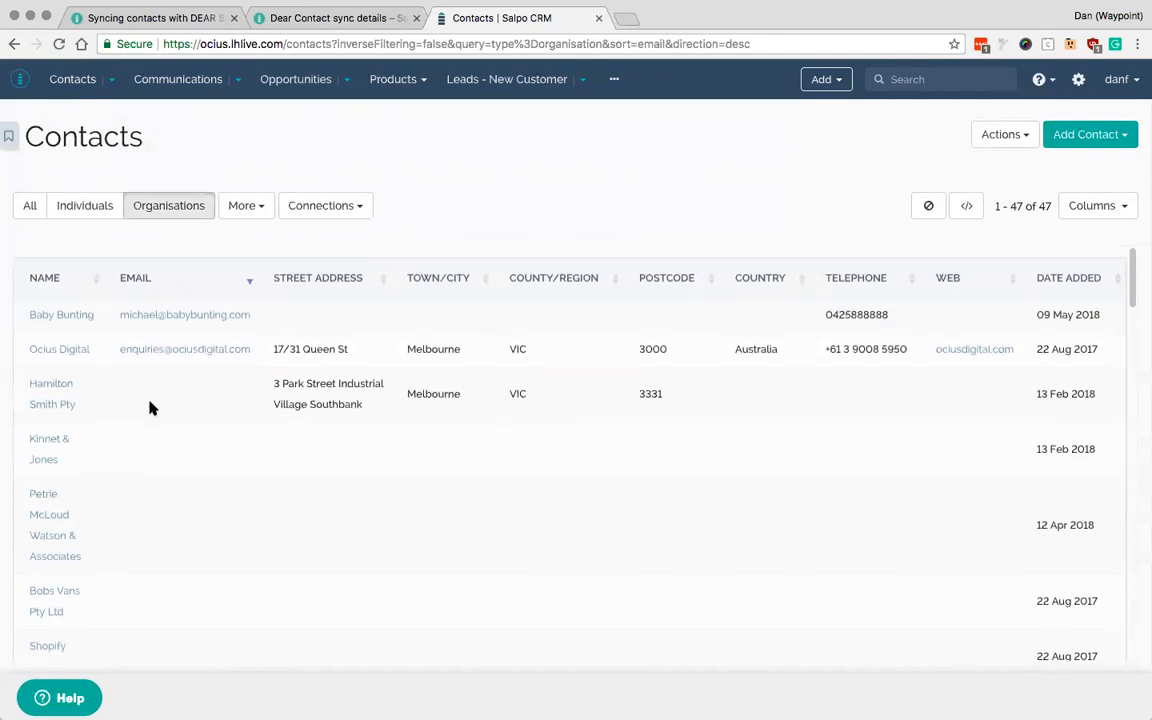
left_click(60, 314)
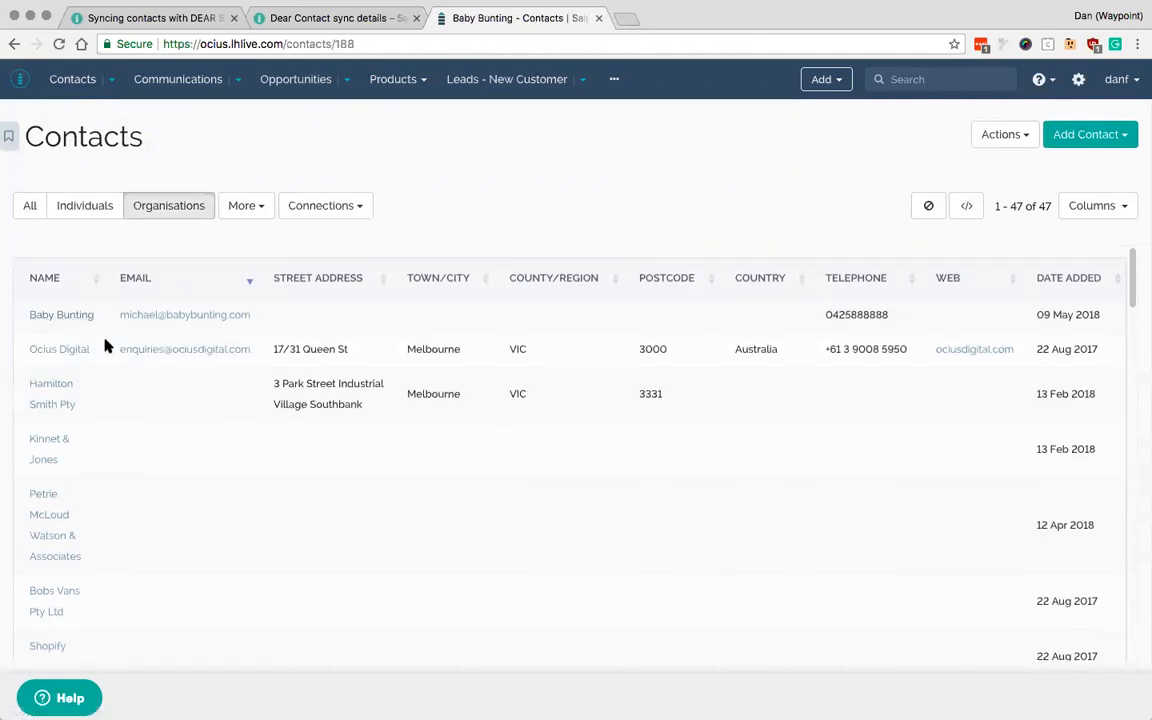
left_click(60, 314)
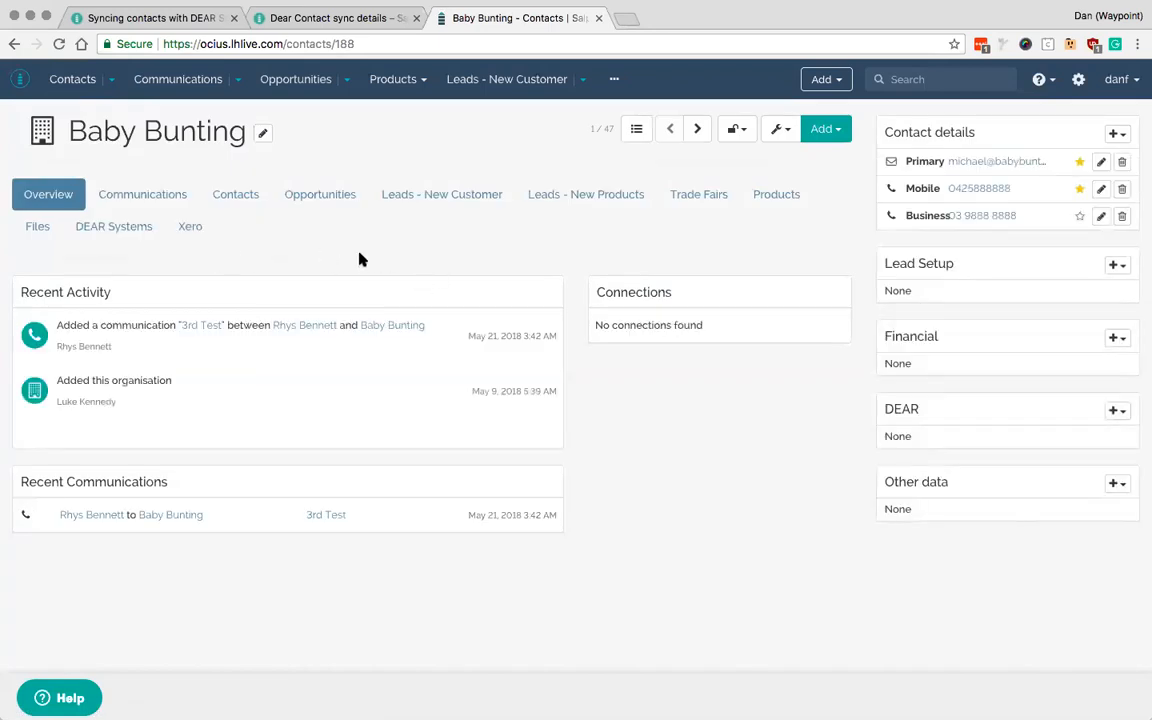
mouse_move(980, 188)
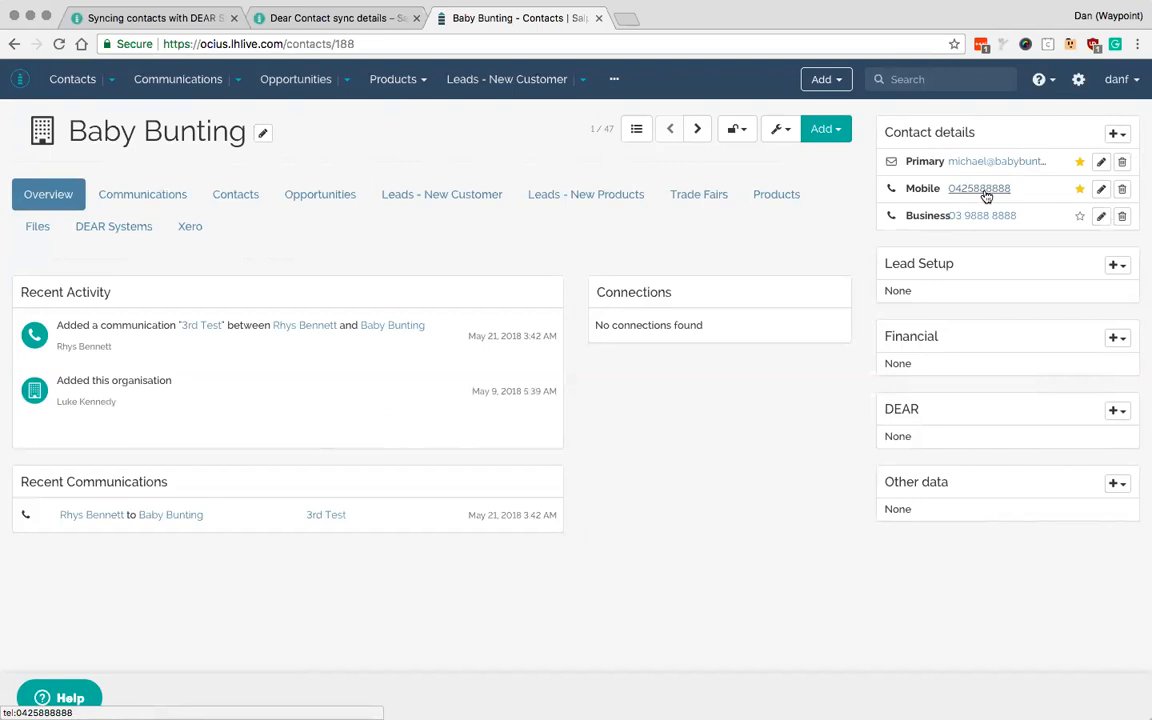
mouse_move(984, 216)
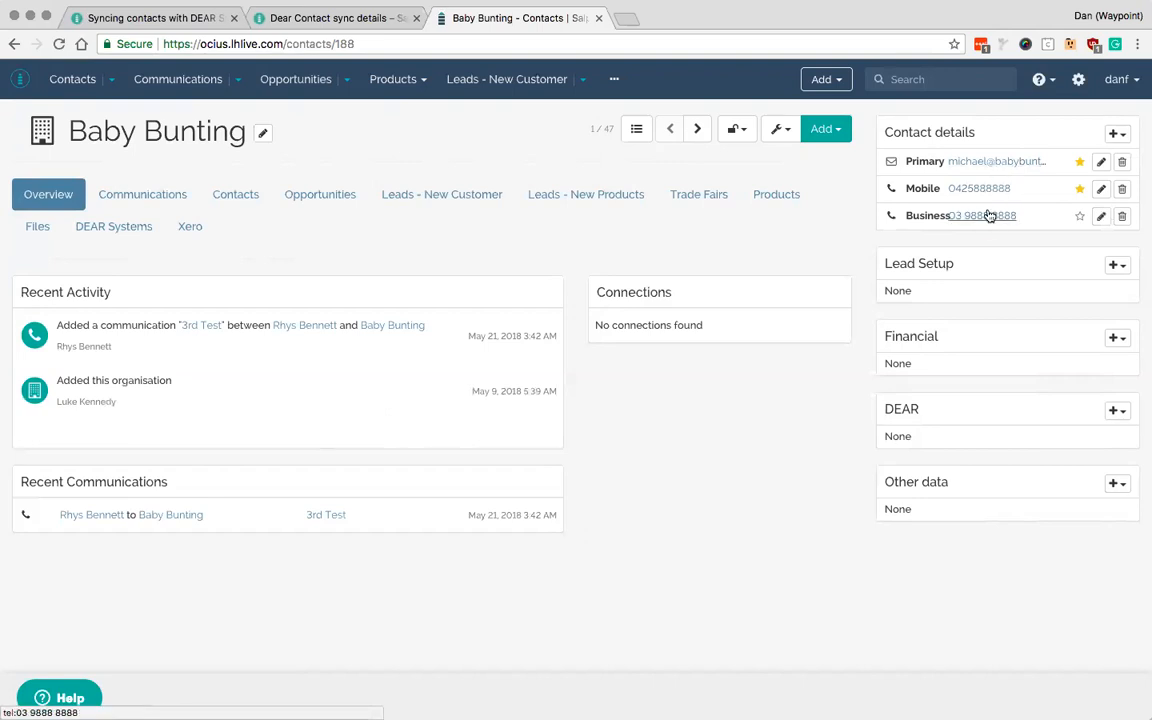
mouse_move(100, 422)
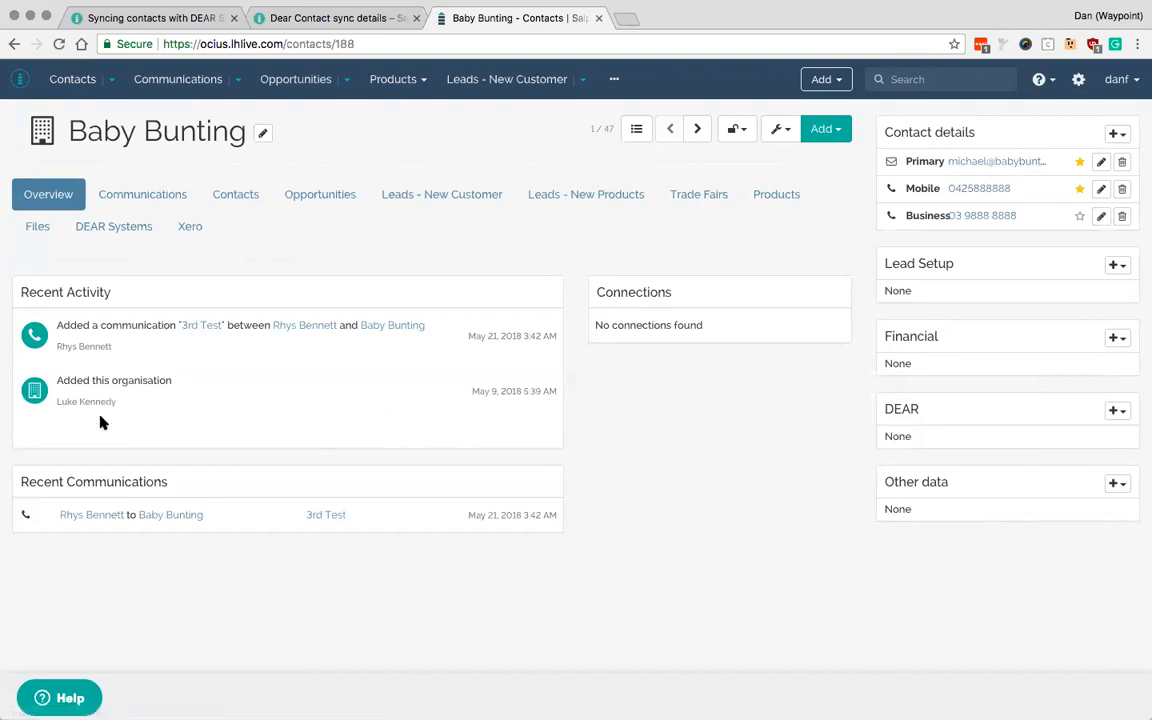
mouse_move(876, 32)
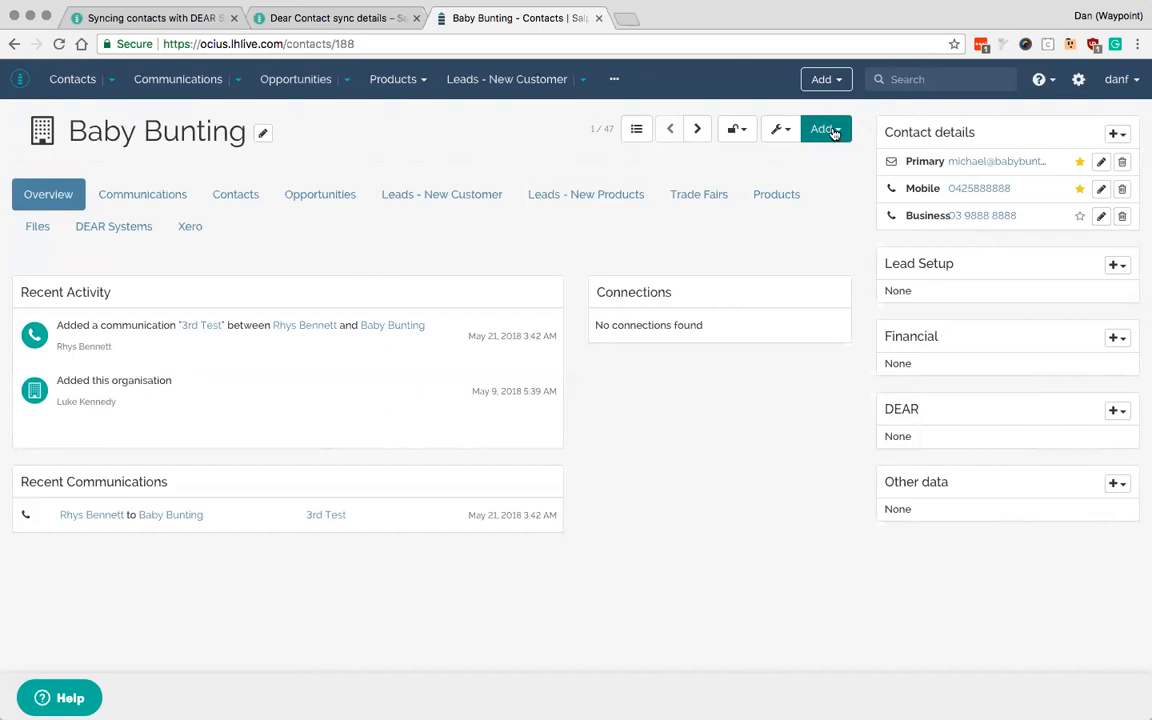
- Check Baby Bunting's DEAR summary tab before syncing and return to the overview
left_click(820, 128)
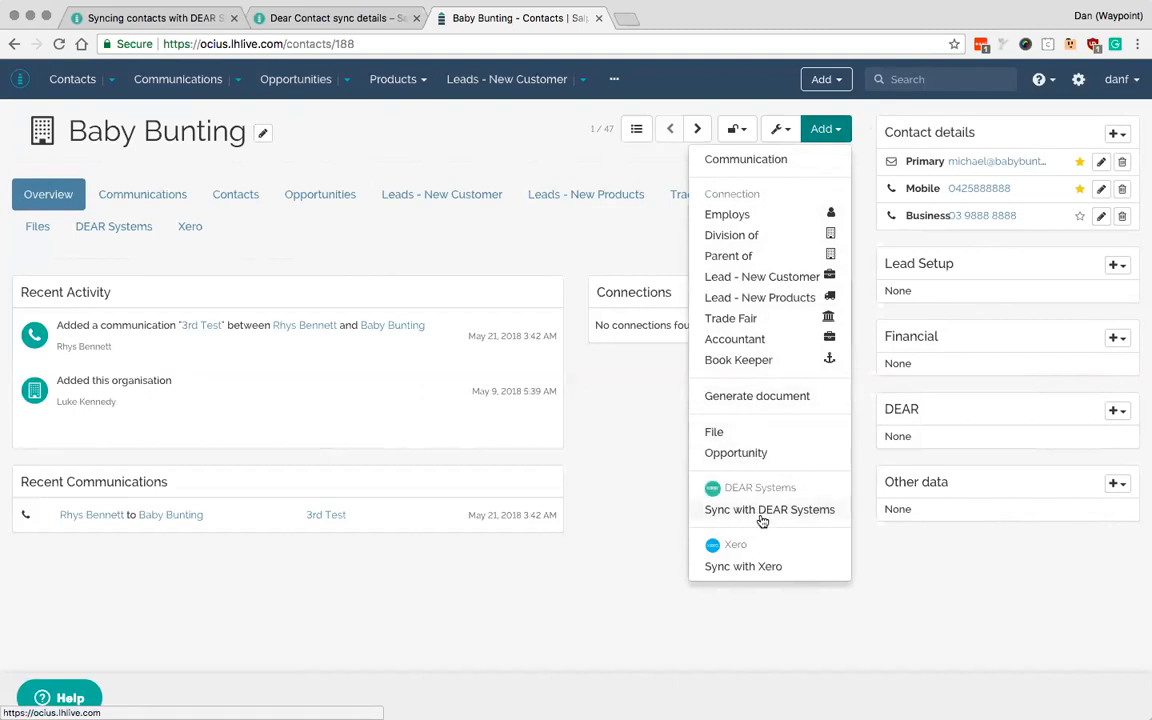
mouse_move(760, 518)
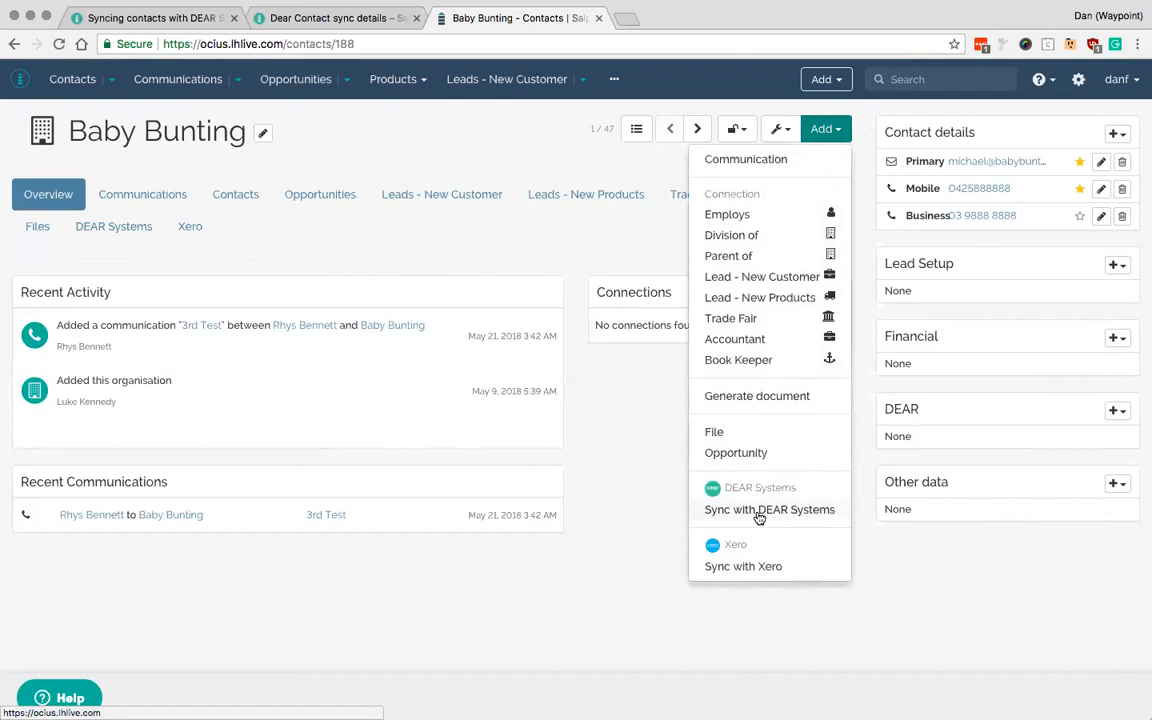
left_click(878, 396)
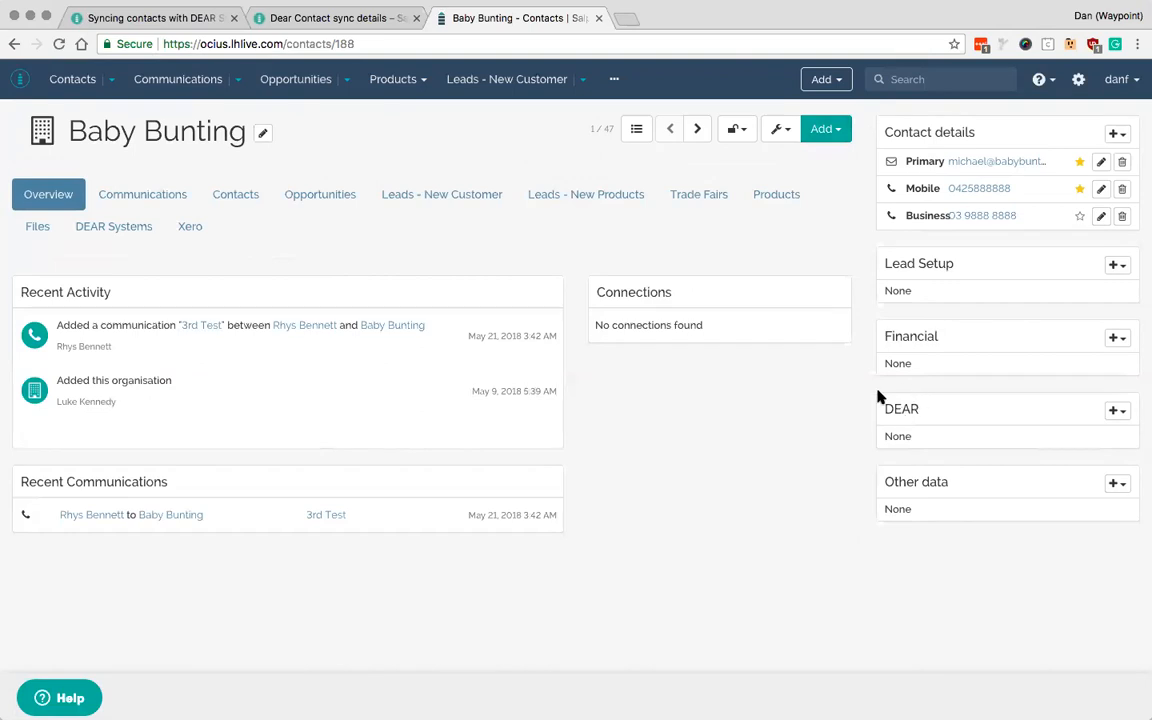
mouse_move(904, 414)
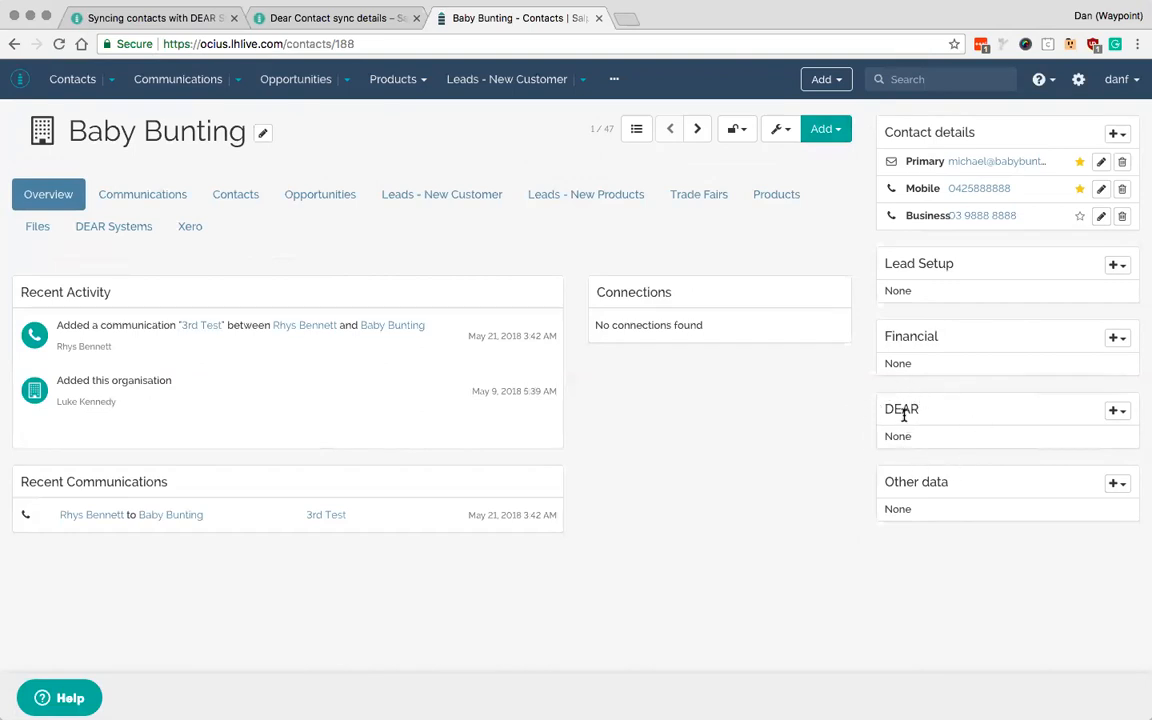
left_click(112, 226)
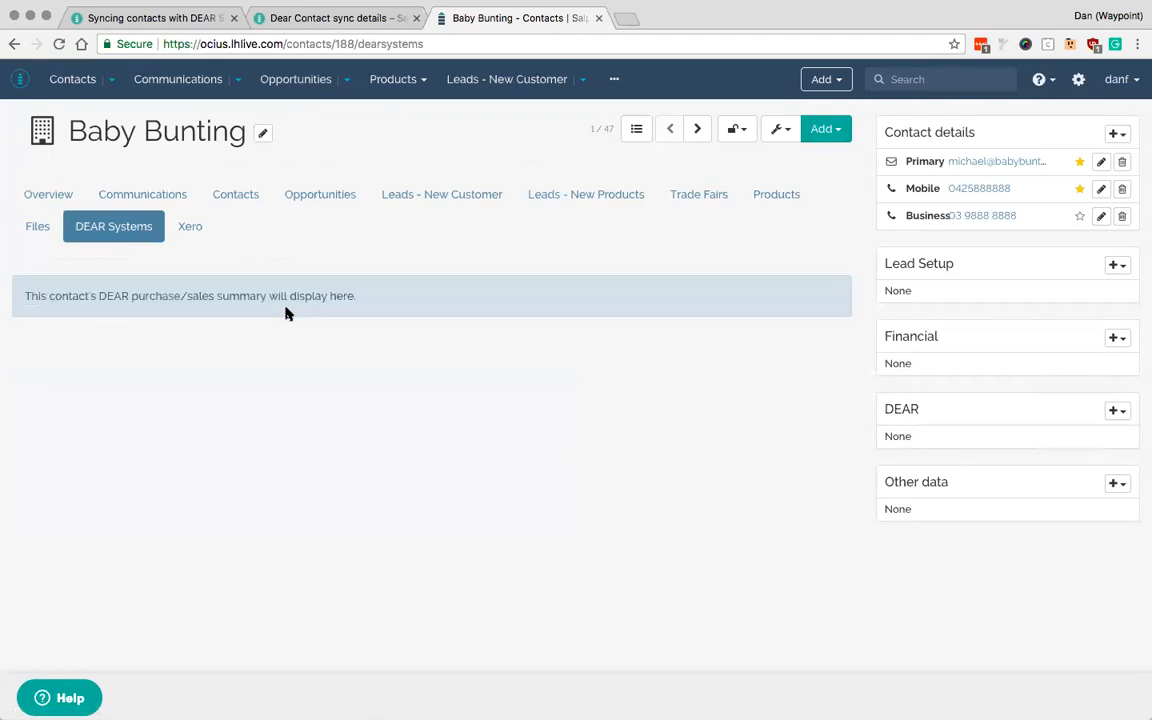
left_click(48, 194)
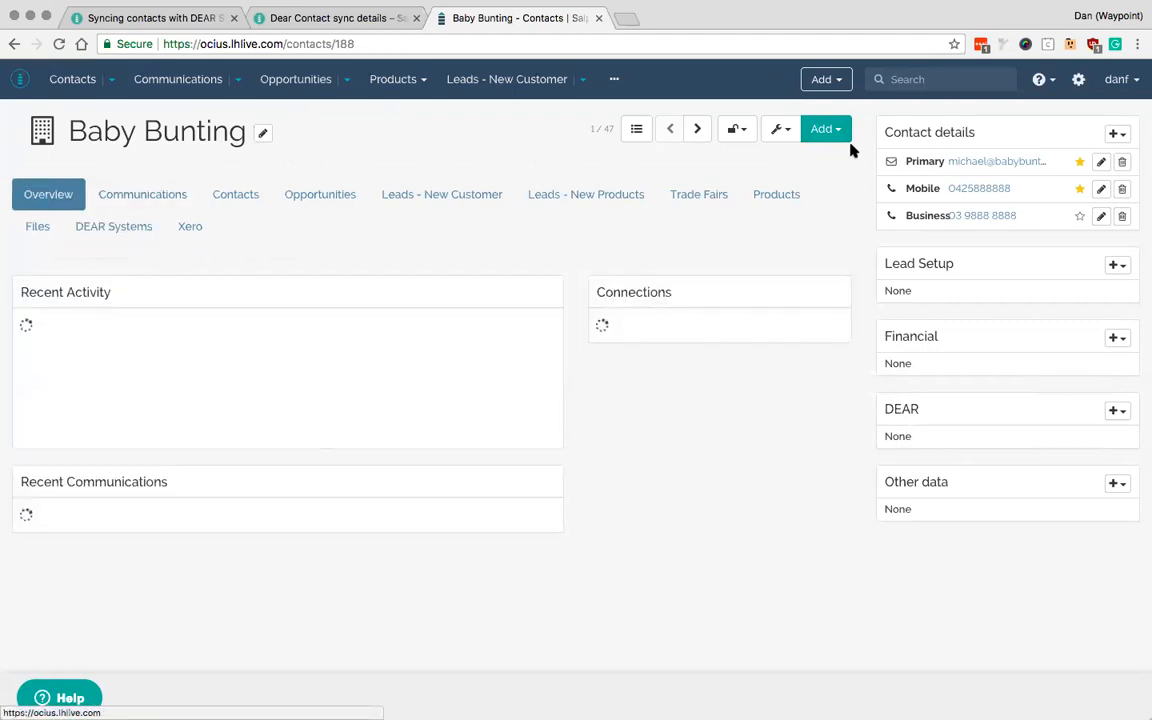
- Choose Sync with DEAR Systems from the Add list to raise the confirmation prompt
left_click(820, 128)
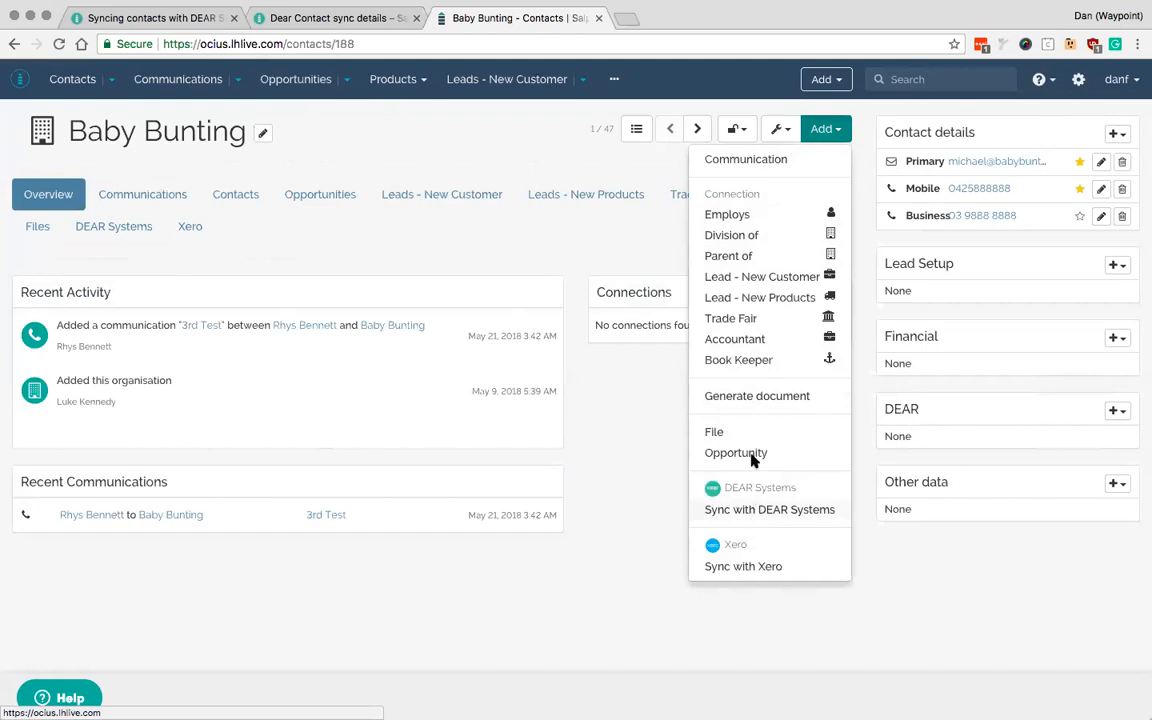
left_click(768, 510)
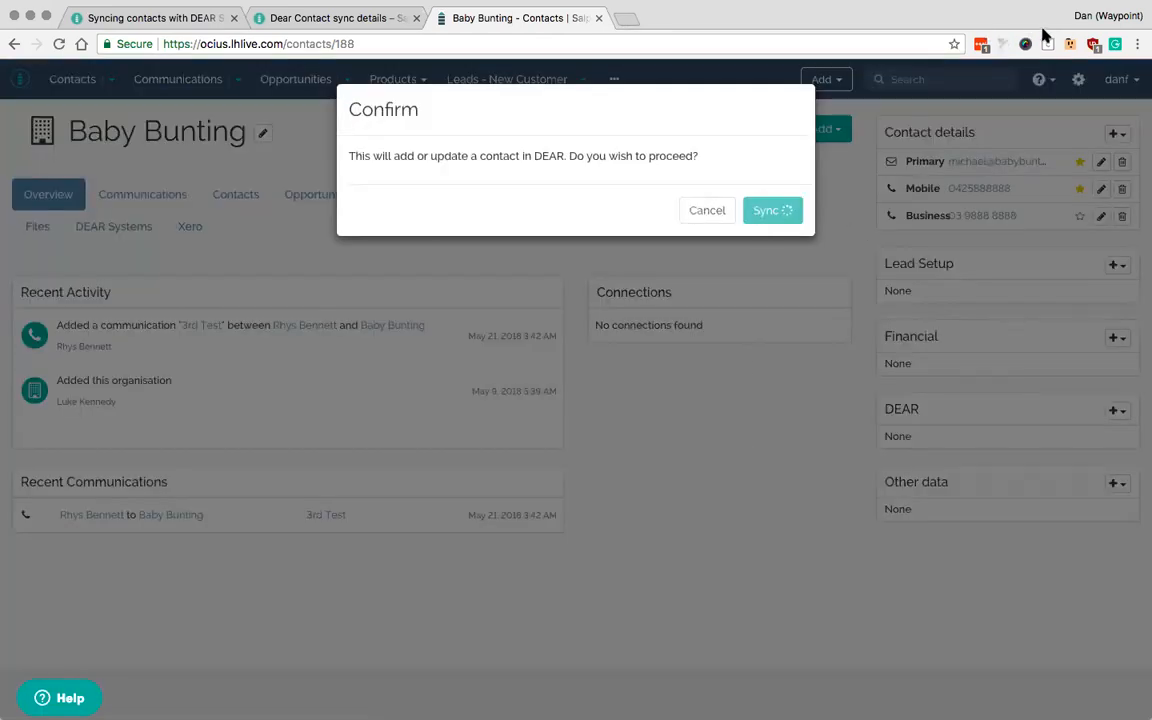
mouse_move(924, 28)
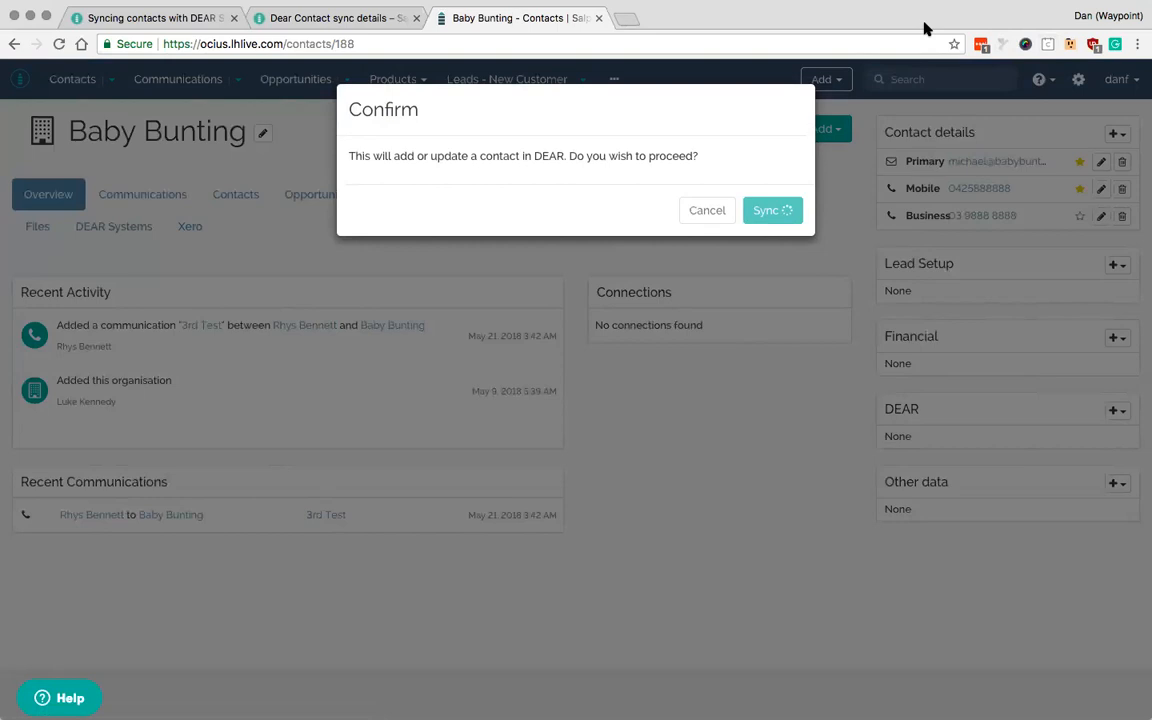
- Confirm the sync so Baby Bunting gets a DEAR-ID, then review its empty DEAR sales history
left_click(766, 210)
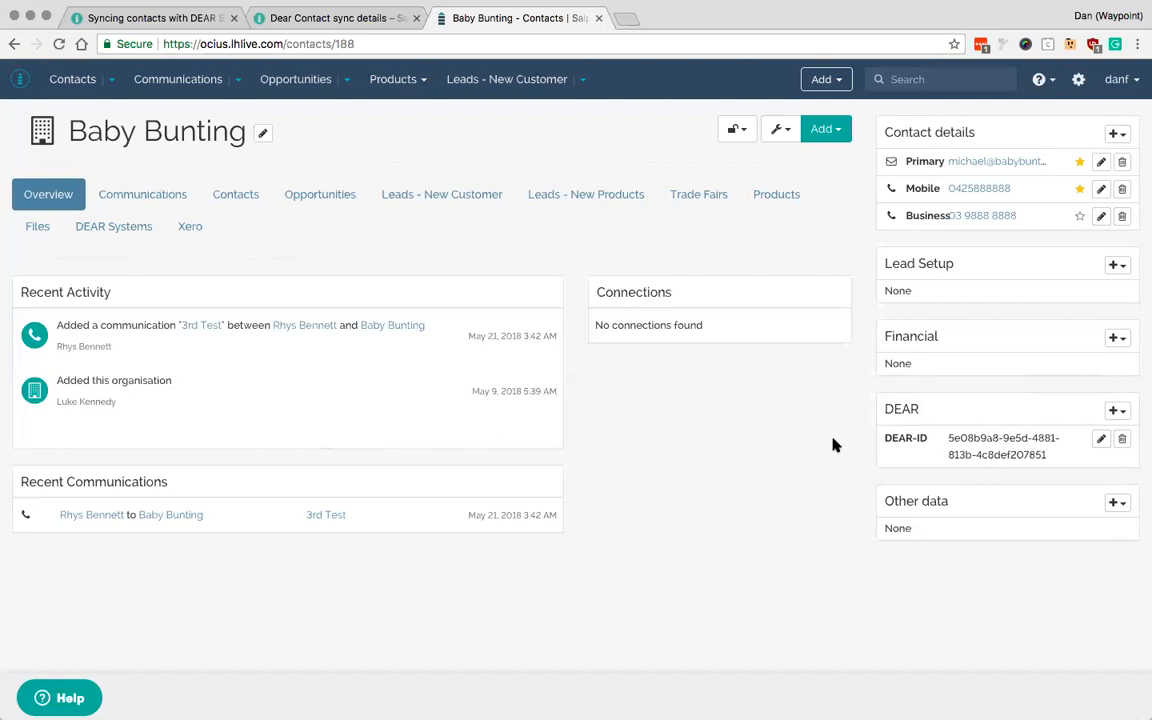
mouse_move(964, 436)
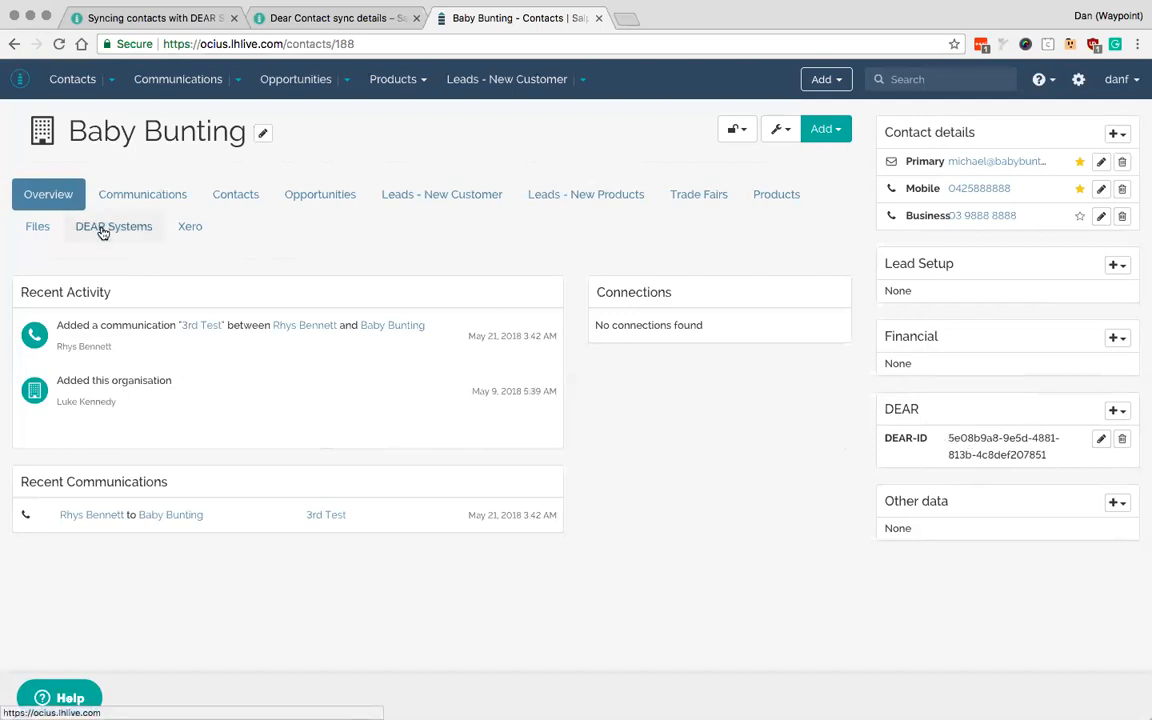
left_click(112, 226)
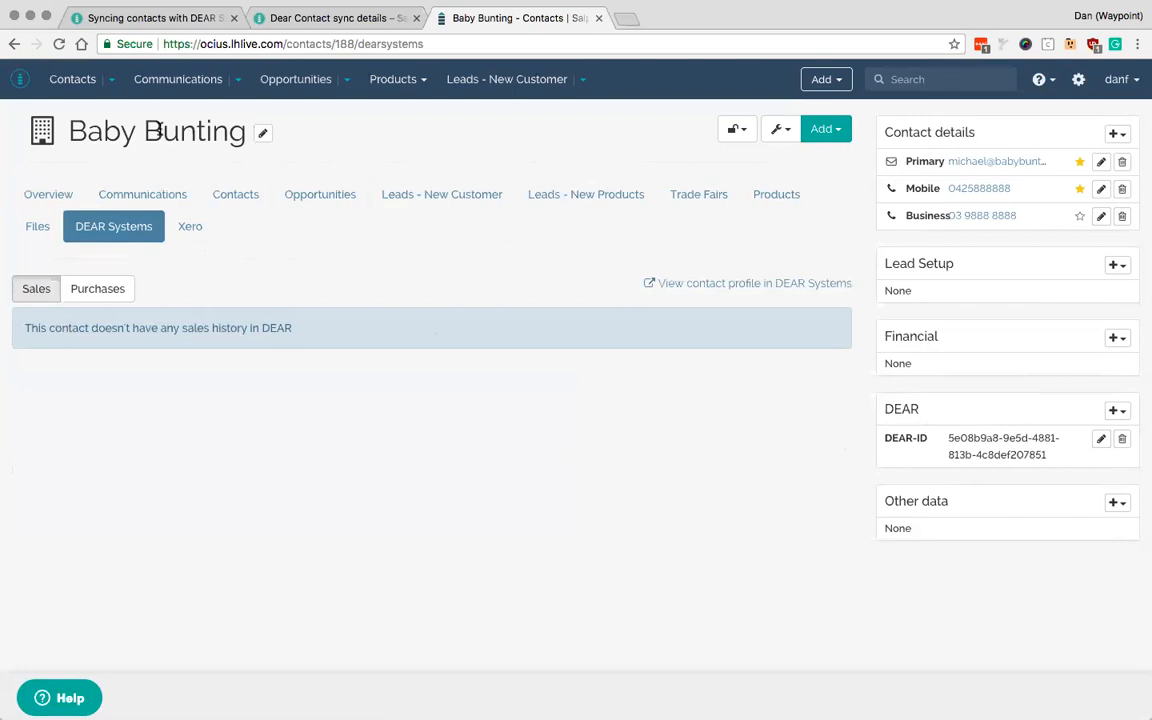
mouse_move(320, 194)
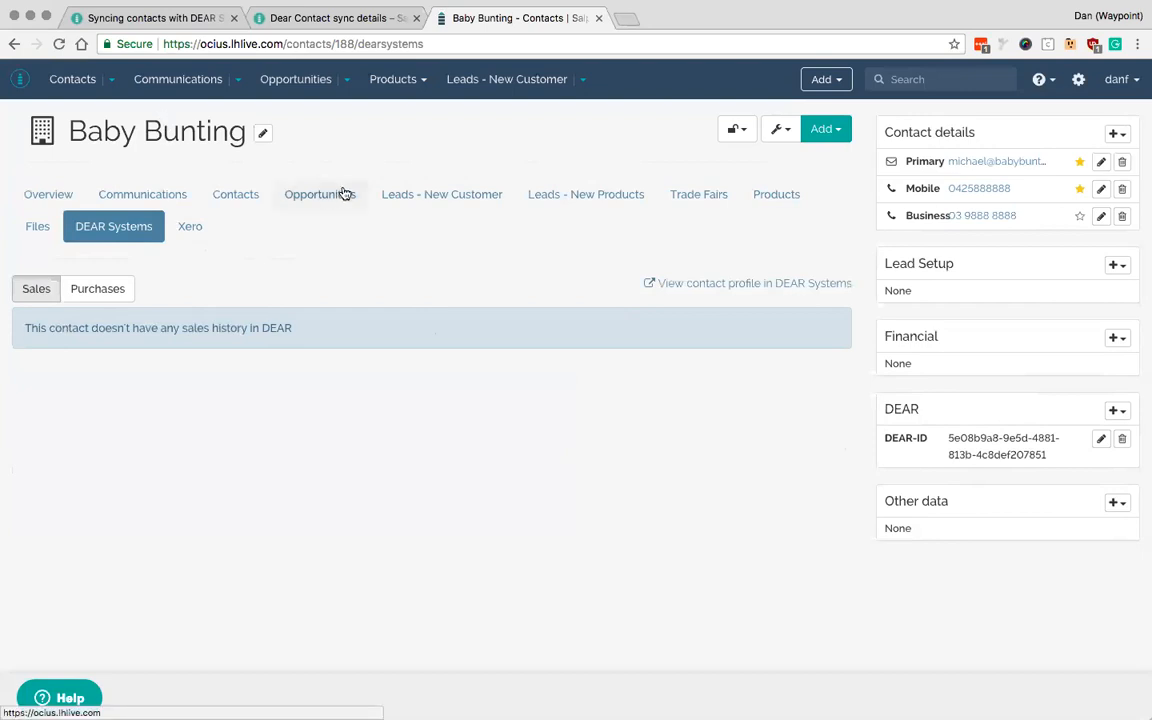
mouse_move(600, 184)
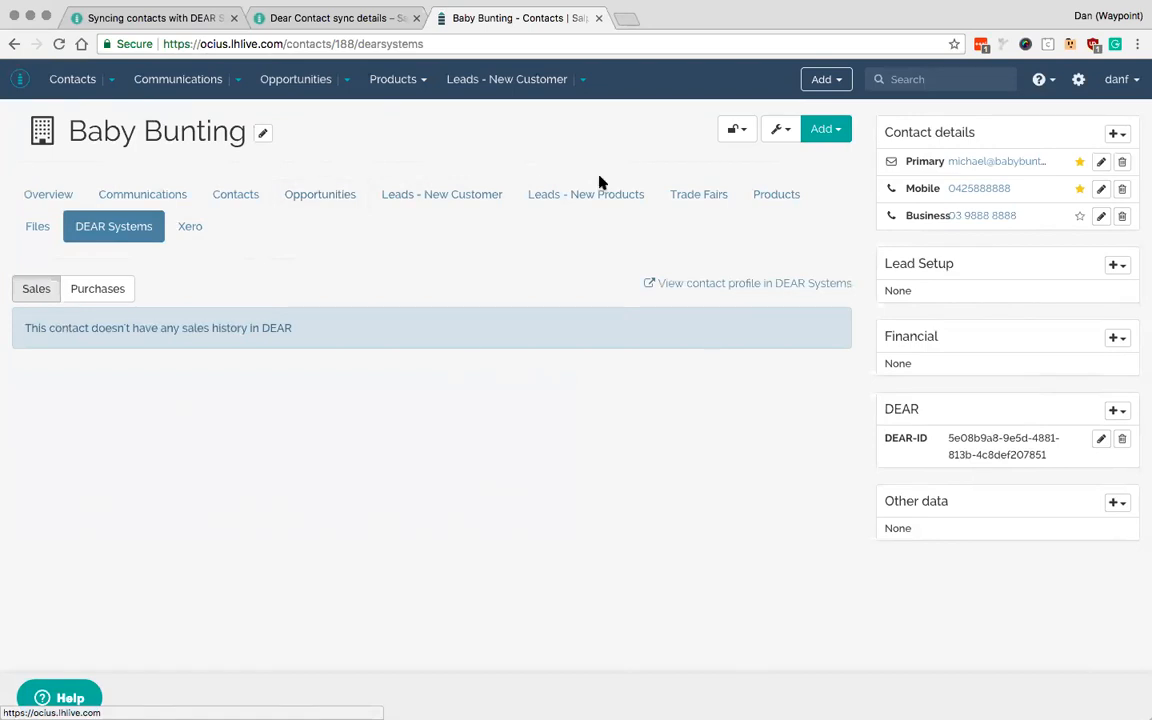
mouse_move(484, 156)
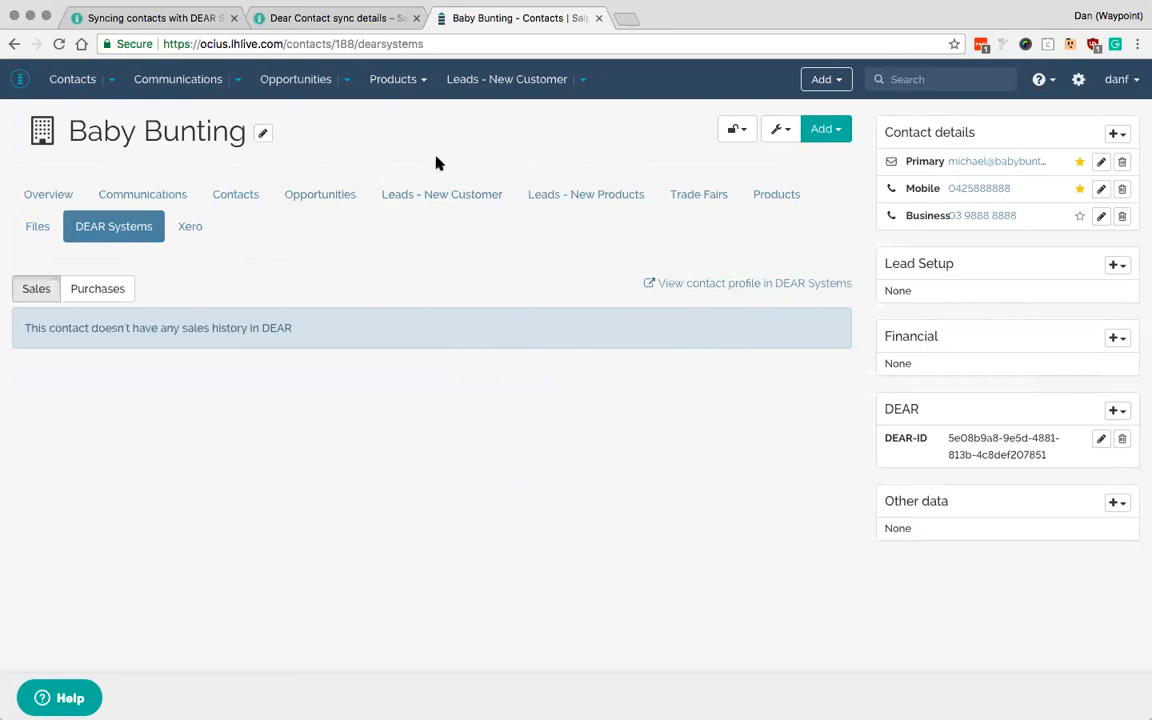
mouse_move(72, 80)
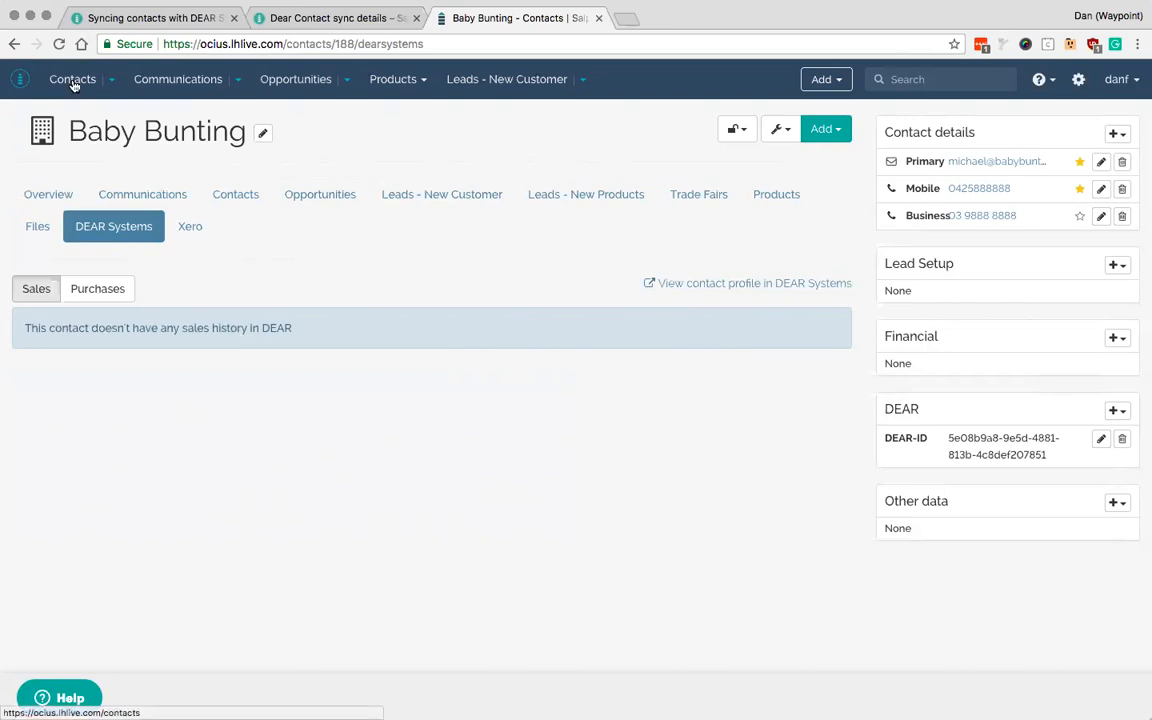
left_click(72, 80)
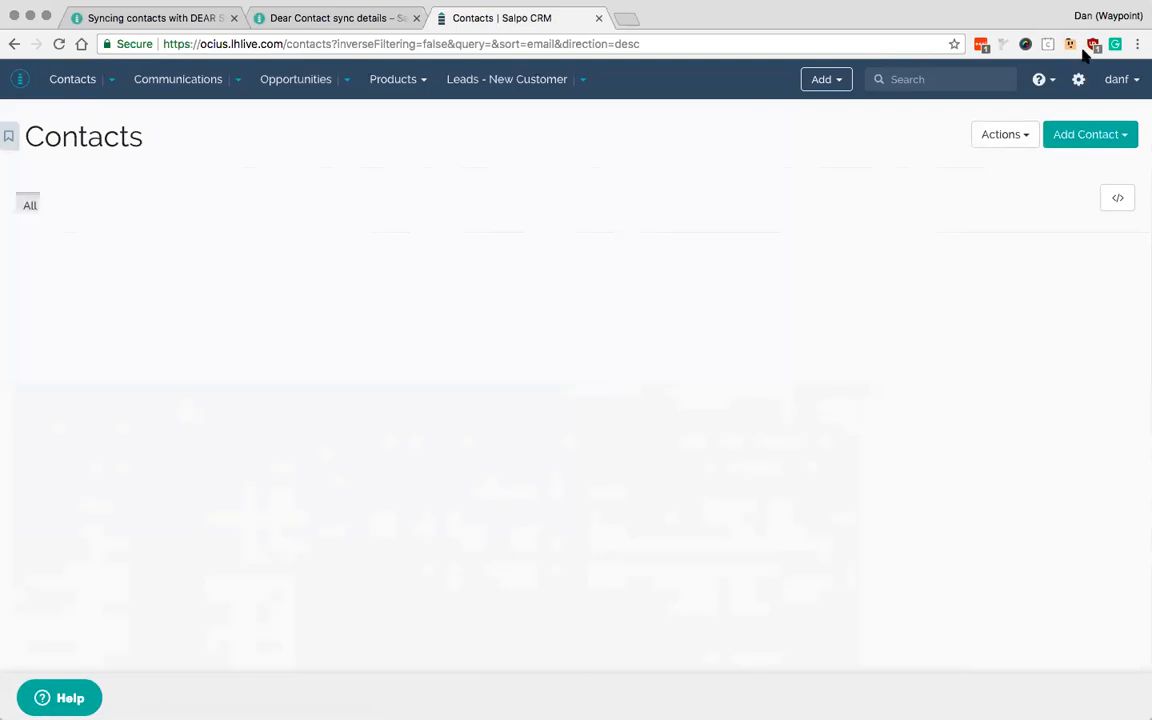
left_click(168, 204)
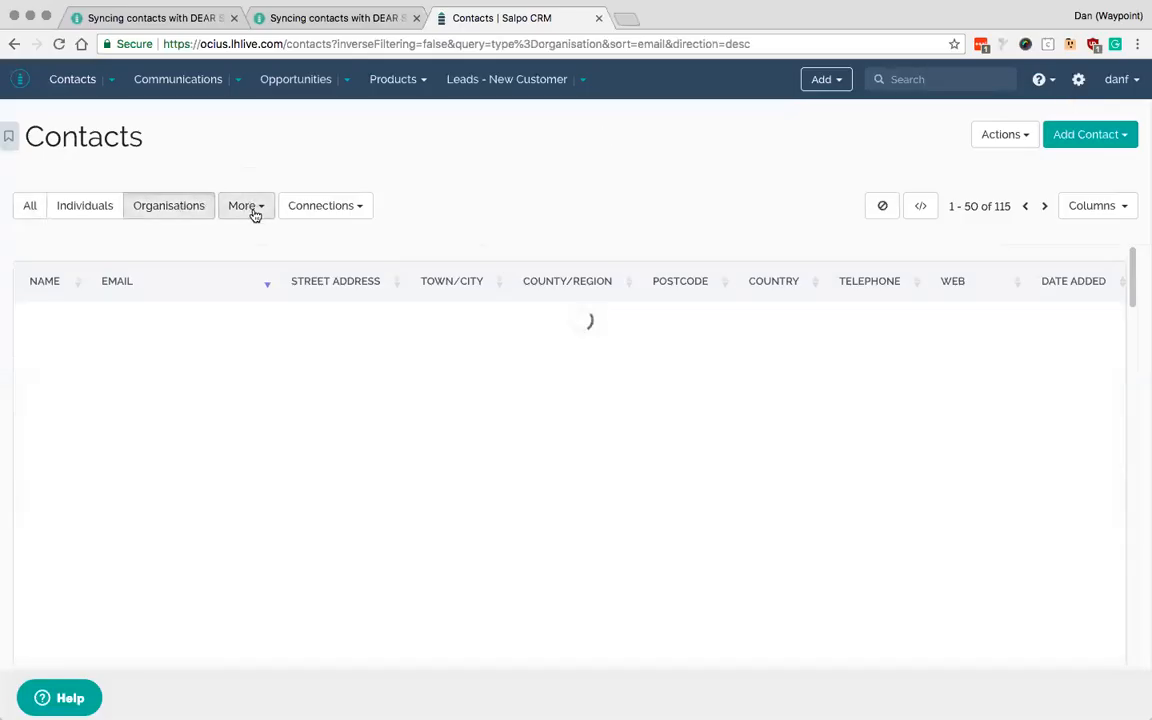
left_click(246, 204)
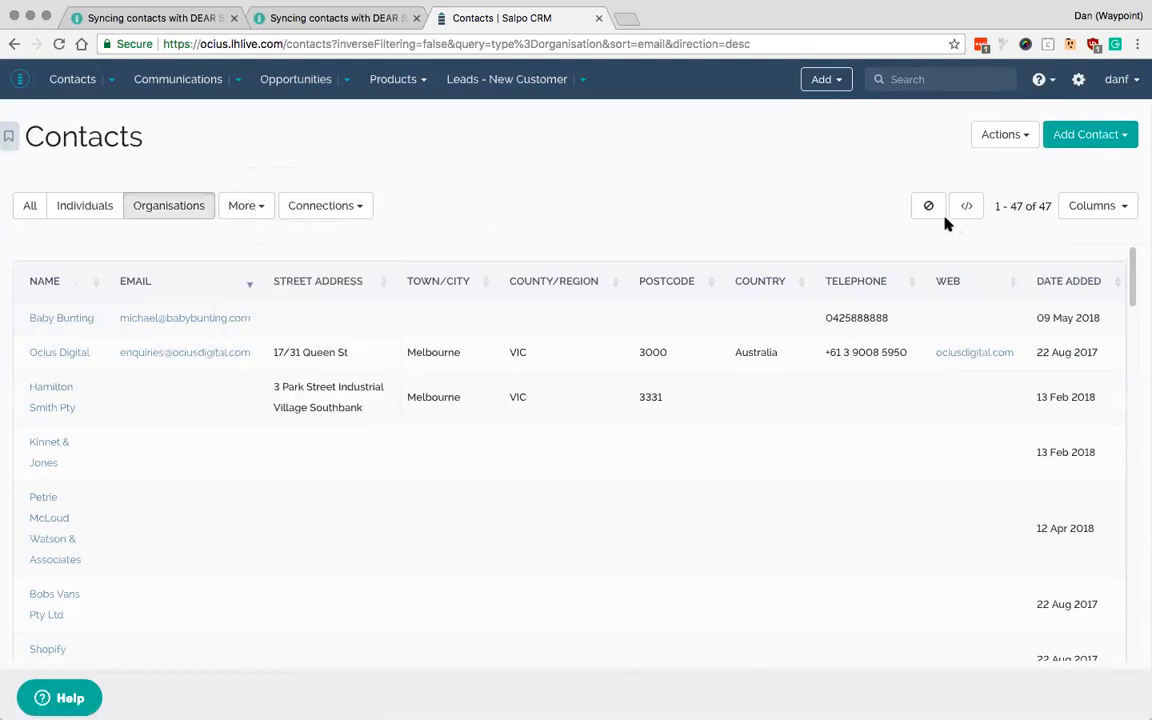
mouse_move(210, 186)
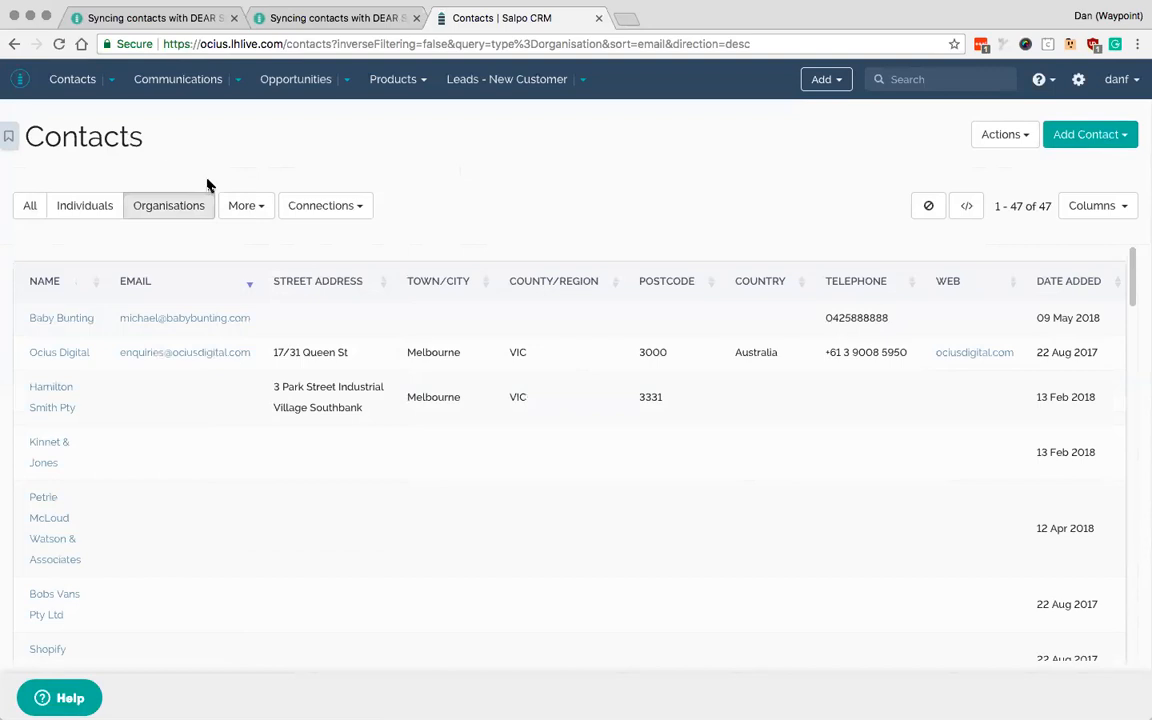
mouse_move(352, 236)
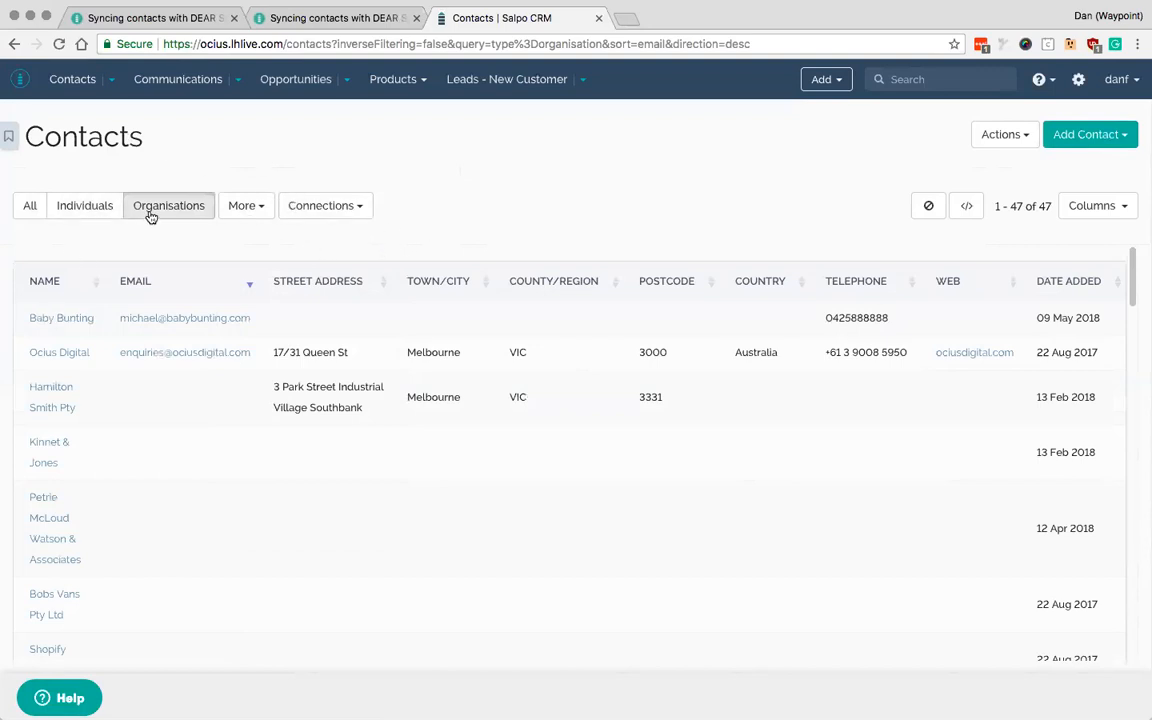
left_click(1000, 134)
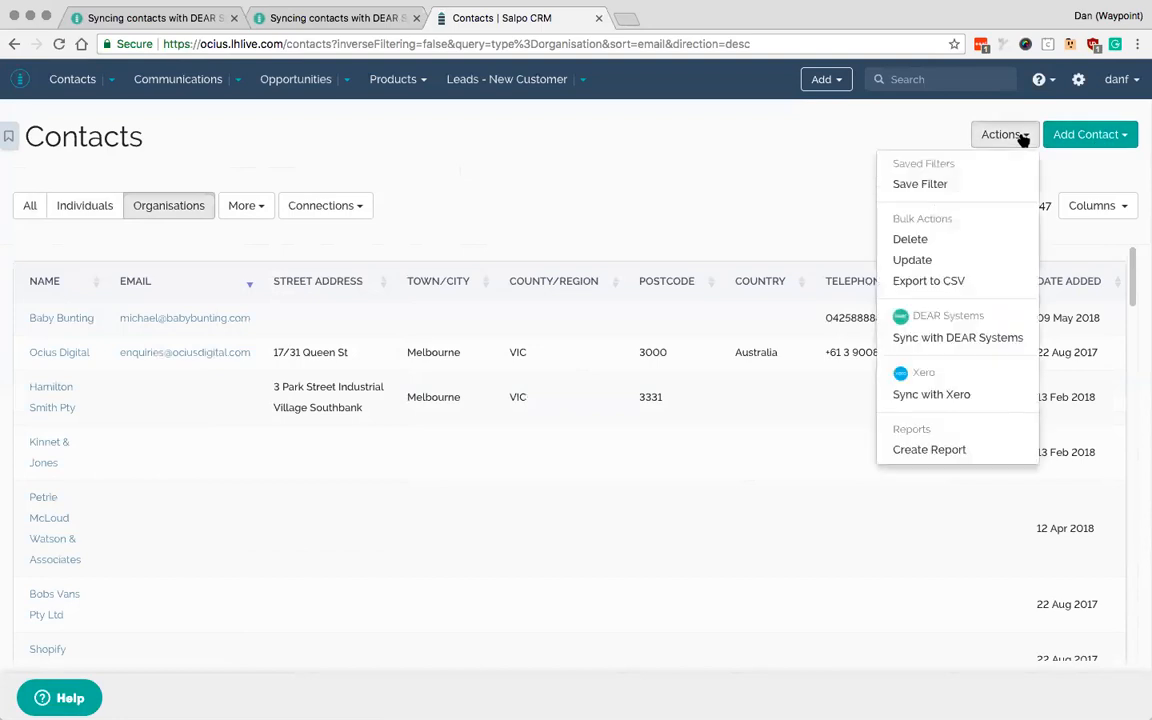
mouse_move(956, 336)
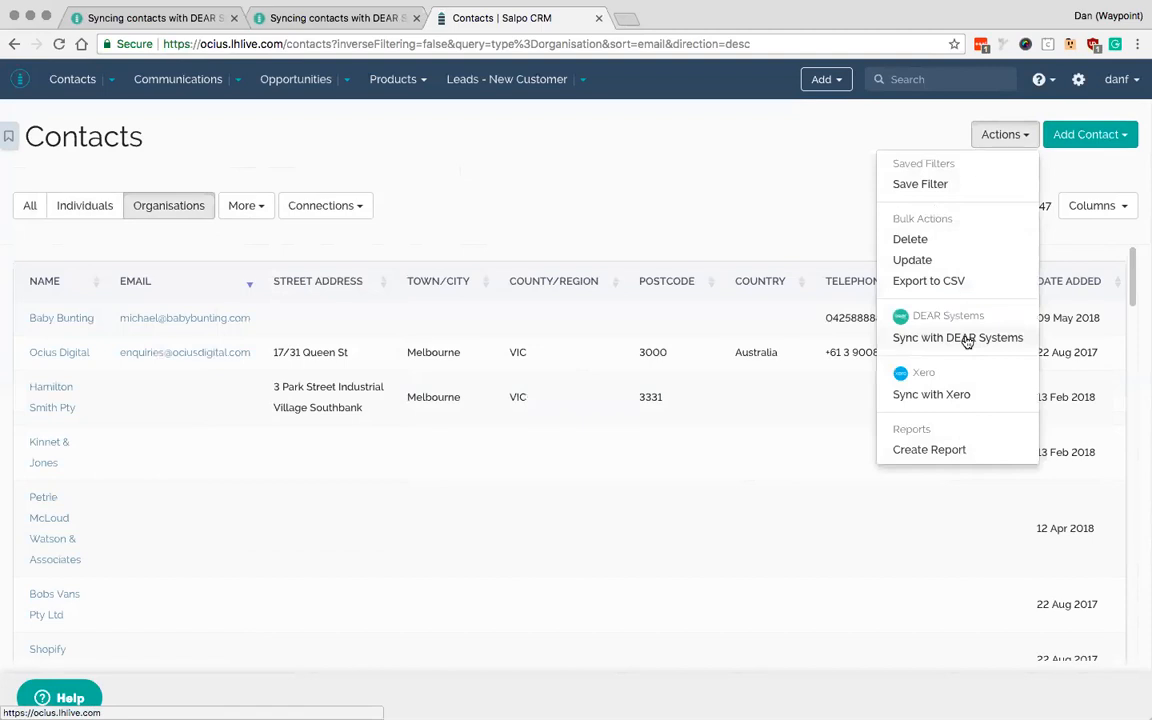
mouse_move(148, 340)
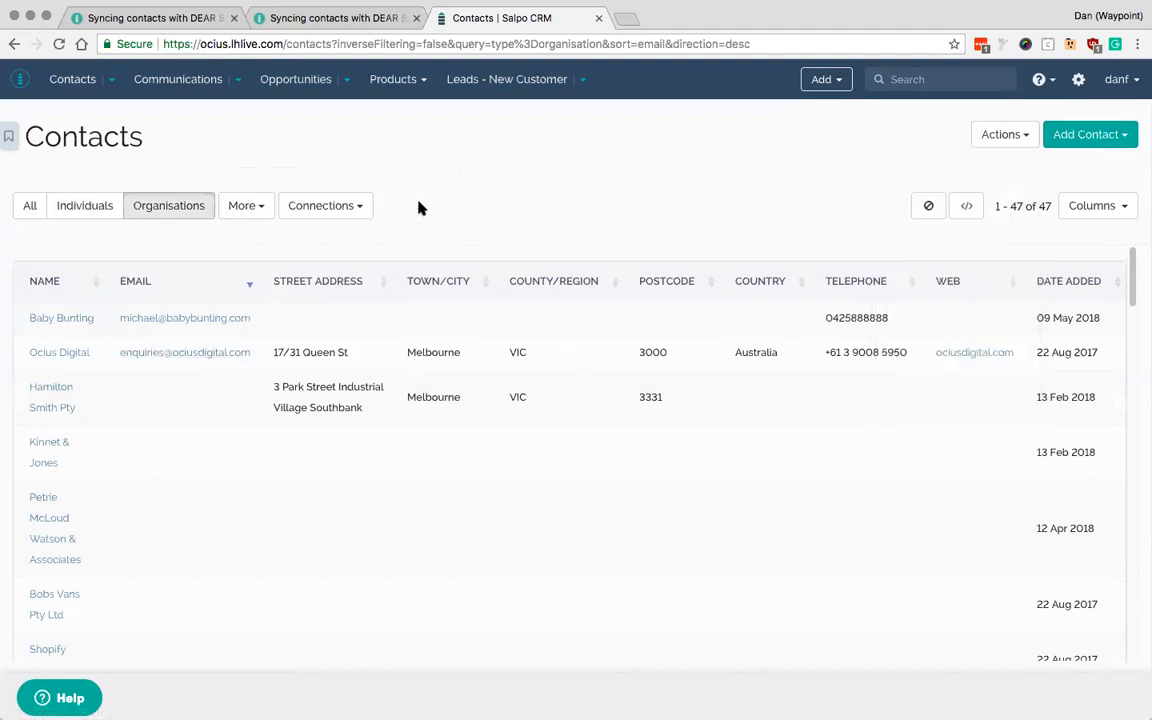
- Add a DEAR-ID filter field to the organisations list
left_click(242, 204)
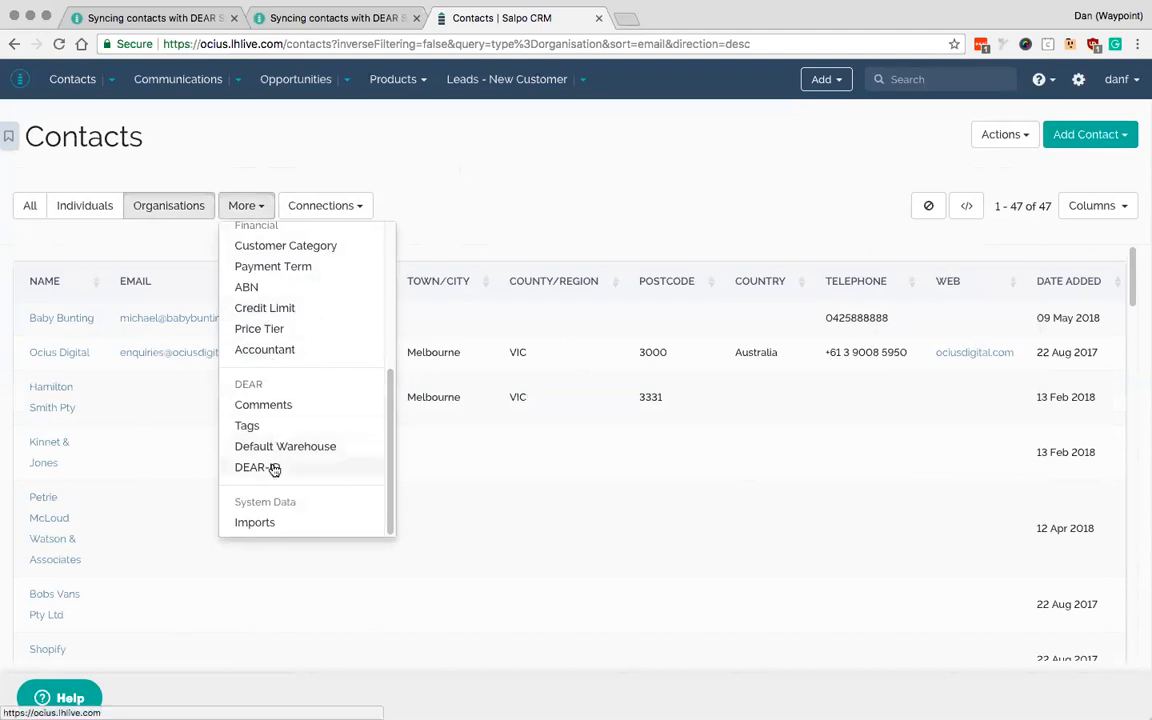
left_click(250, 468)
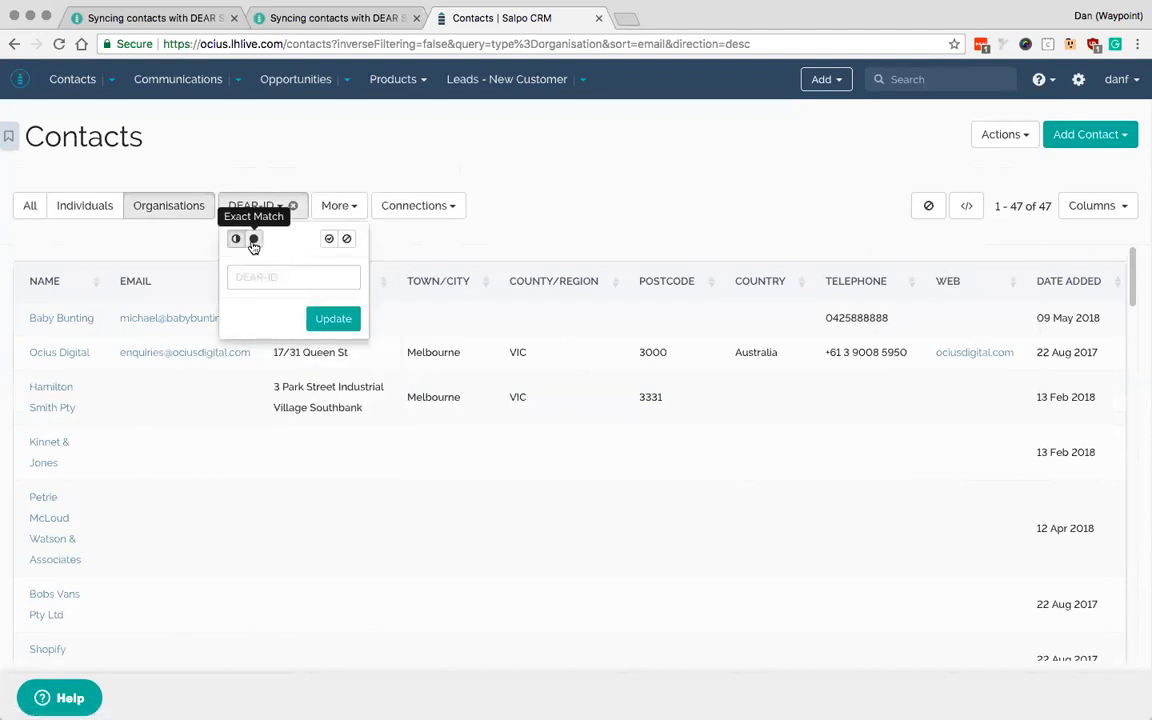
mouse_move(328, 240)
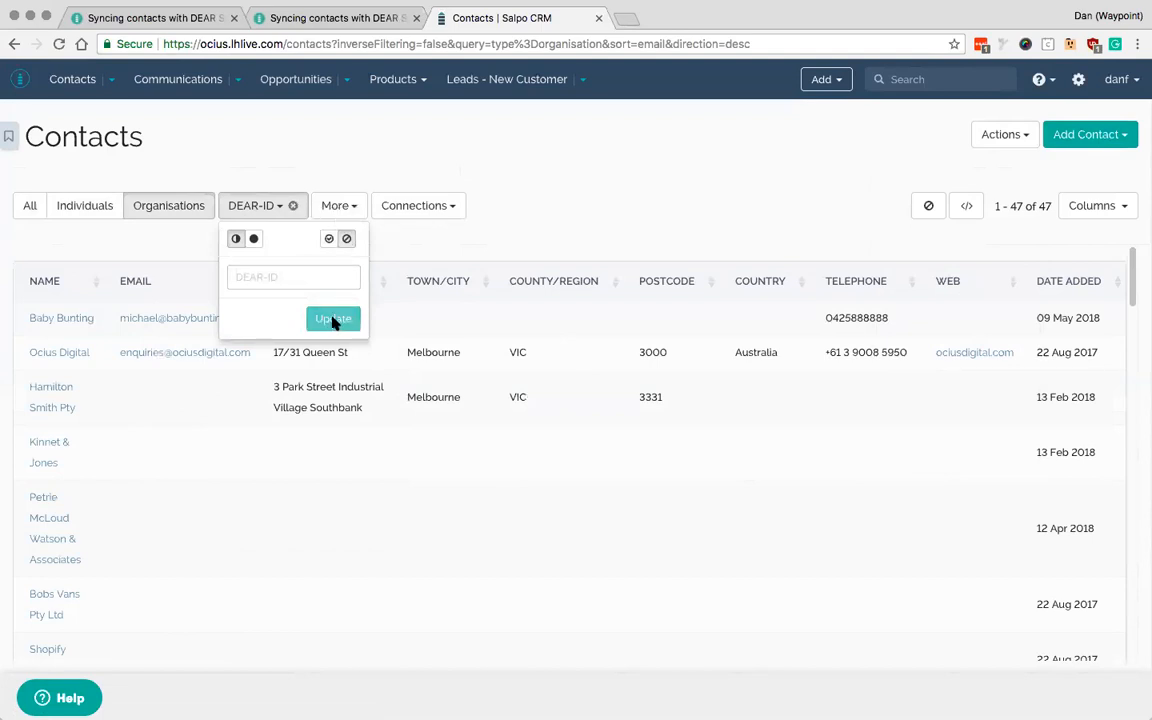
left_click(292, 276)
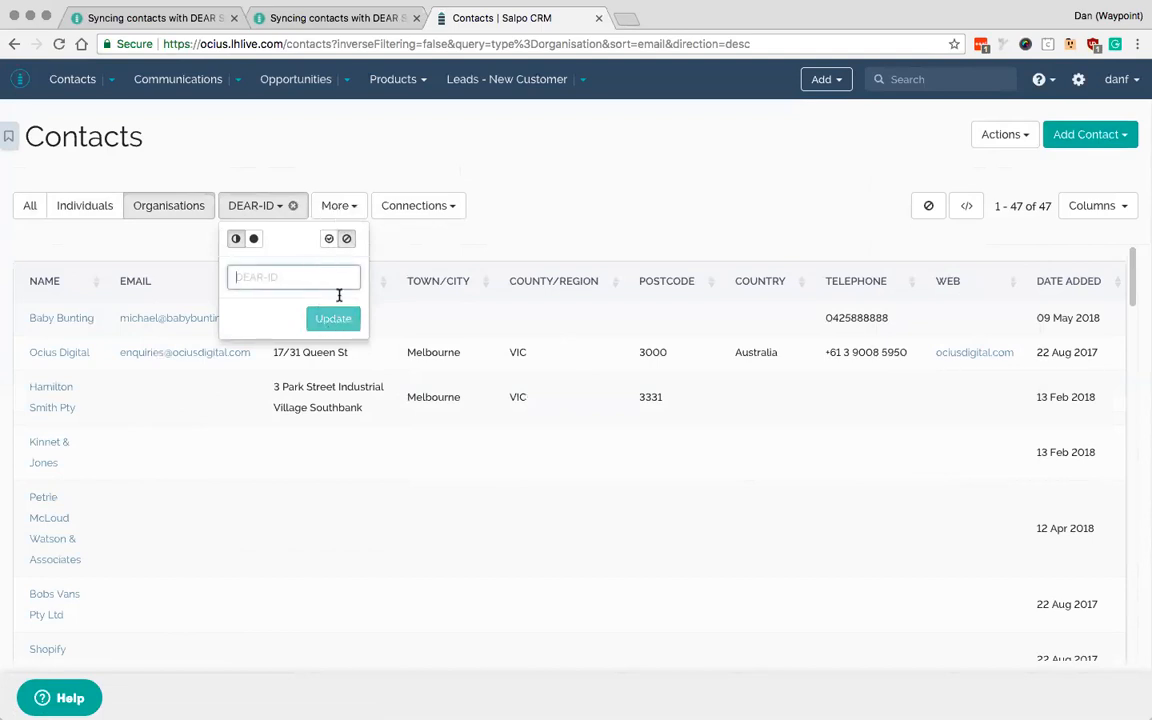
mouse_move(308, 276)
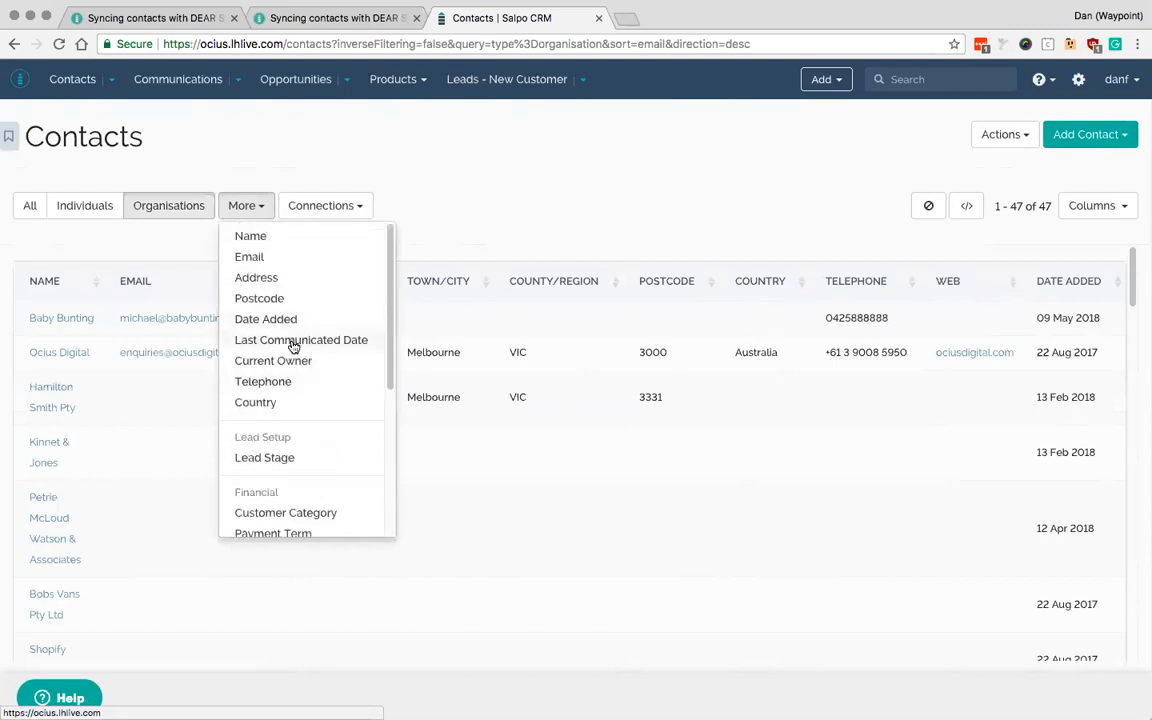
- Filter by Last Communicated Date within 5 days before today, leaving only Bob The Builder
left_click(300, 340)
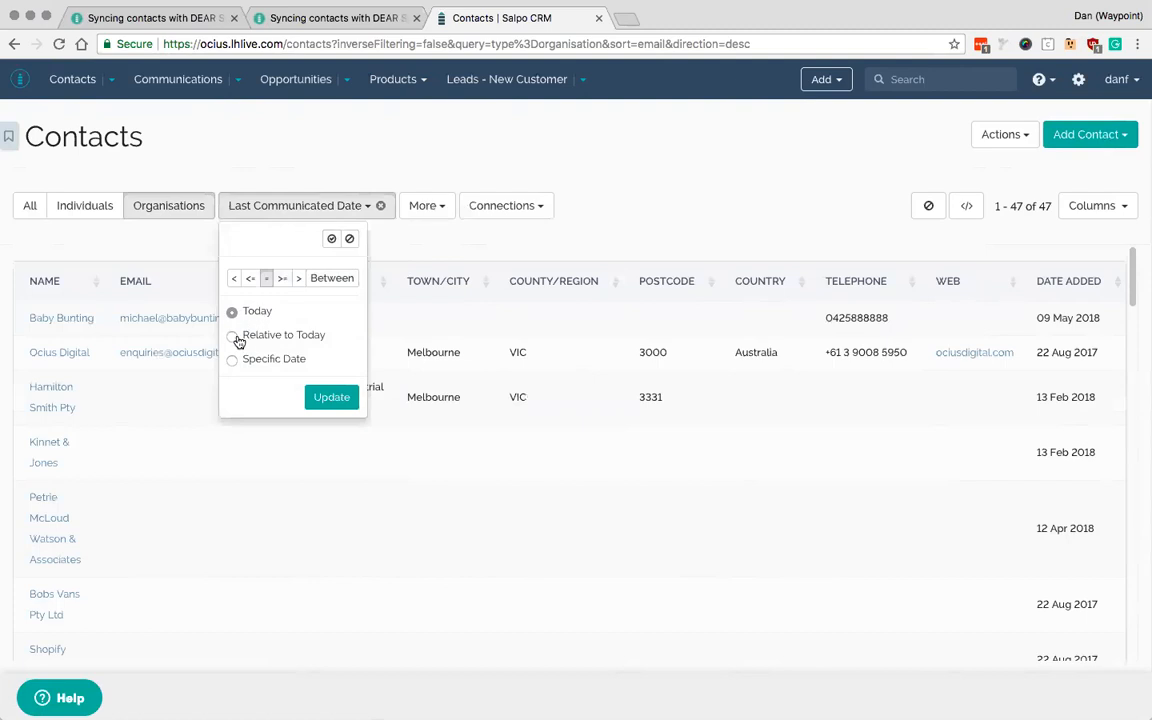
left_click(232, 334)
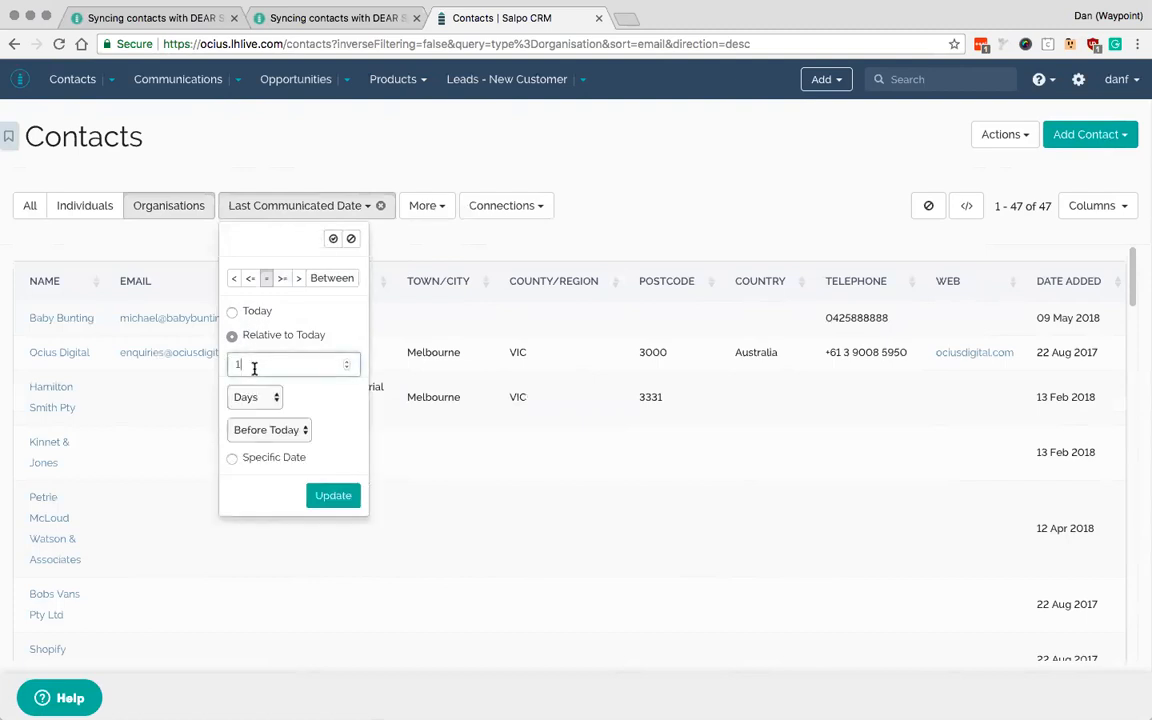
type("5")
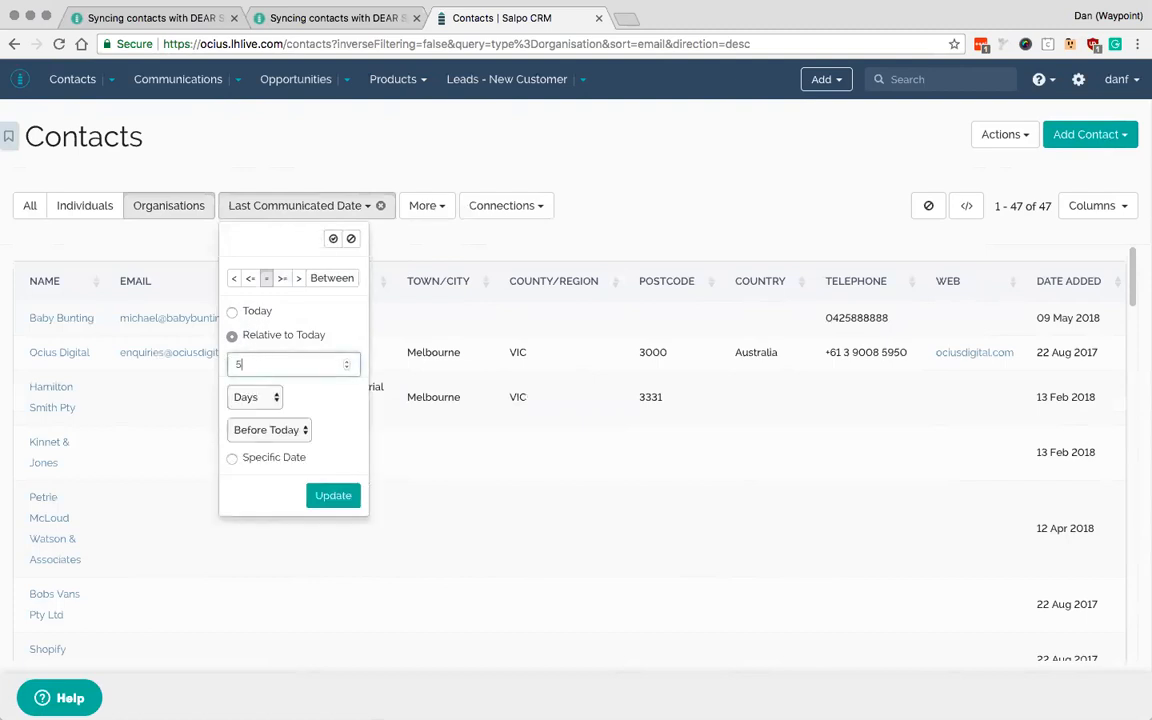
left_click(332, 496)
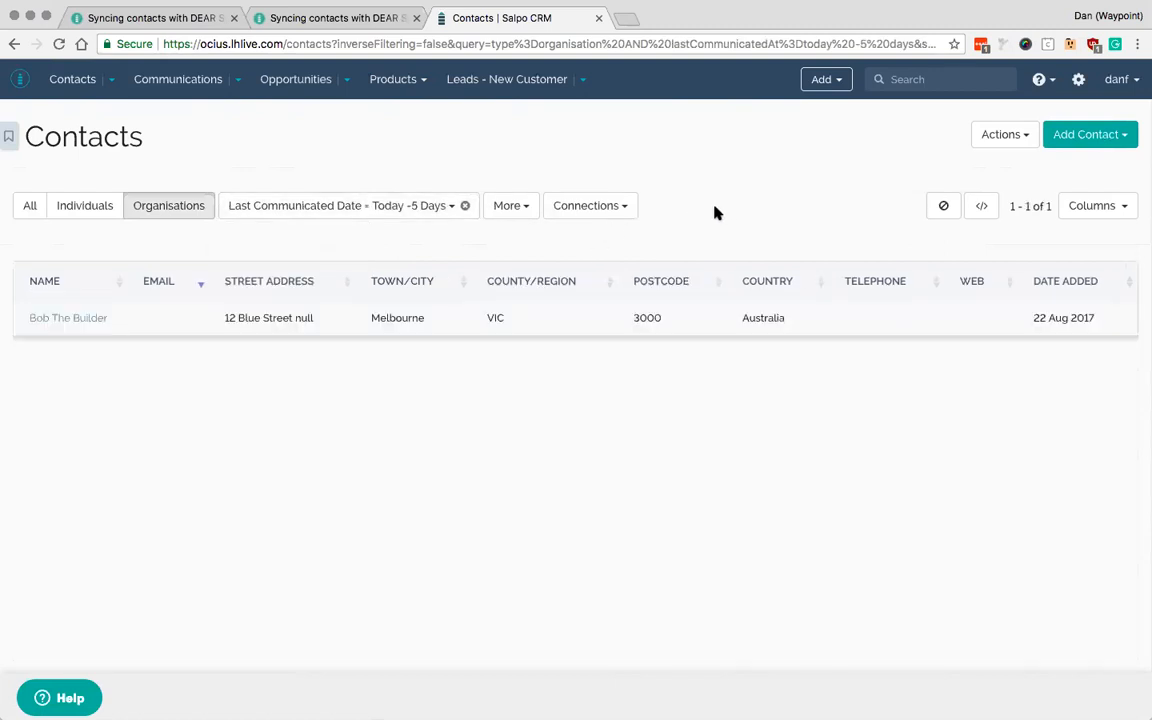
mouse_move(136, 328)
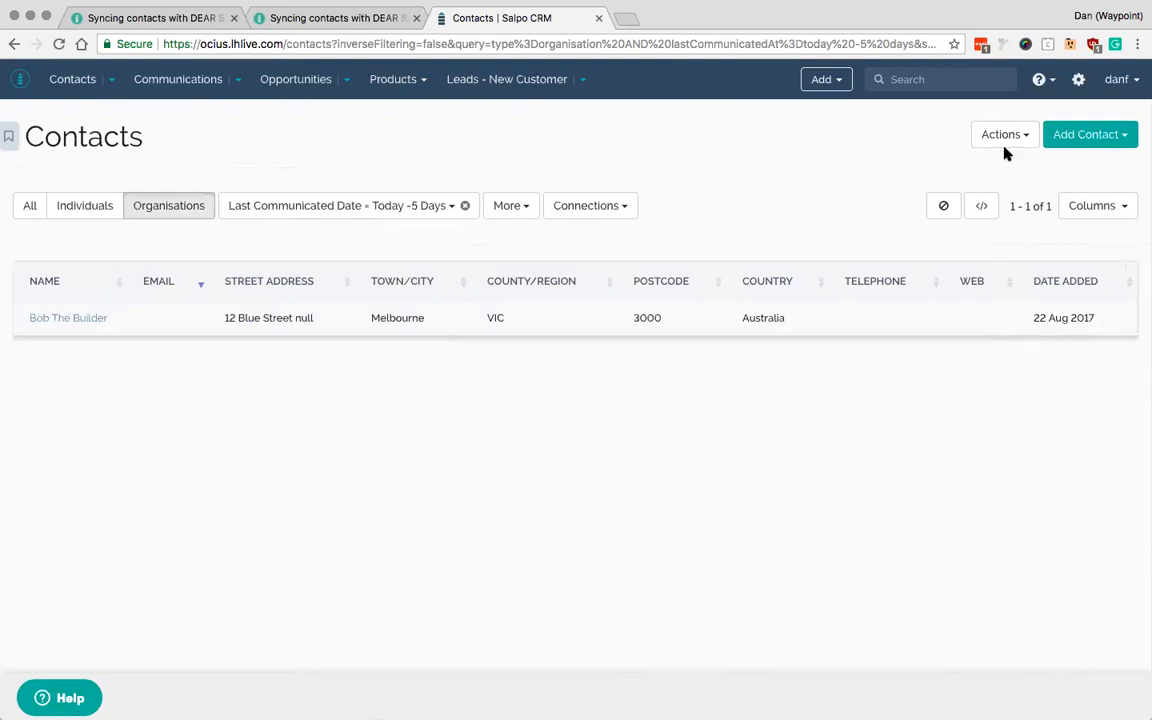
- Push the filtered organisation to DEAR via Actions > Sync with DEAR Systems, acknowledging customers will be created or updated
left_click(1004, 134)
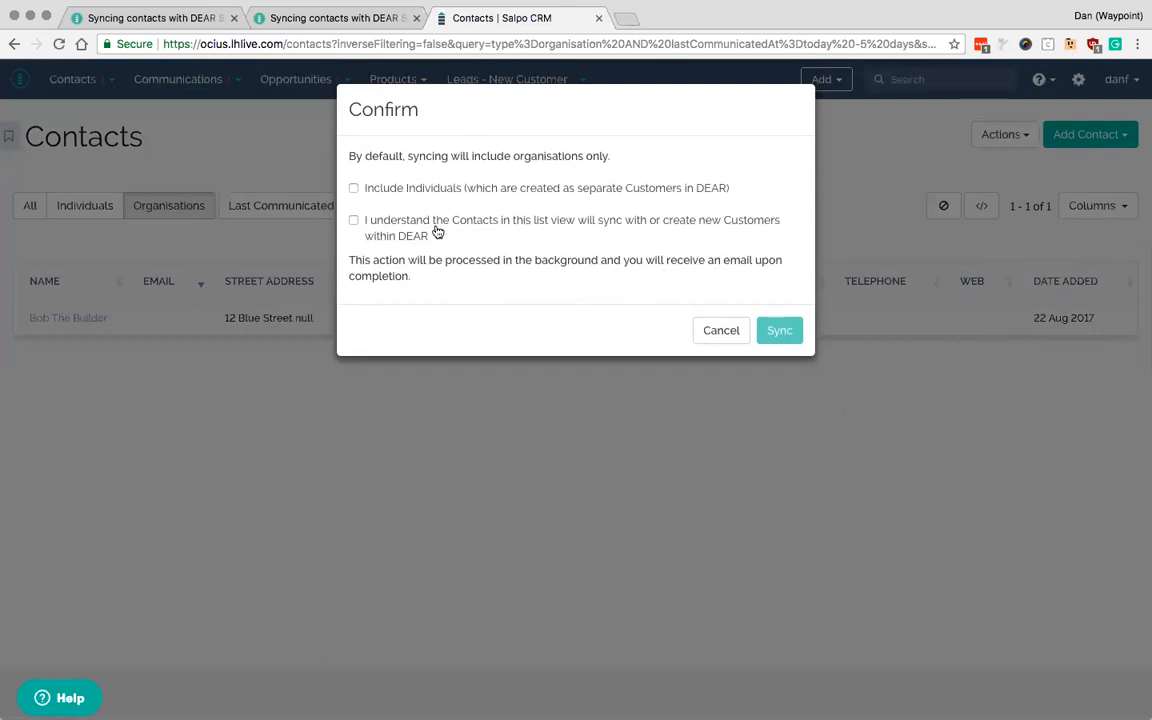
mouse_move(428, 192)
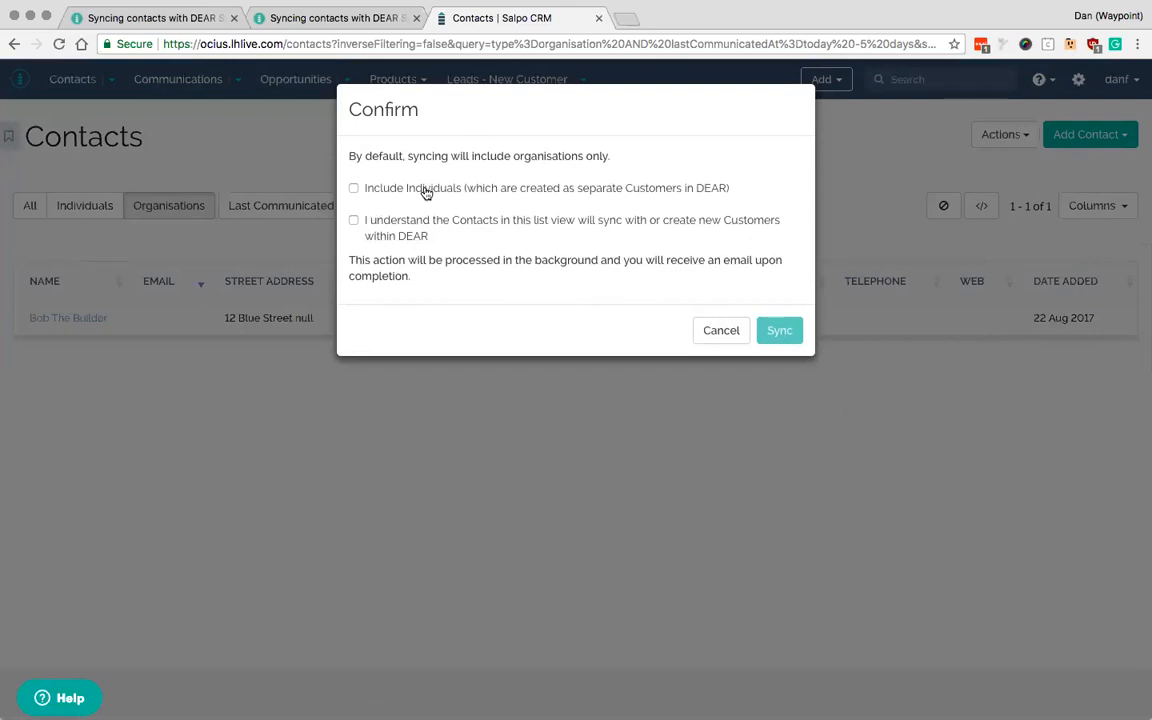
mouse_move(438, 192)
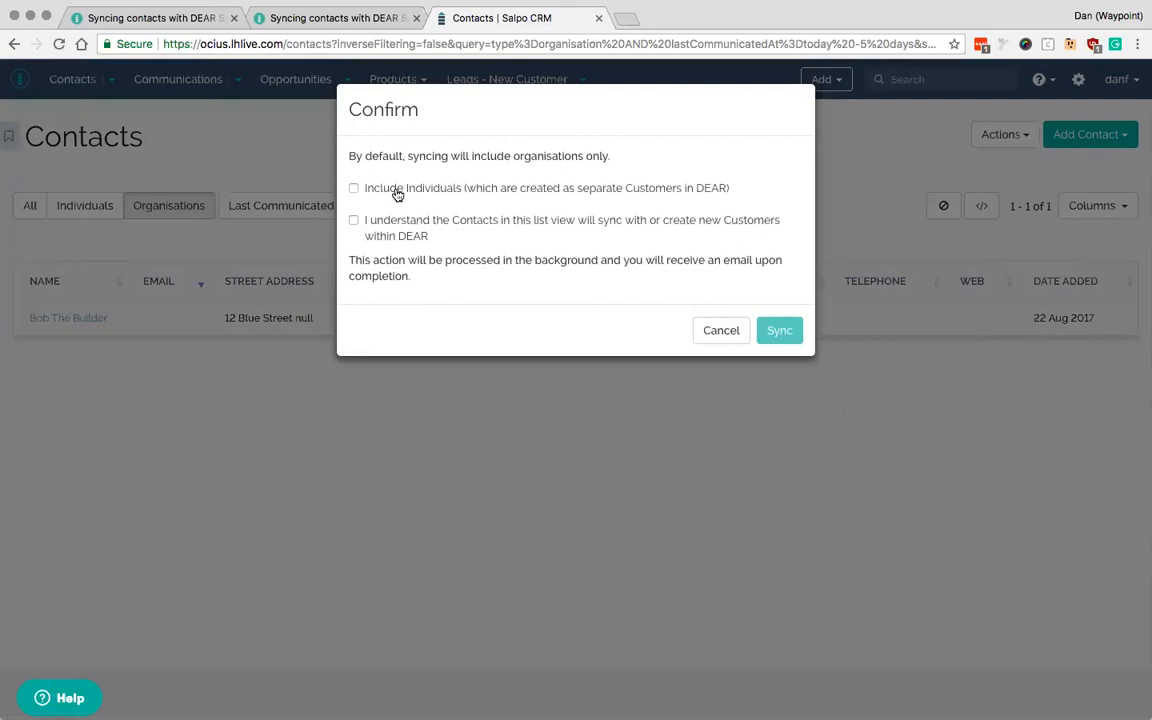
mouse_move(104, 312)
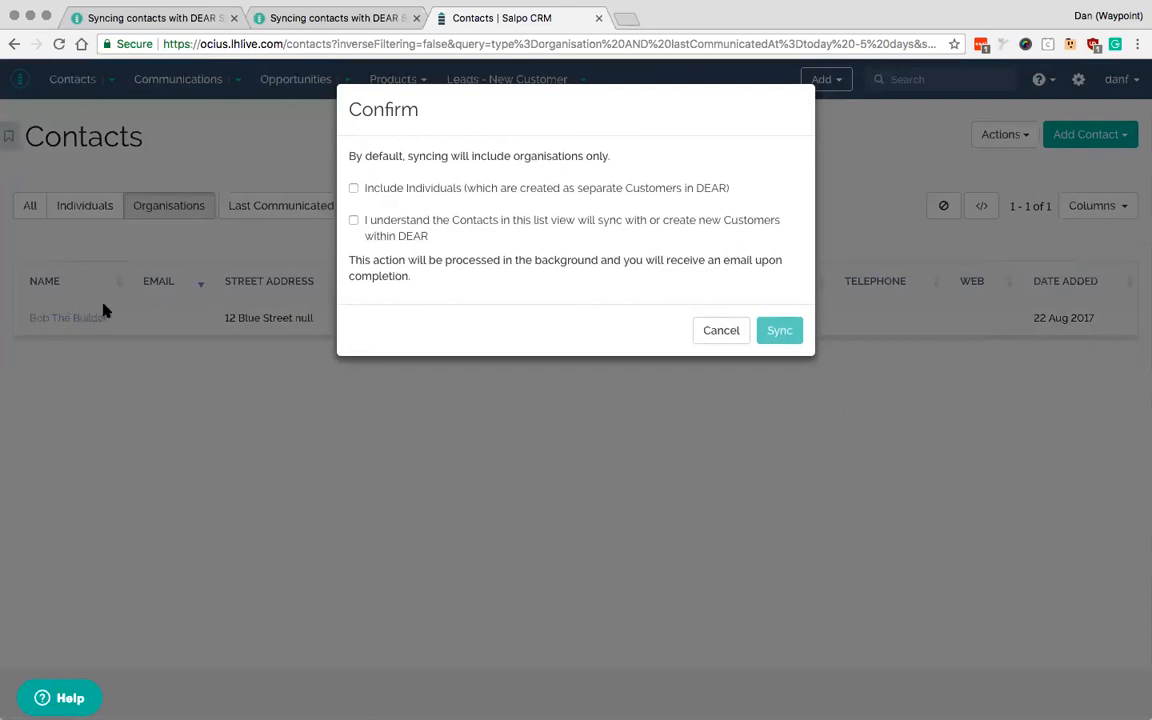
mouse_move(212, 294)
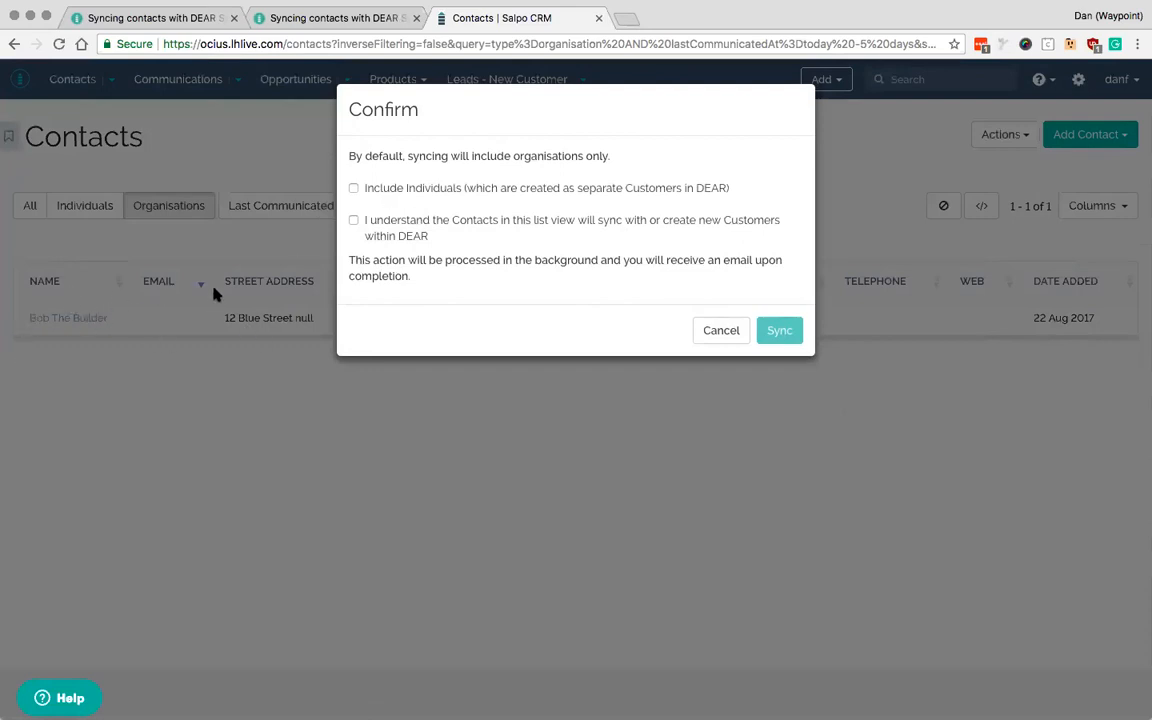
mouse_move(404, 228)
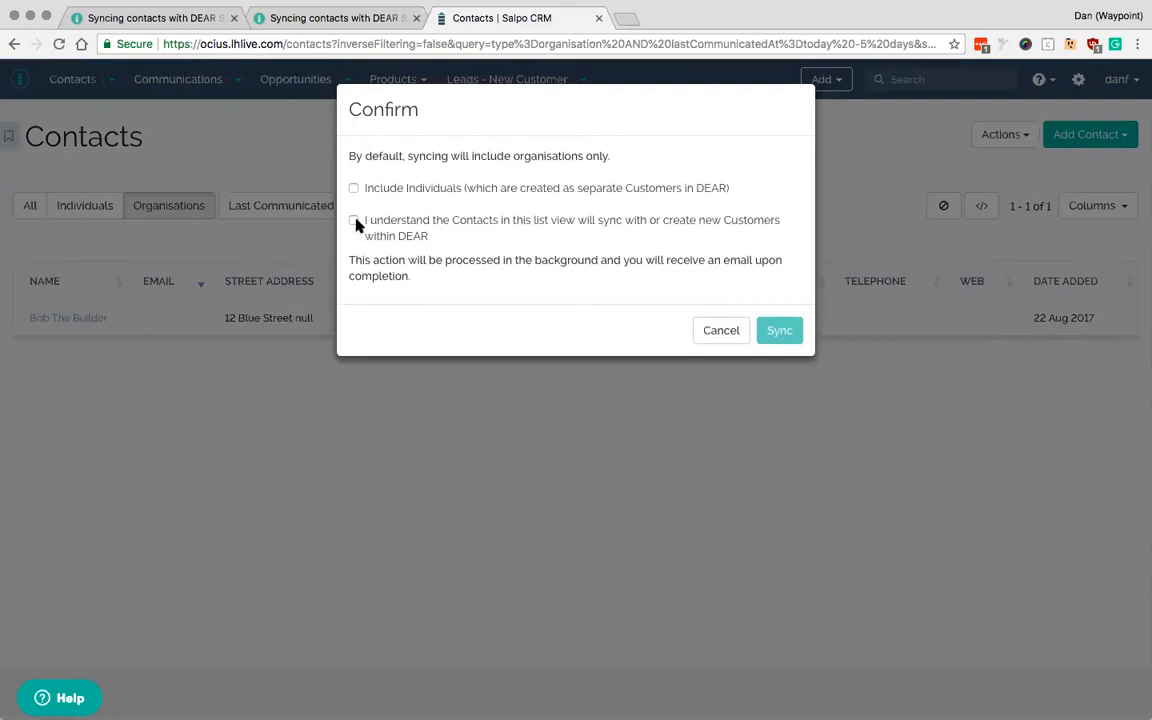
left_click(352, 220)
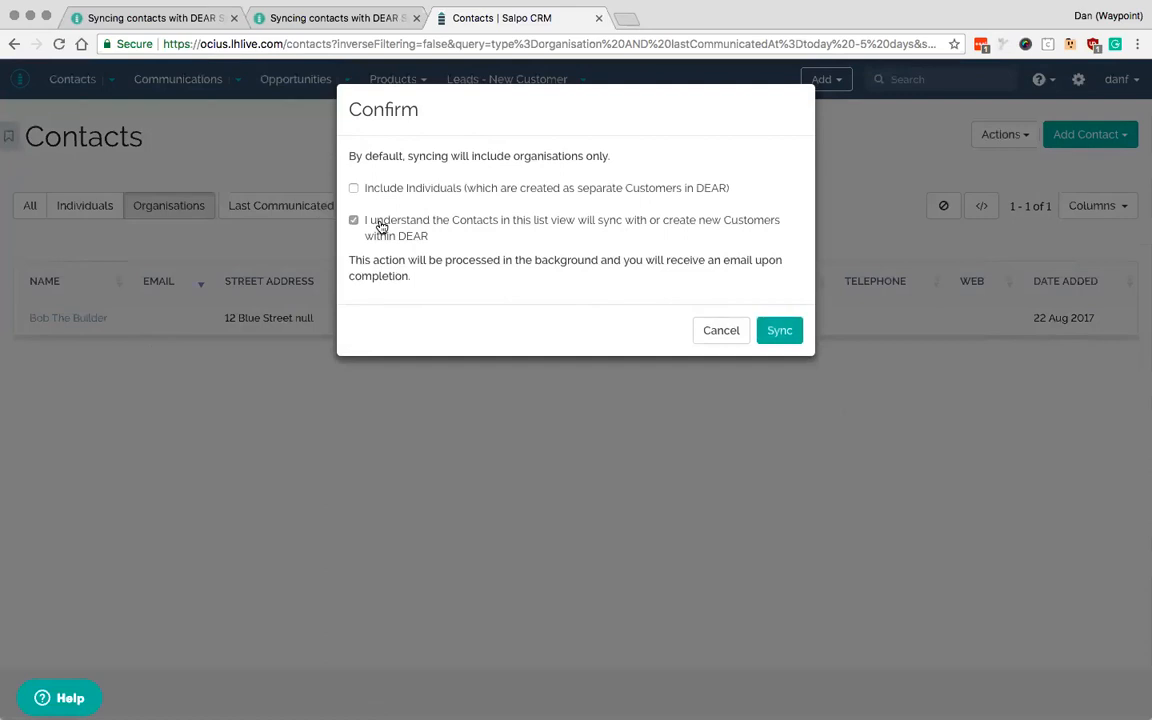
mouse_move(152, 532)
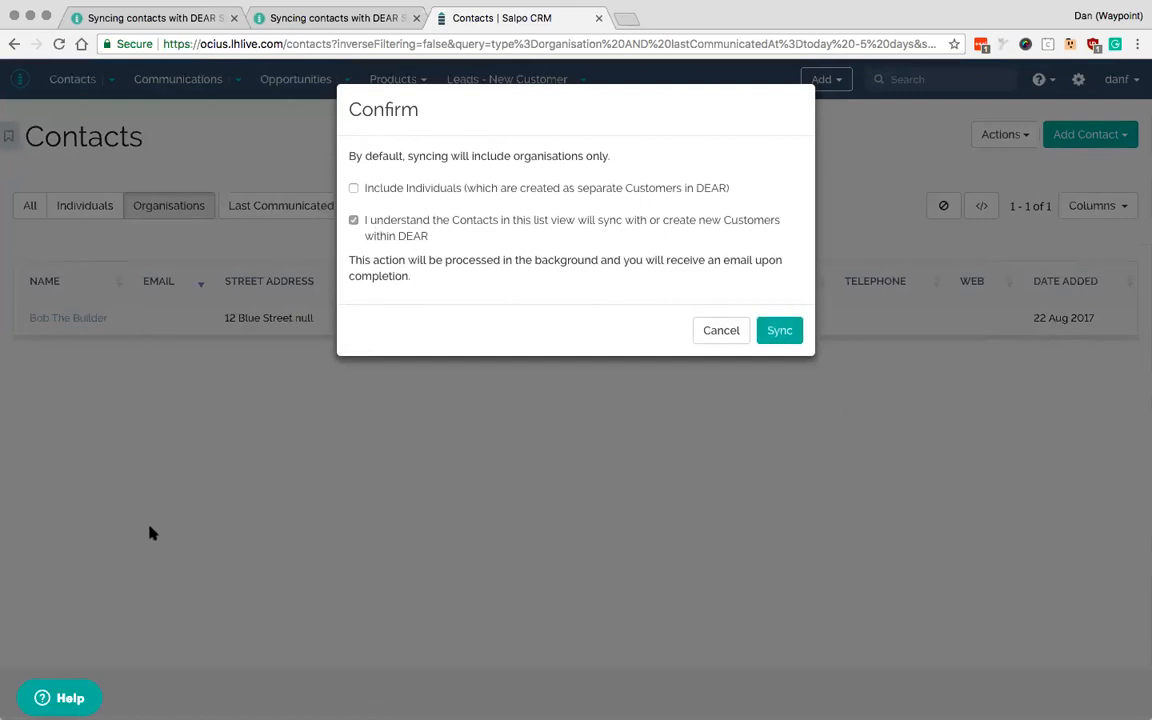
mouse_move(228, 388)
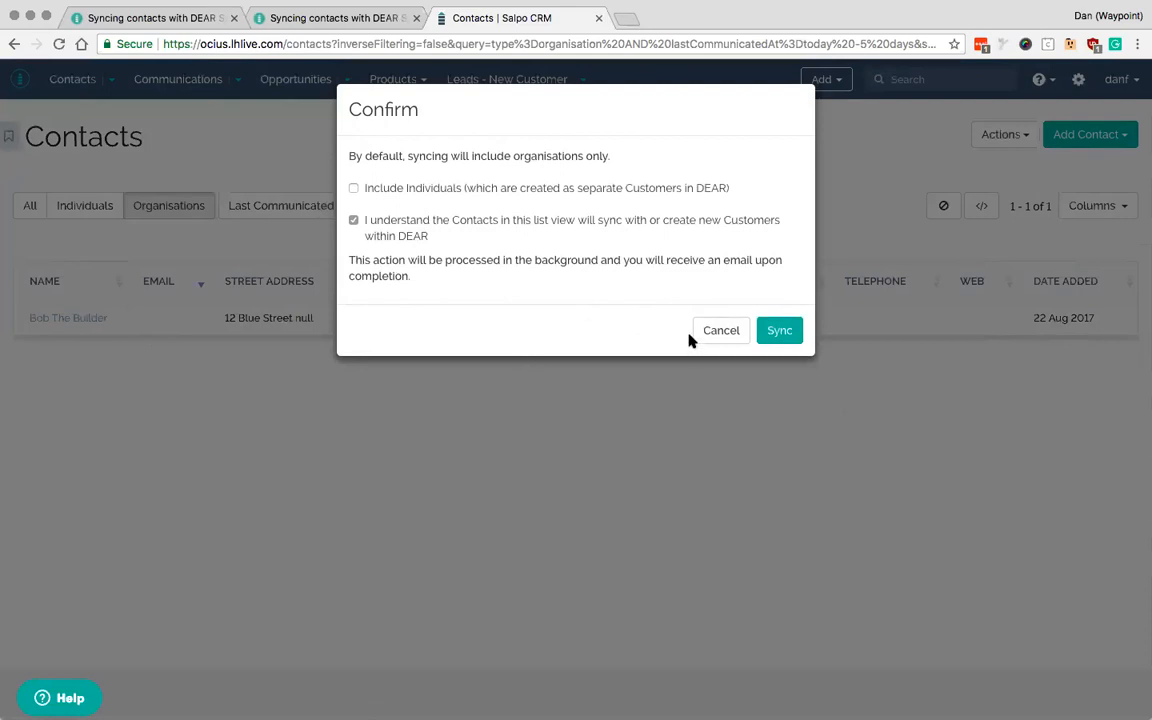
mouse_move(56, 318)
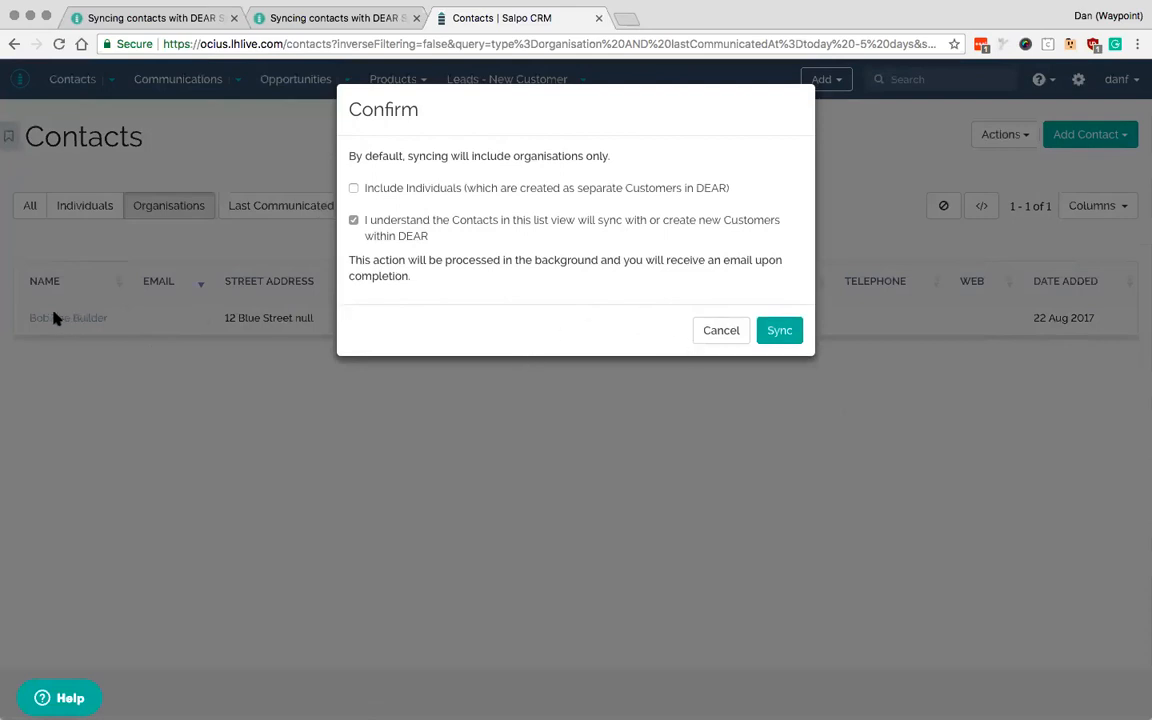
mouse_move(164, 336)
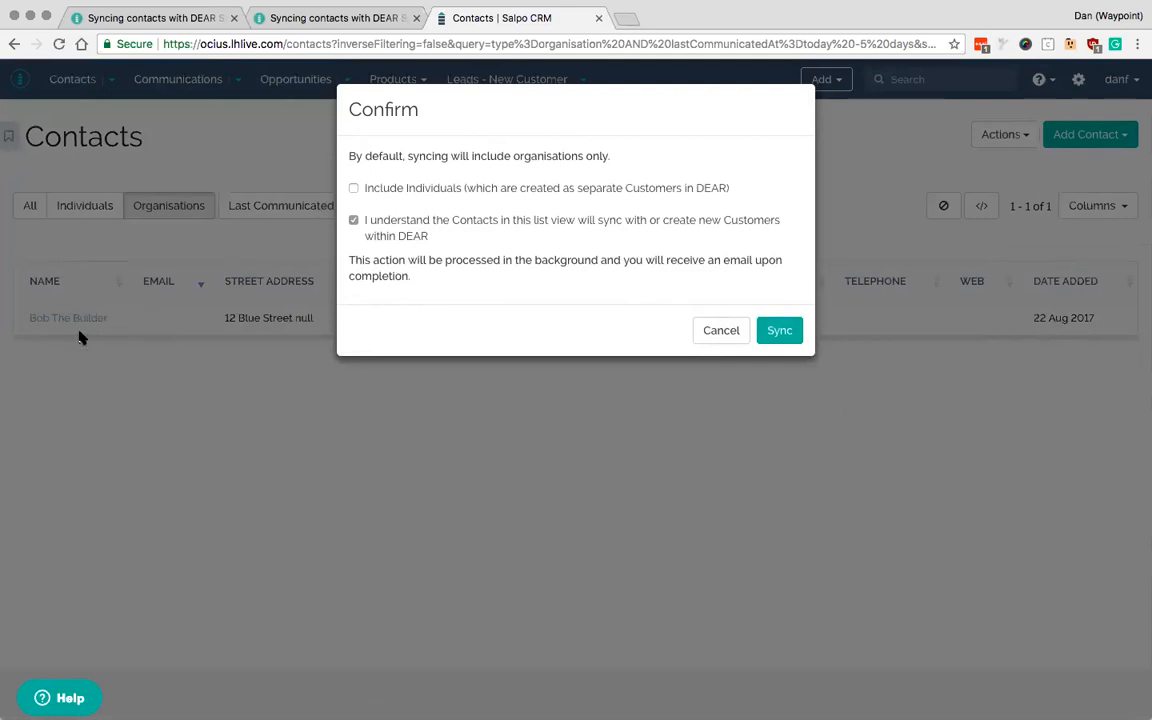
mouse_move(156, 320)
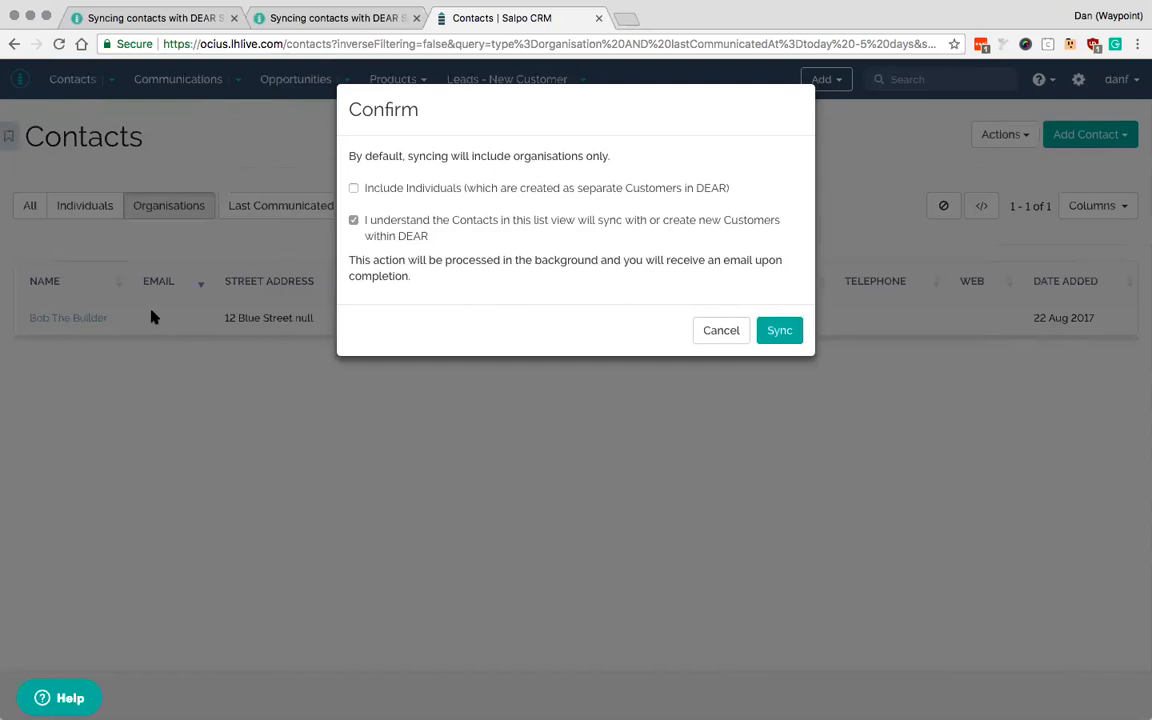
mouse_move(238, 316)
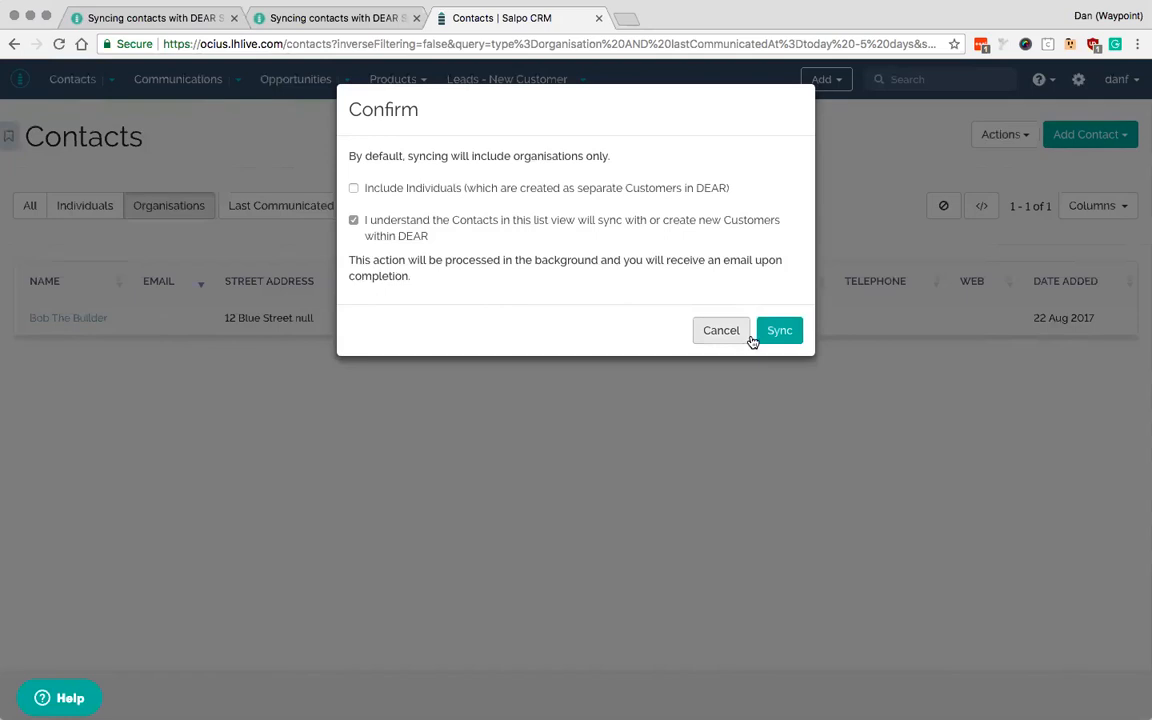
left_click(780, 330)
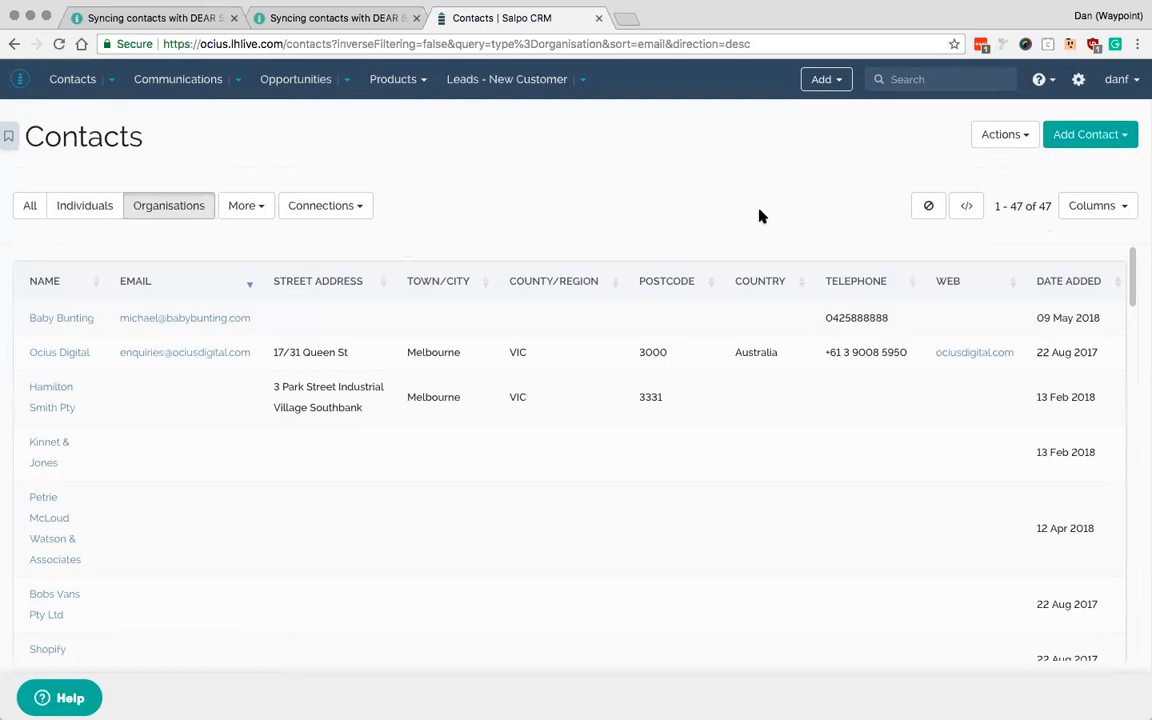
mouse_move(772, 180)
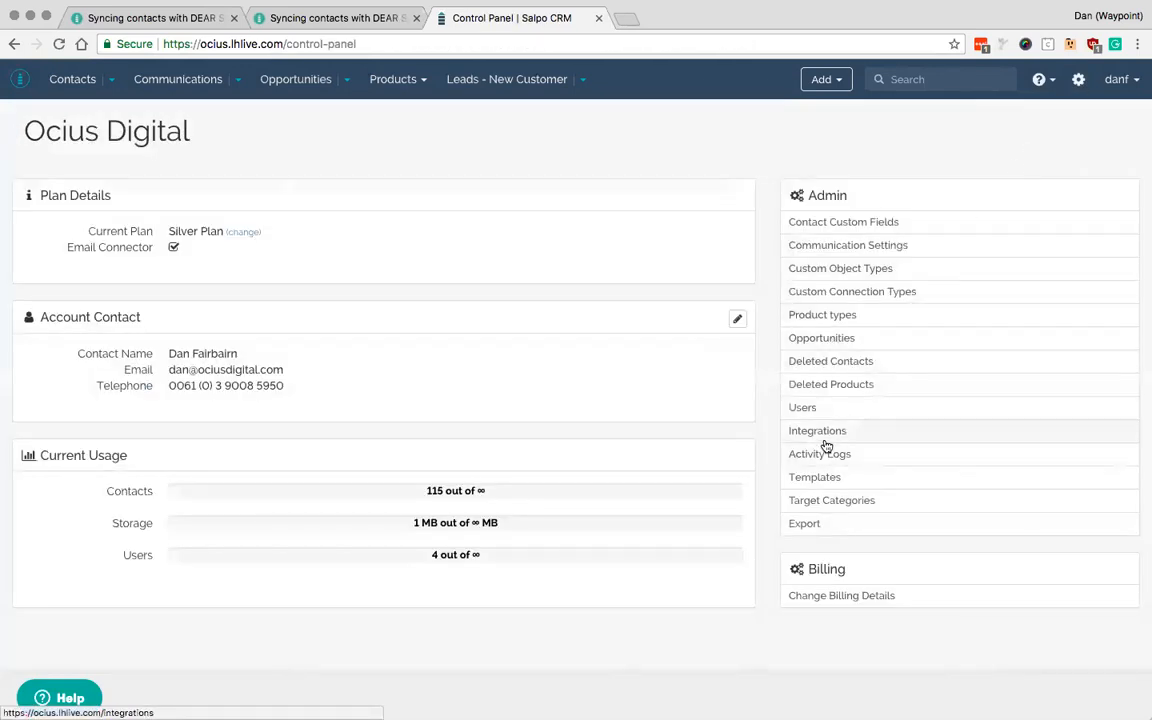
- Reach the DEAR Systems integration page through Control Panel > Integrations and its Update card
left_click(816, 430)
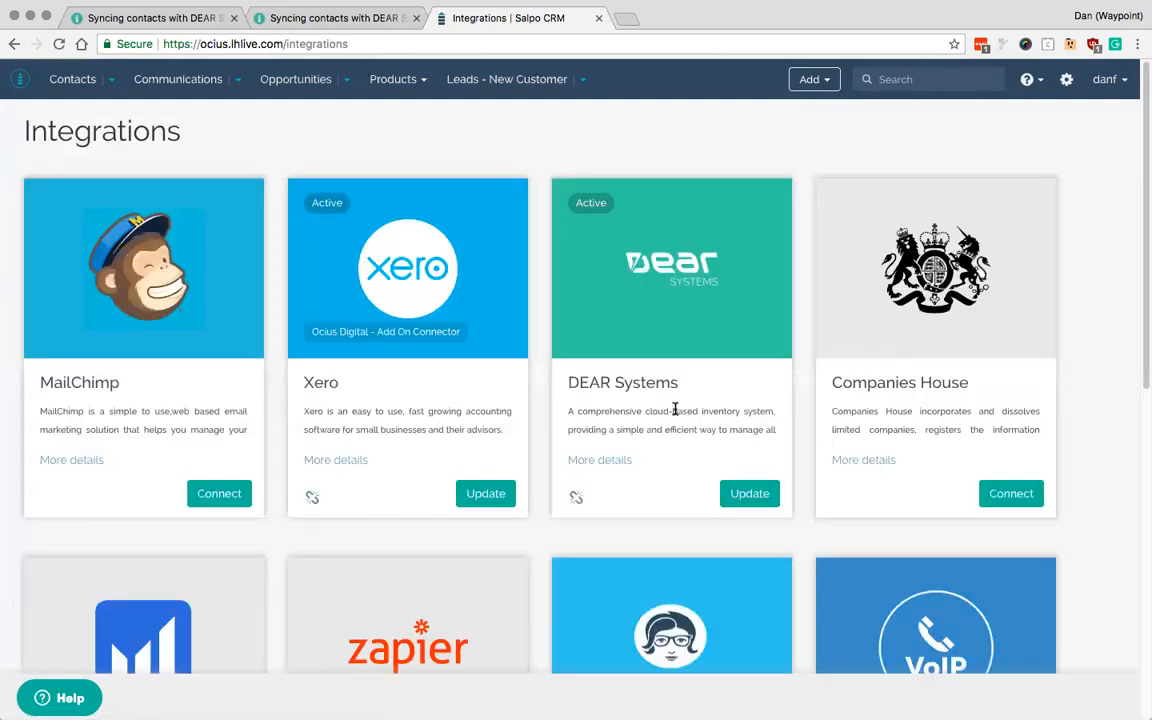
mouse_move(748, 492)
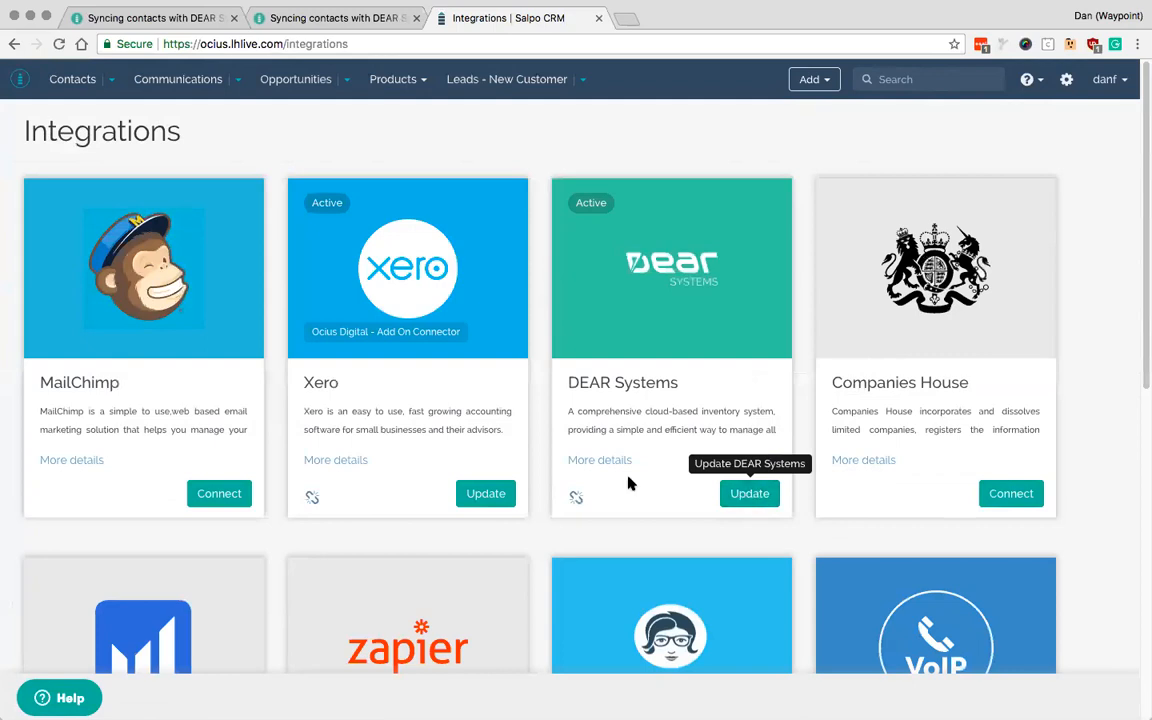
left_click(748, 492)
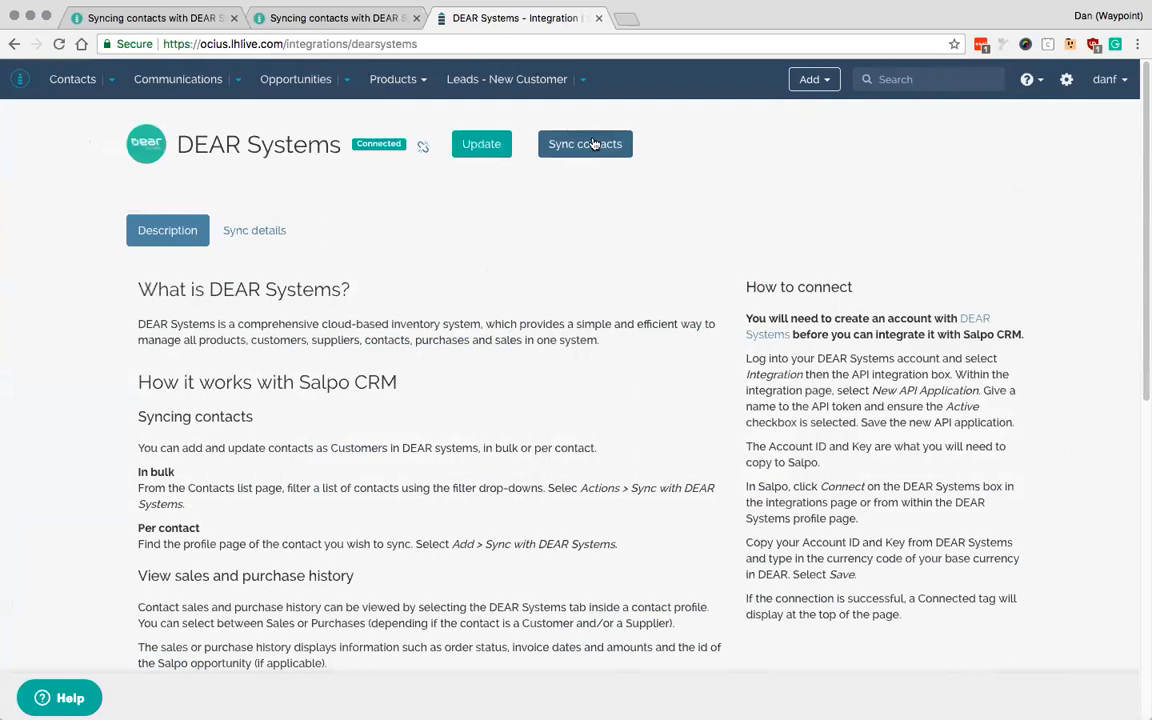
- Queue a background import of all DEAR contacts using Sync contacts and confirming the dialog
left_click(584, 144)
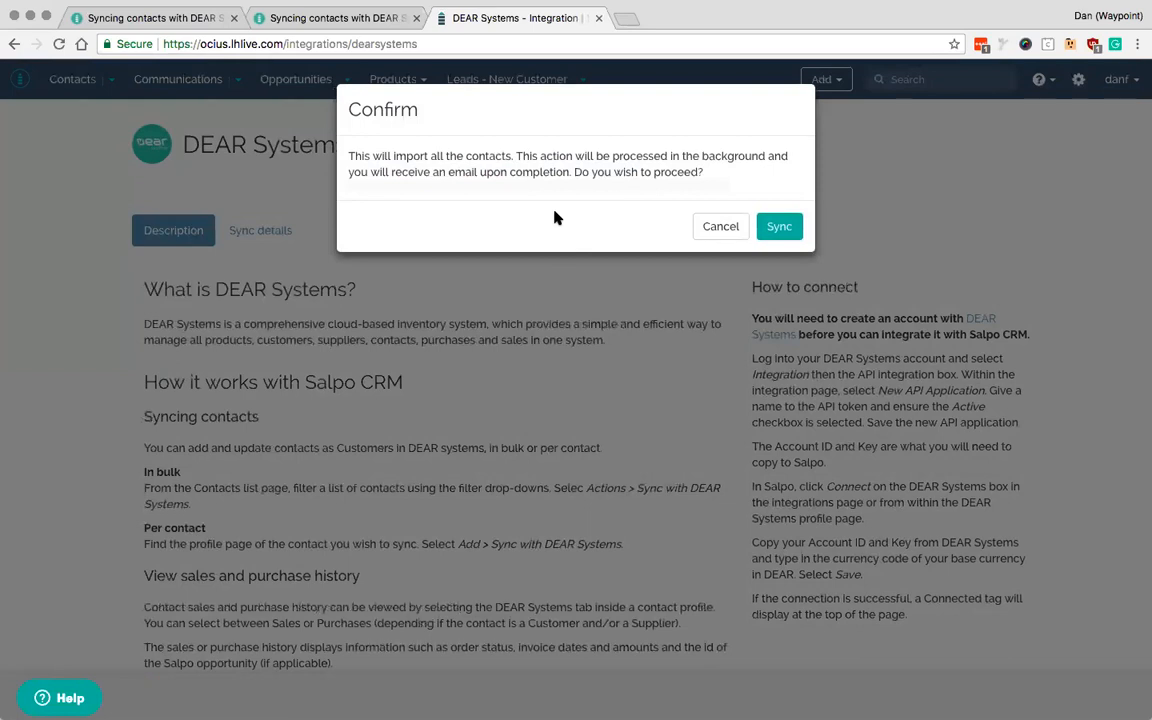
mouse_move(556, 212)
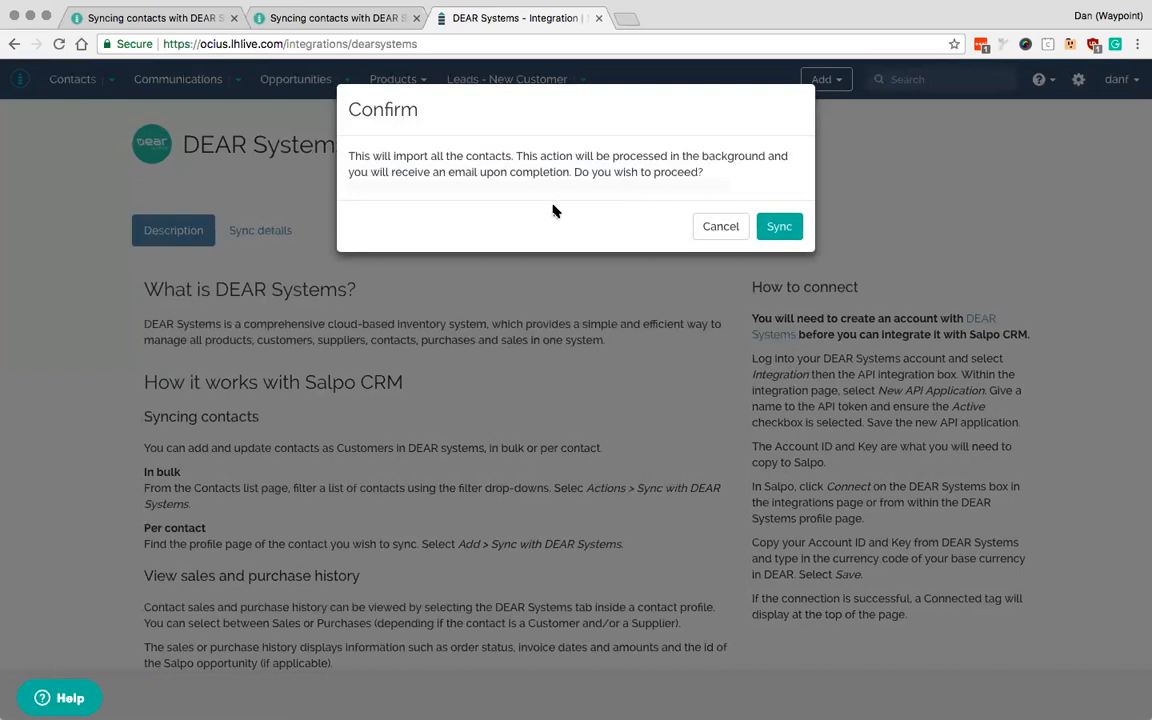
mouse_move(780, 226)
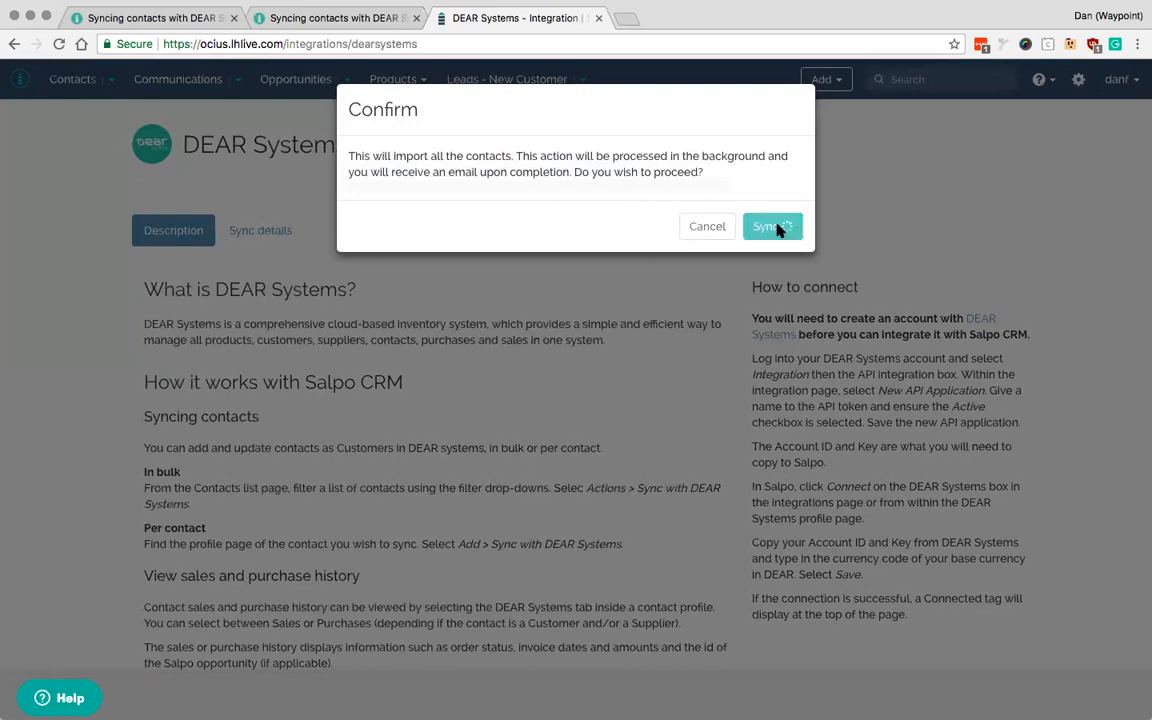
left_click(772, 226)
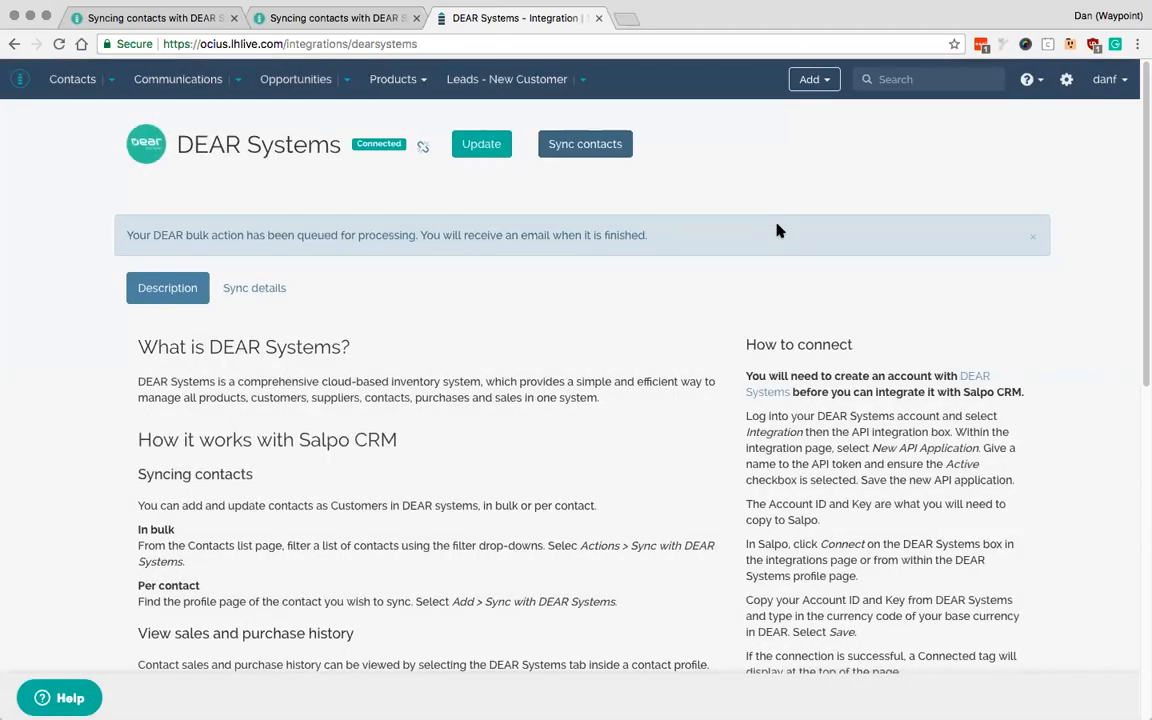
mouse_move(108, 236)
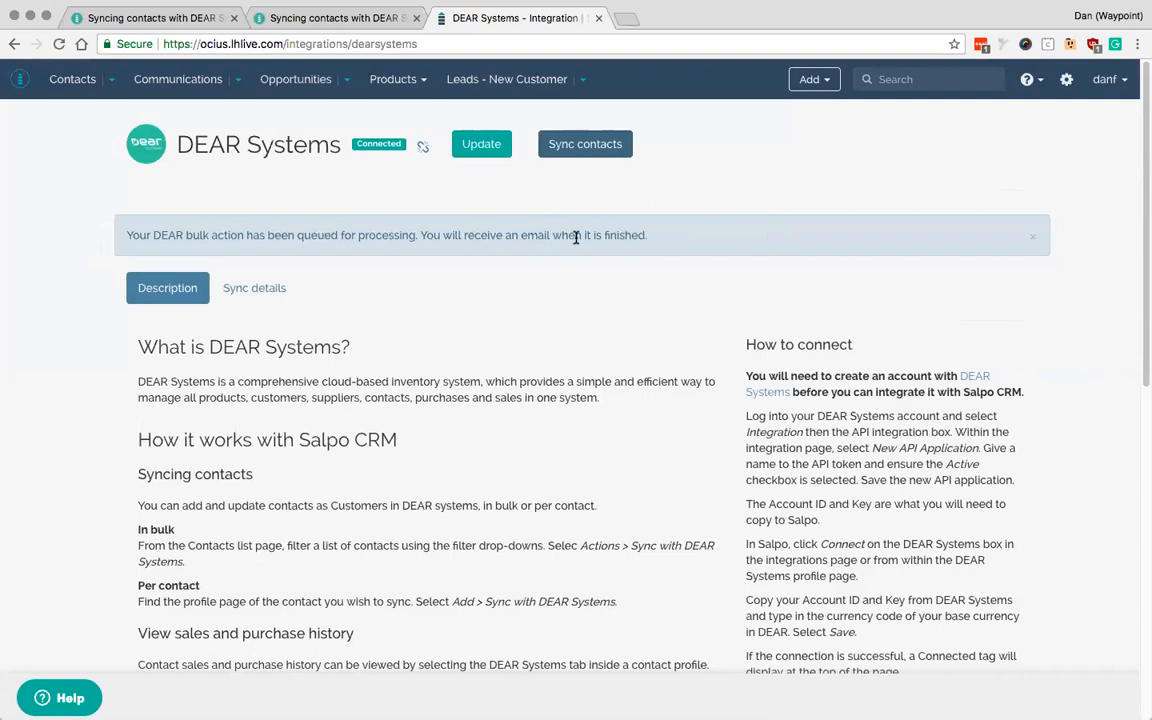
mouse_move(964, 40)
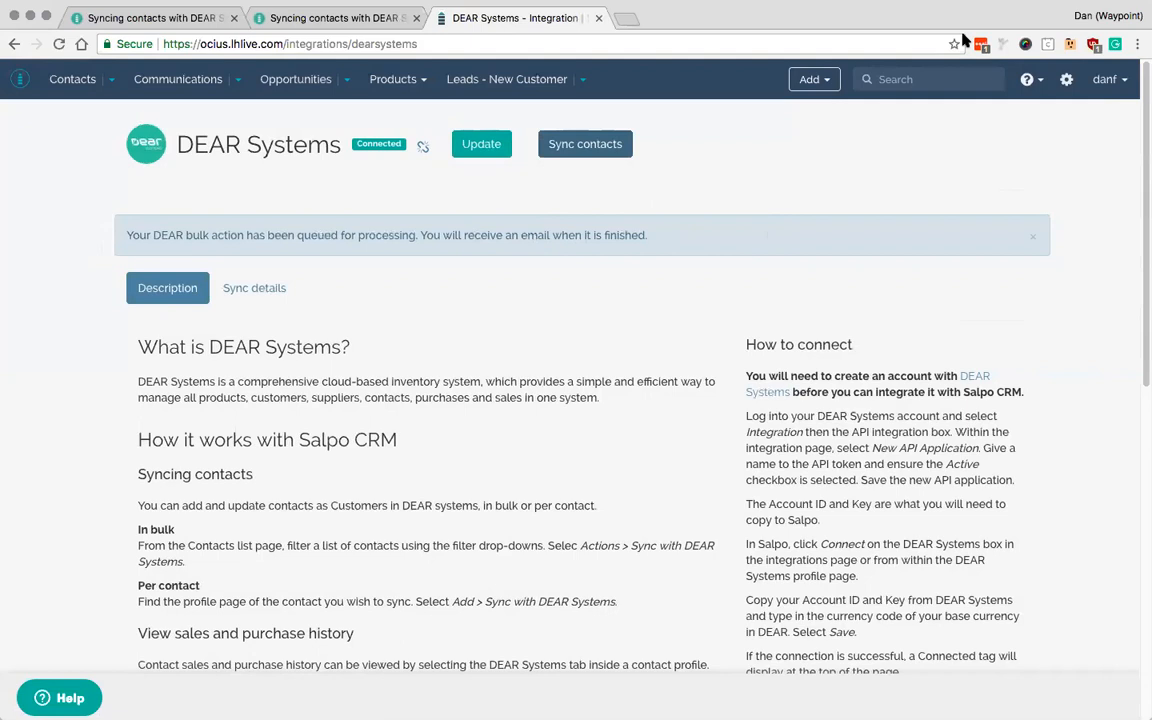
mouse_move(824, 272)
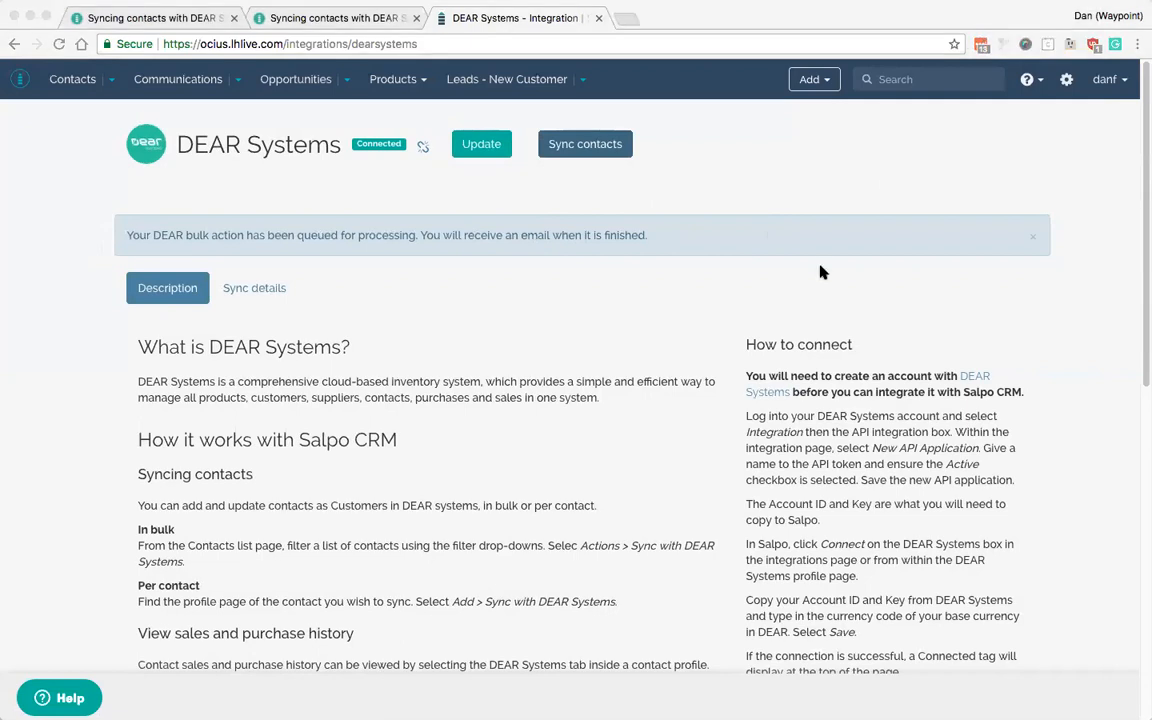
mouse_move(430, 200)
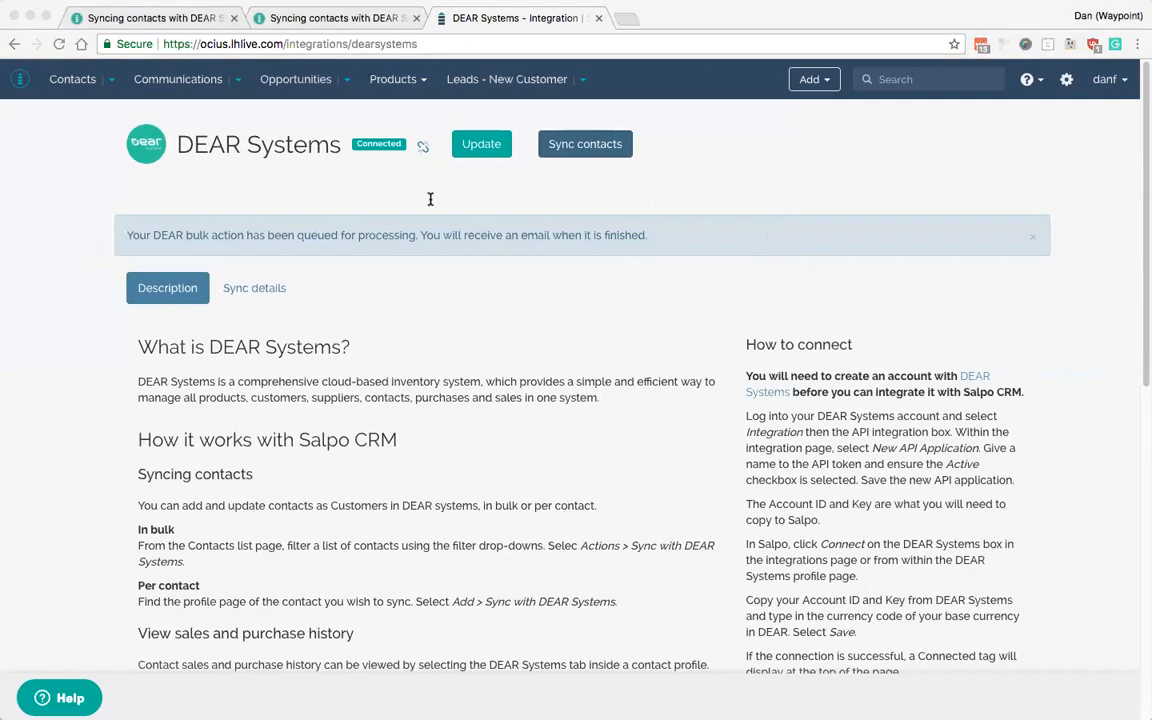
mouse_move(310, 344)
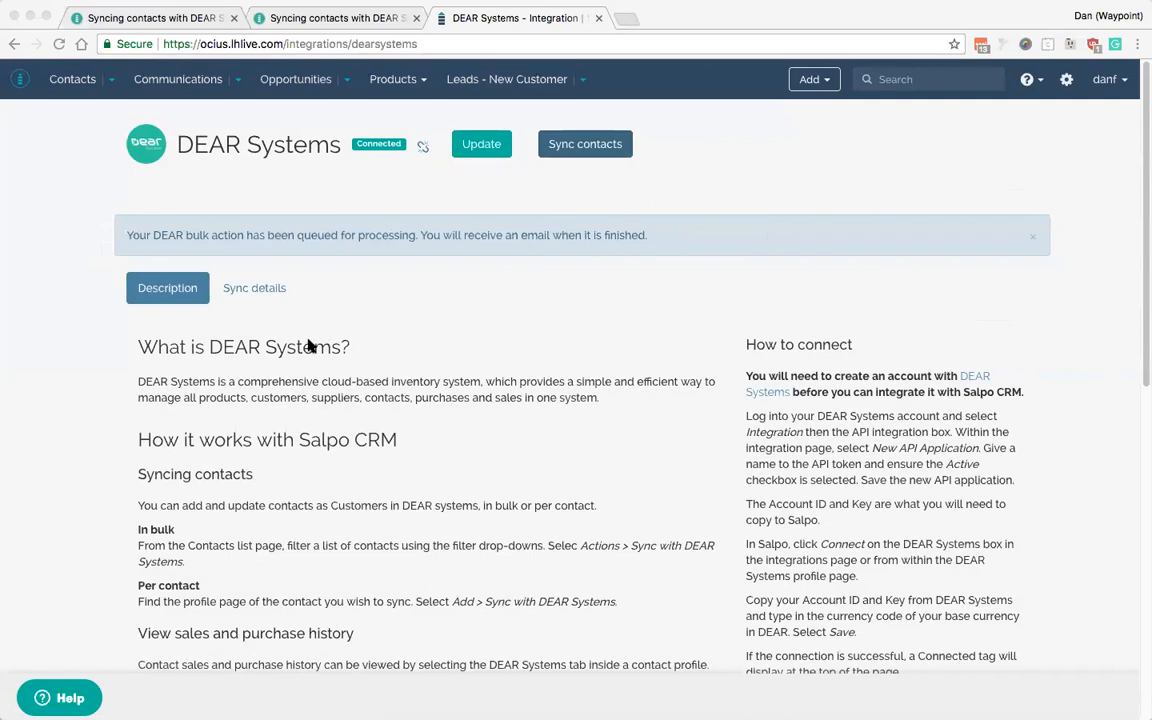
mouse_move(520, 332)
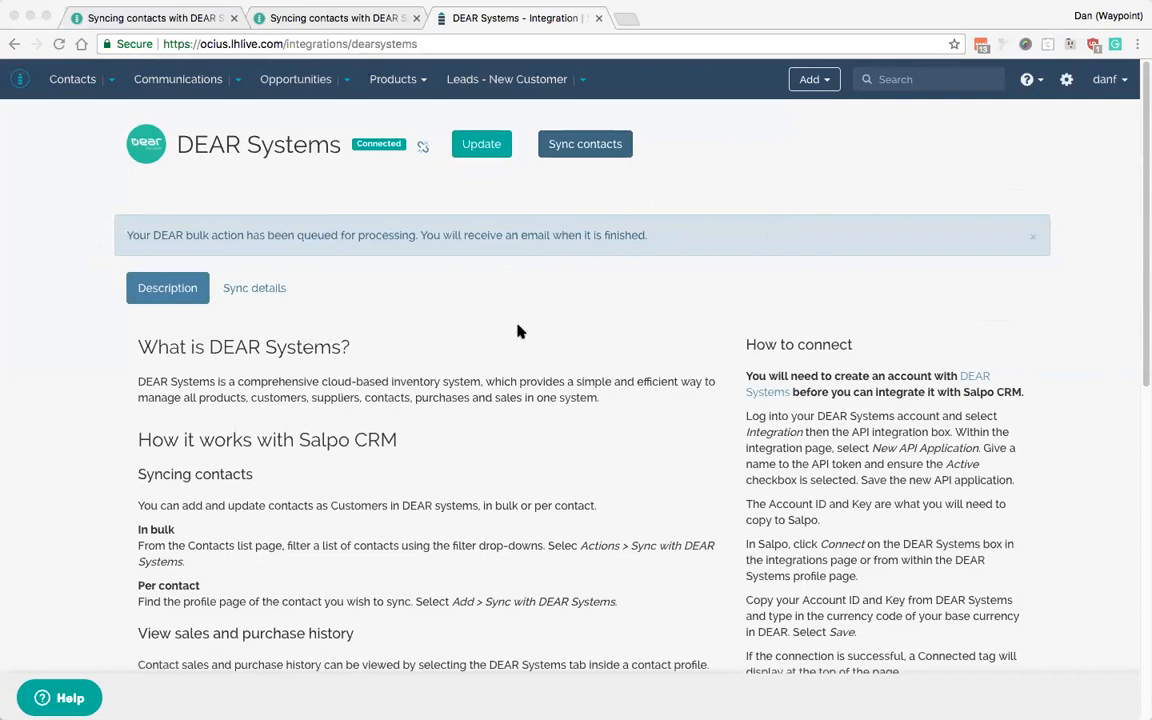
mouse_move(600, 338)
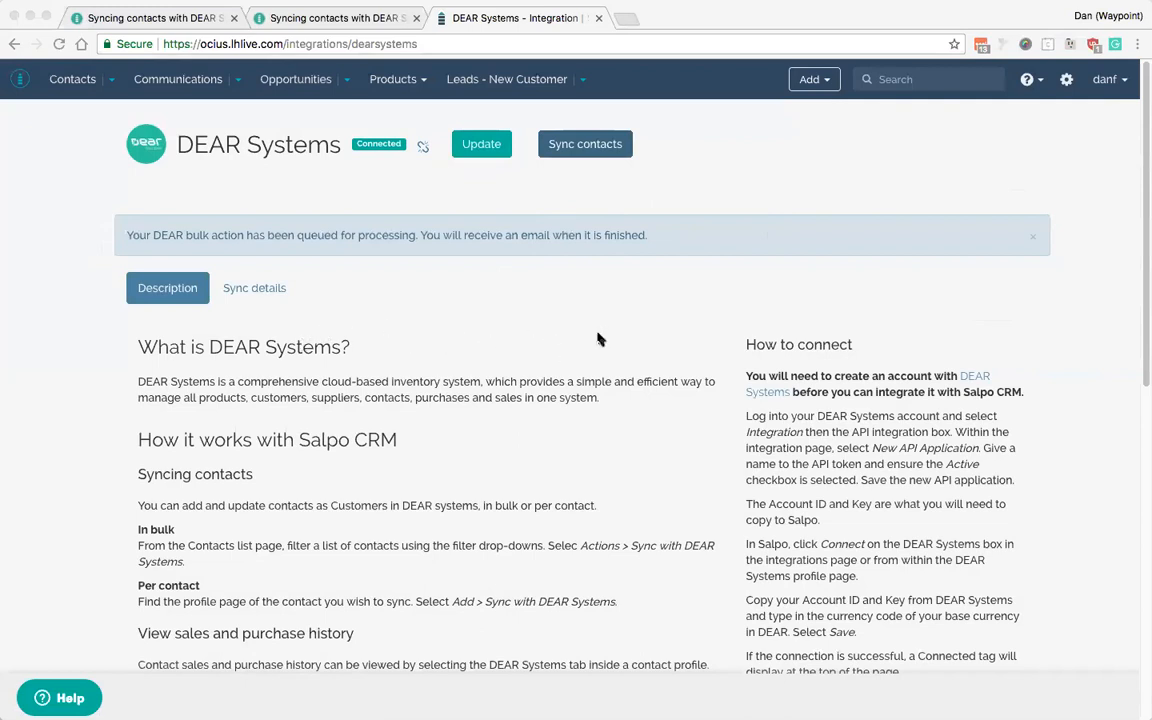
mouse_move(388, 346)
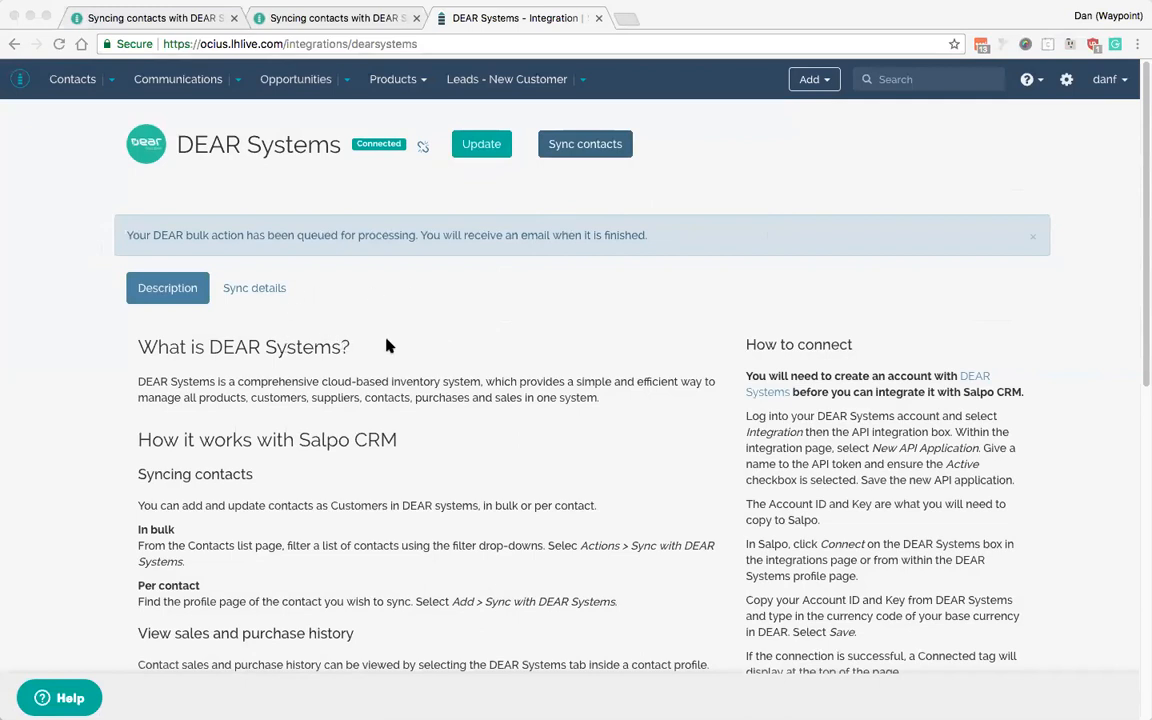
mouse_move(308, 536)
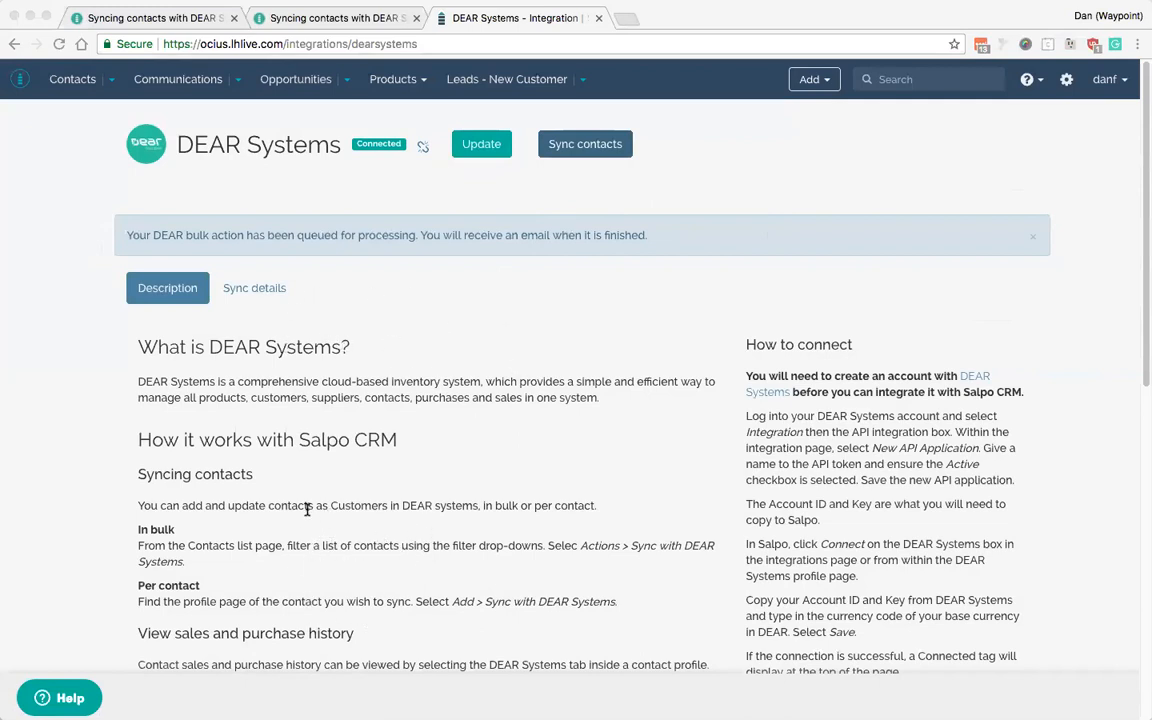
mouse_move(216, 152)
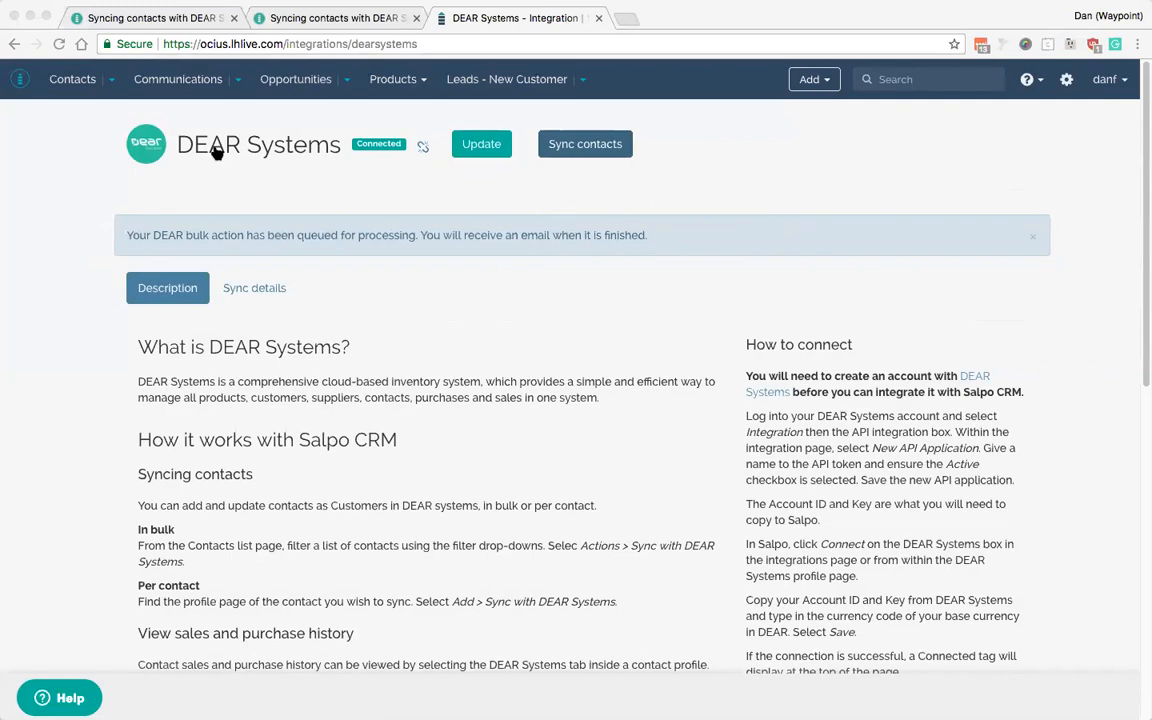
mouse_move(304, 294)
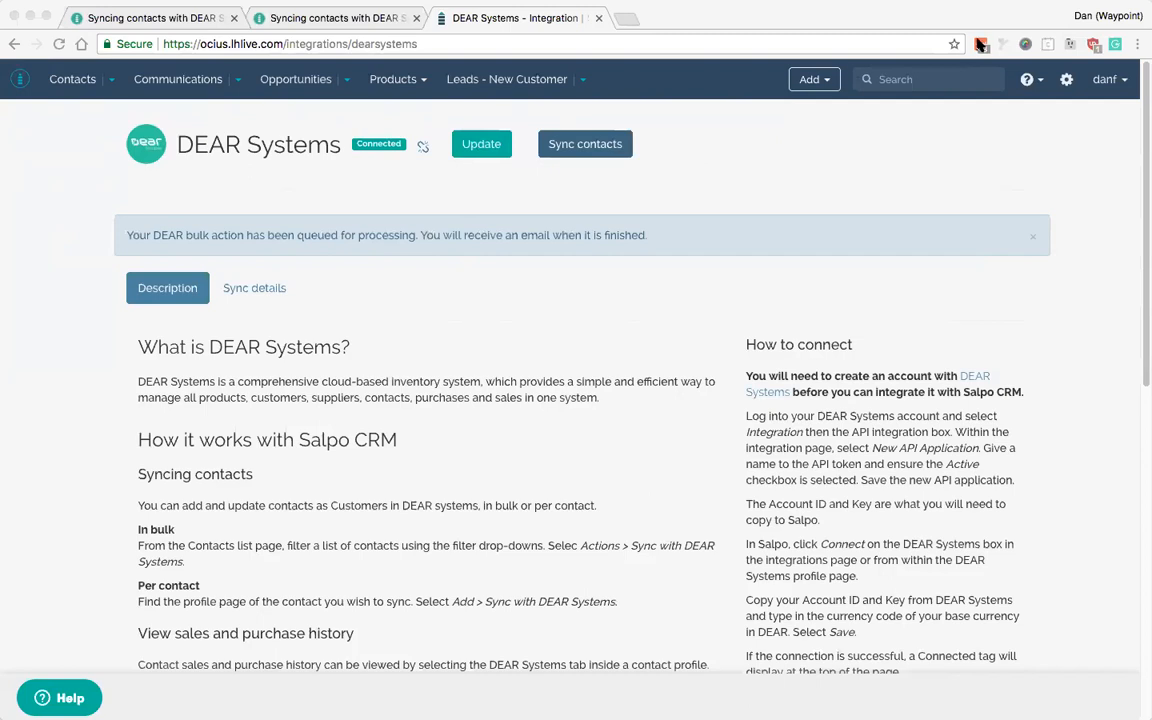
mouse_move(304, 216)
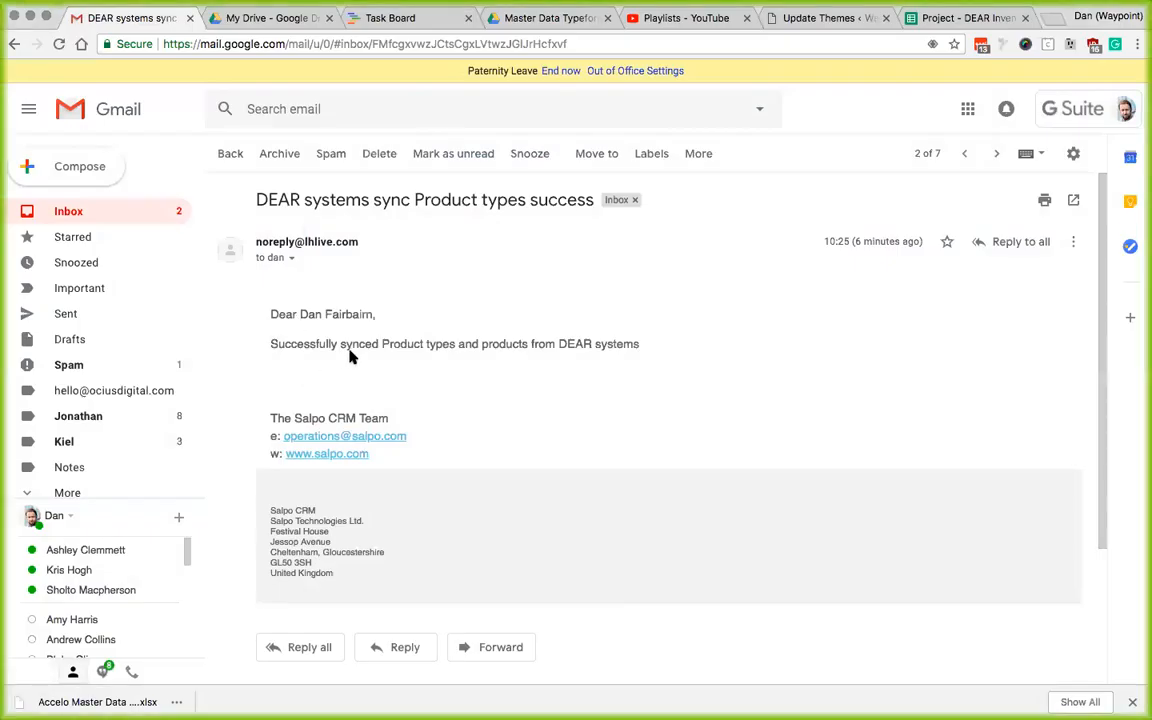
mouse_move(236, 216)
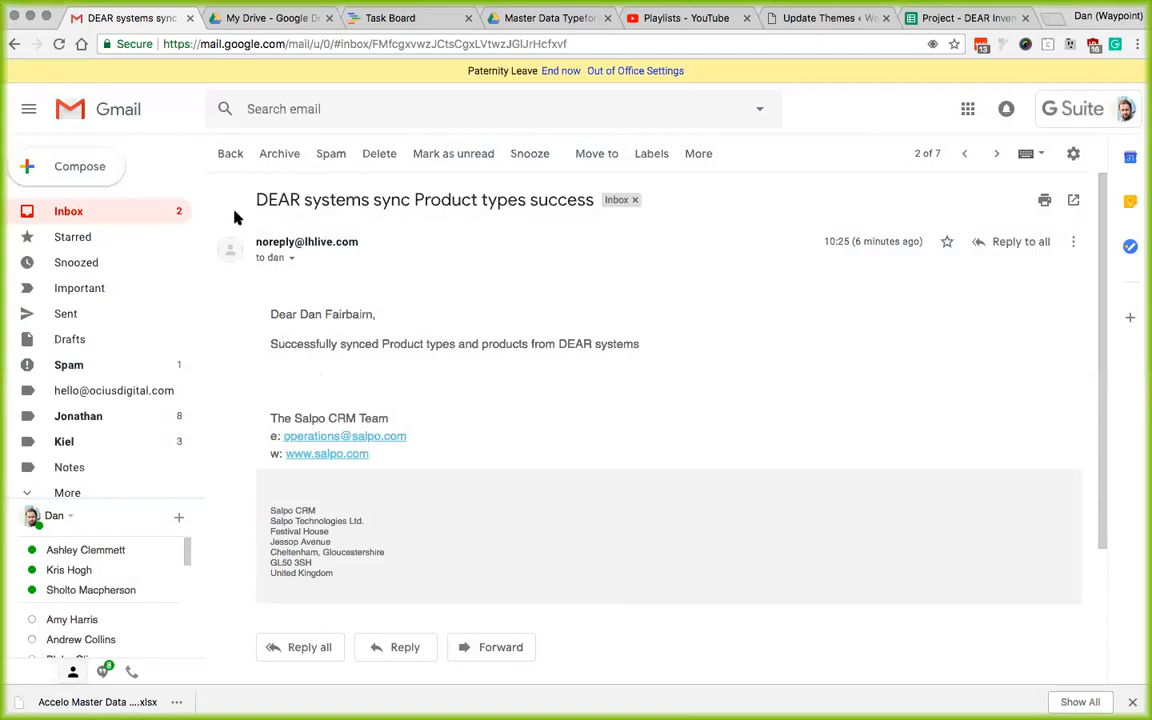
mouse_move(432, 244)
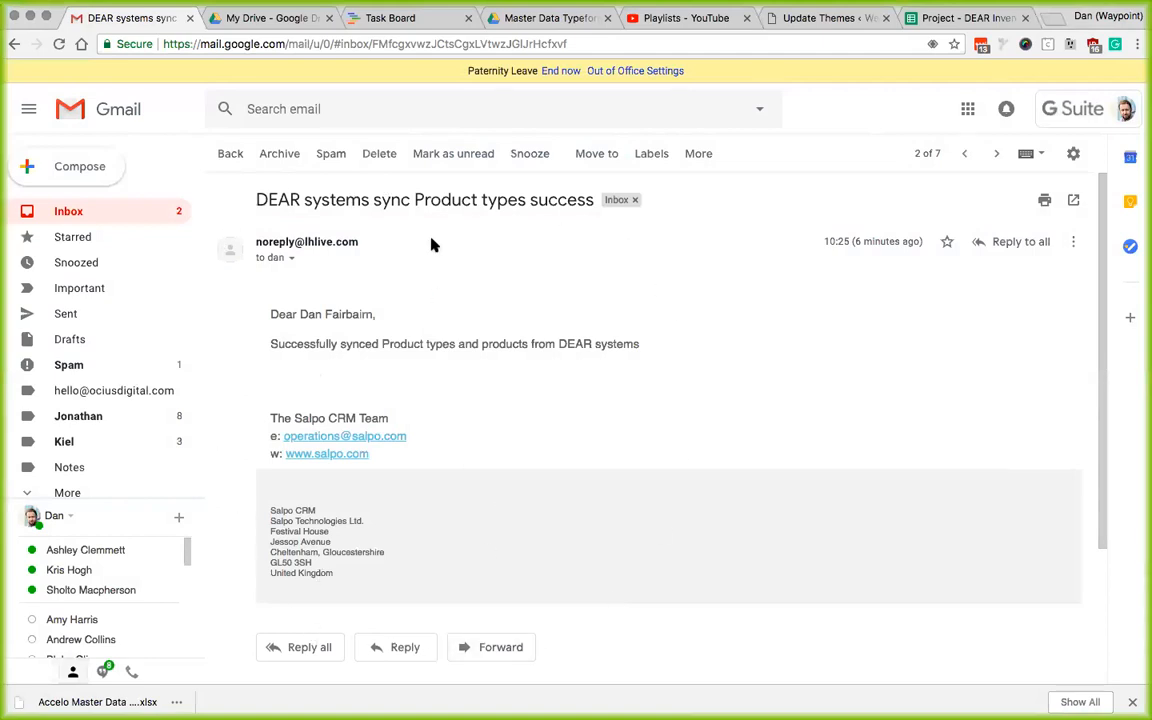
mouse_move(848, 36)
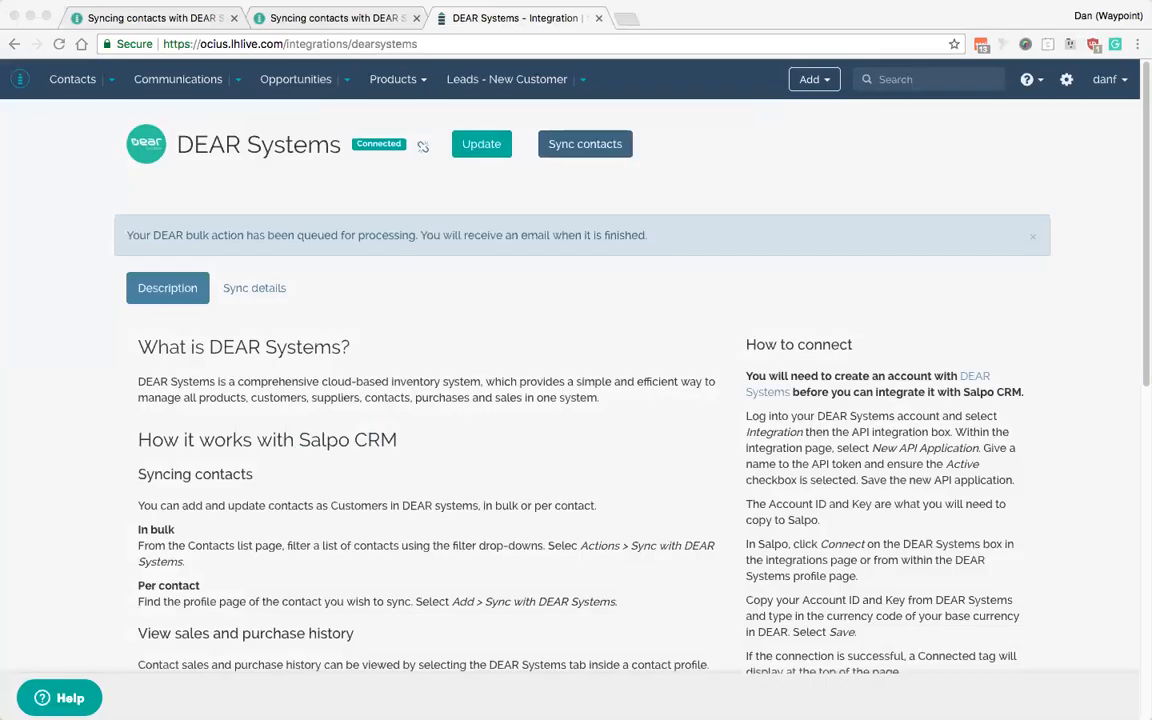
mouse_move(560, 396)
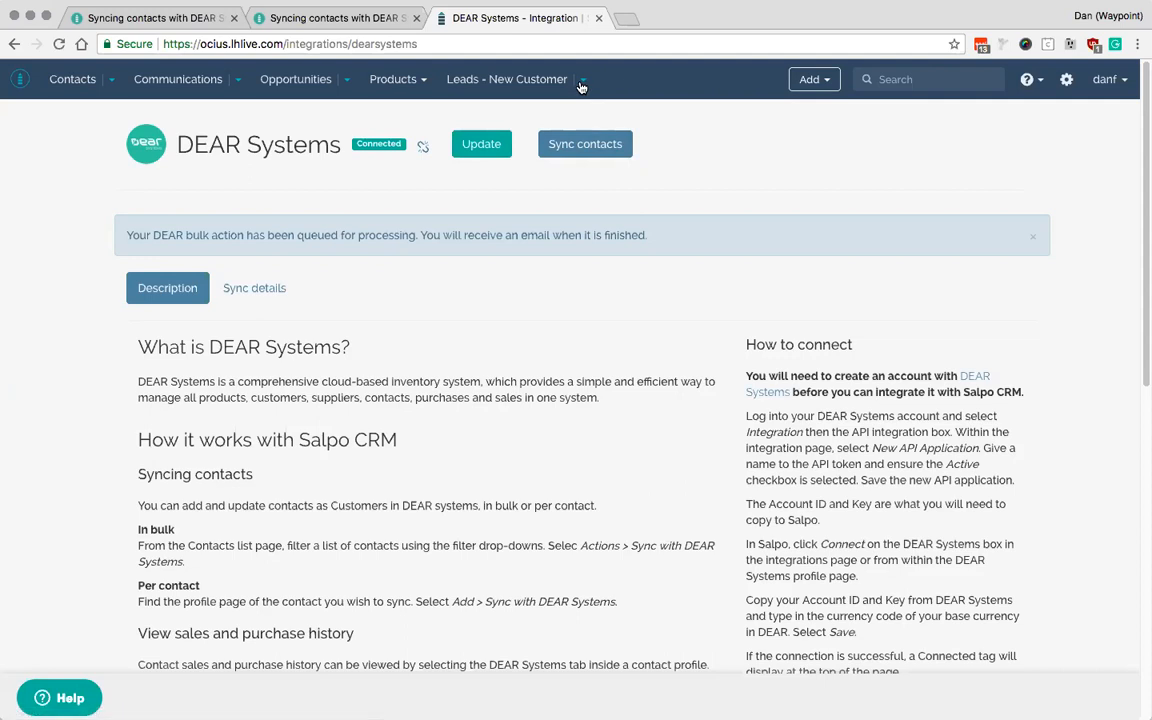
mouse_move(596, 88)
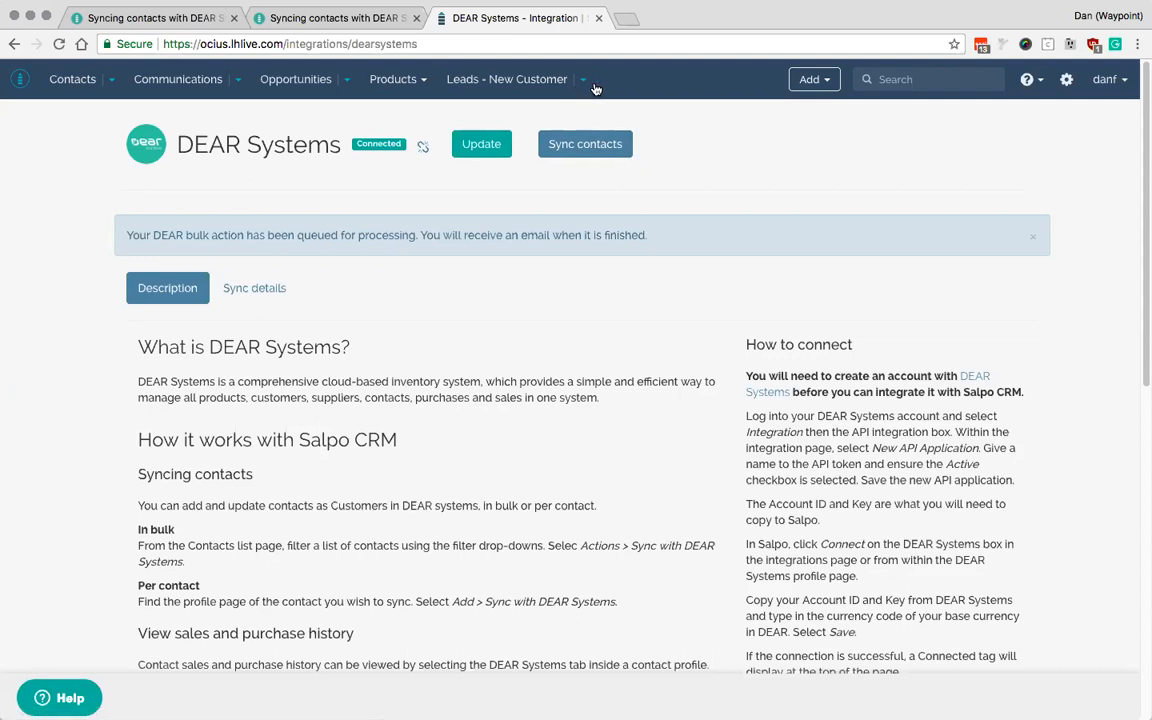
mouse_move(588, 88)
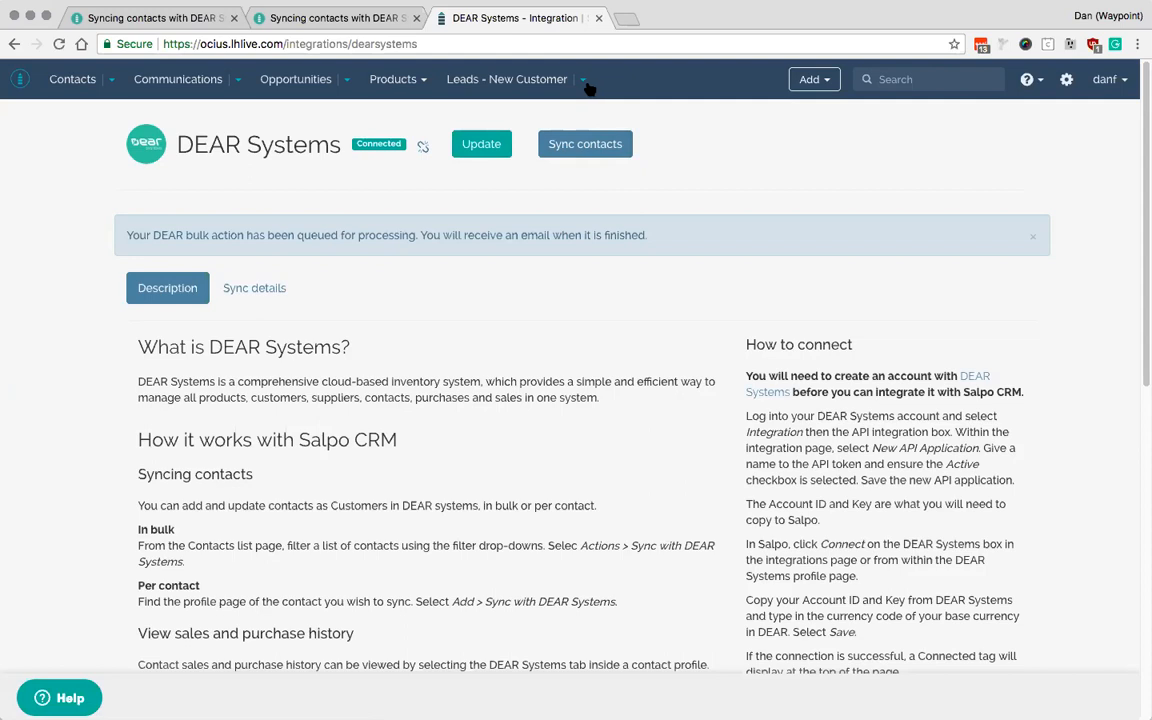